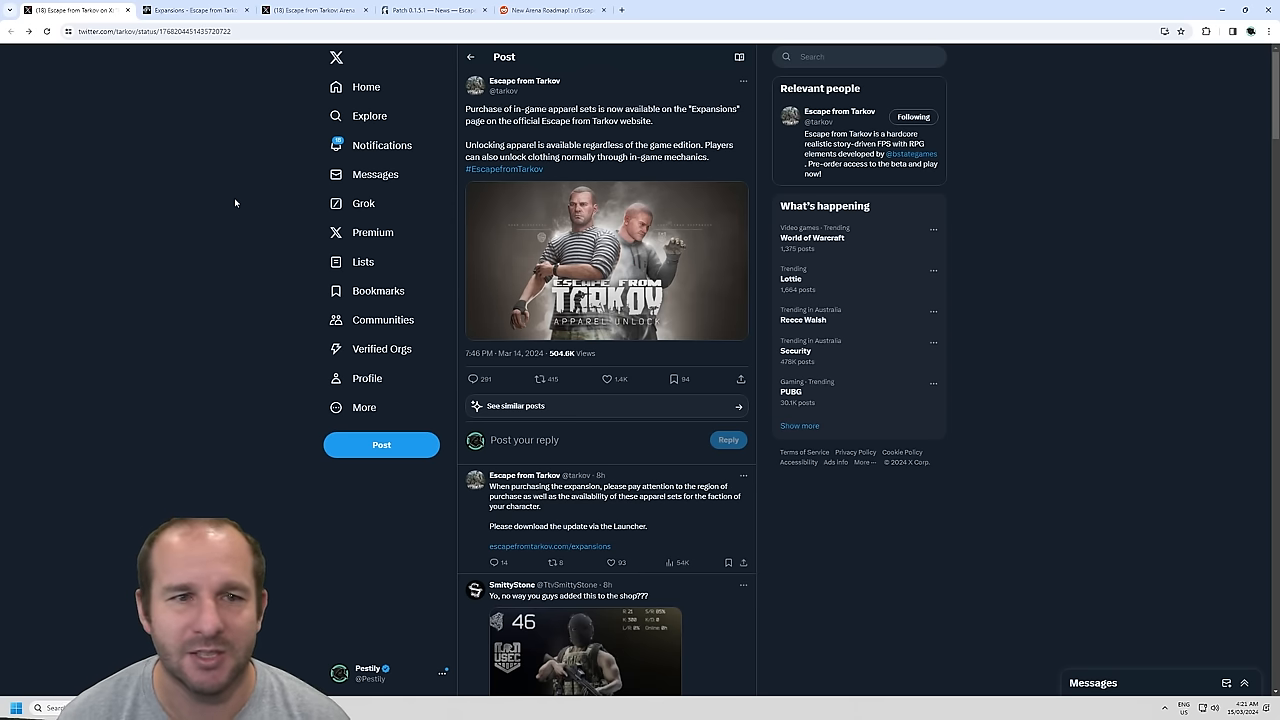
Step: Show the Apparel Unlock offer from 5€ on the Tarkov Expansions store page
left_click(549, 546)
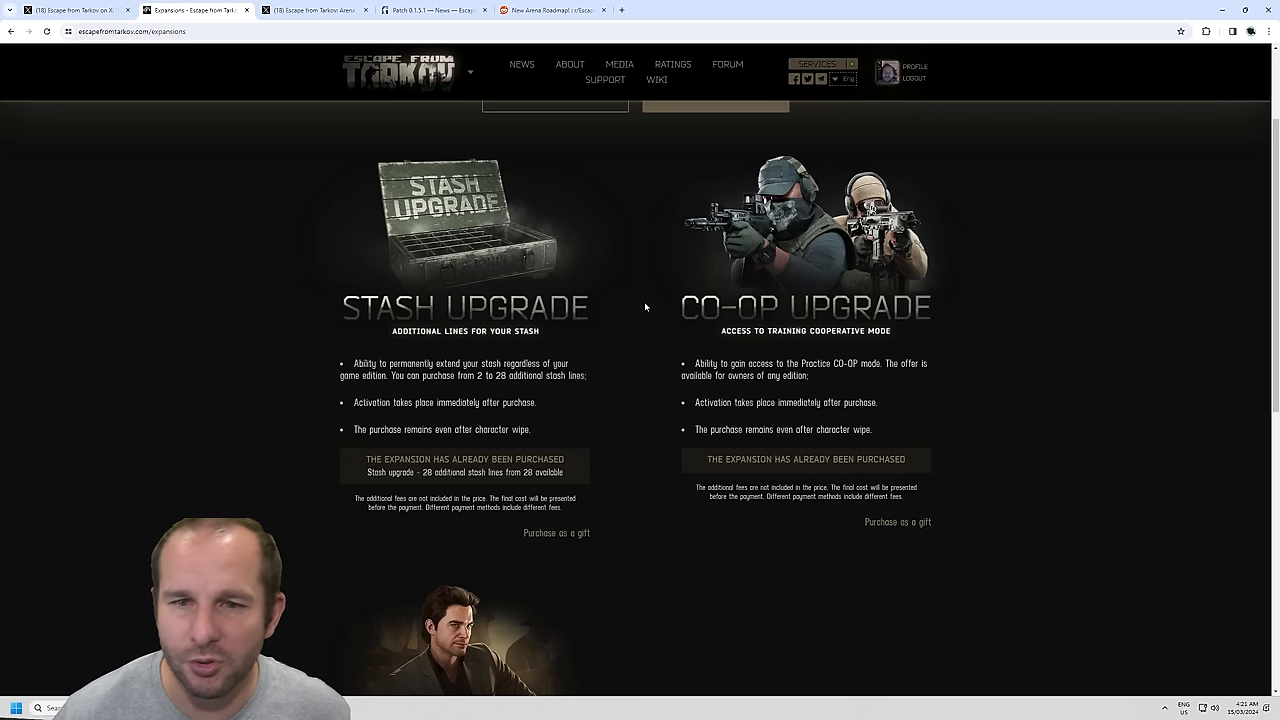
mouse_move(700, 435)
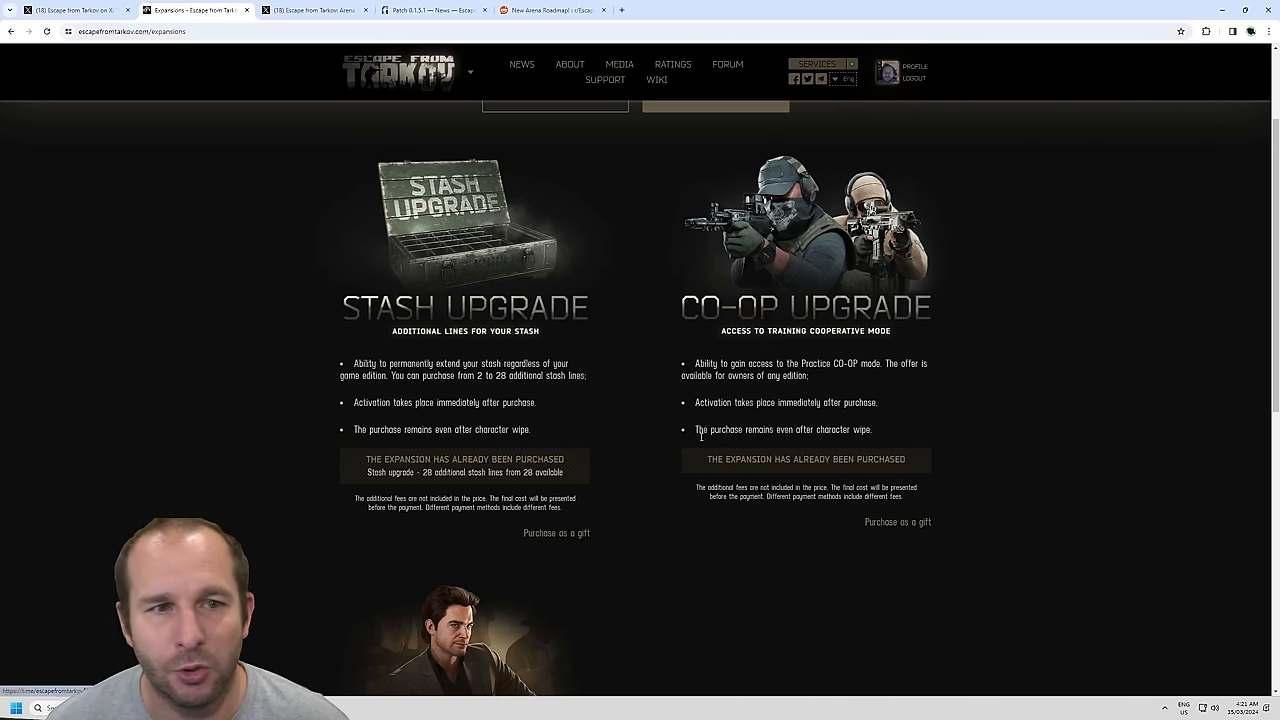
mouse_move(178, 274)
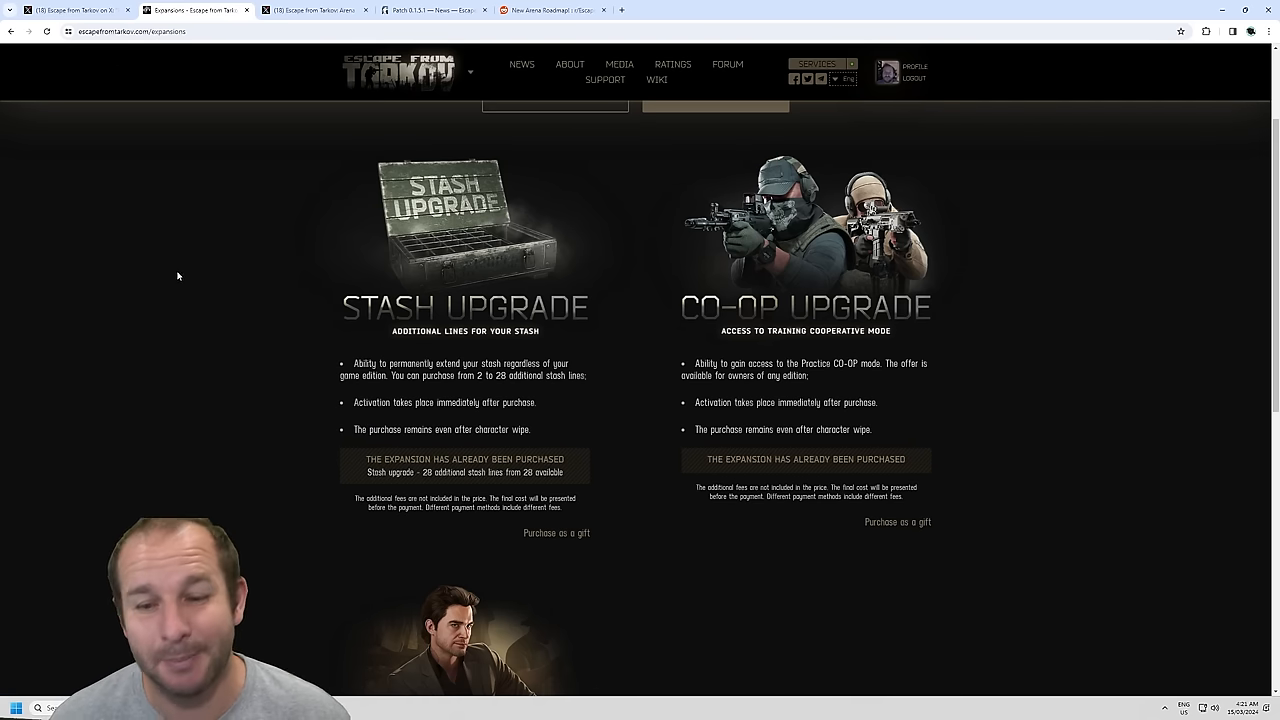
scroll("down", 3)
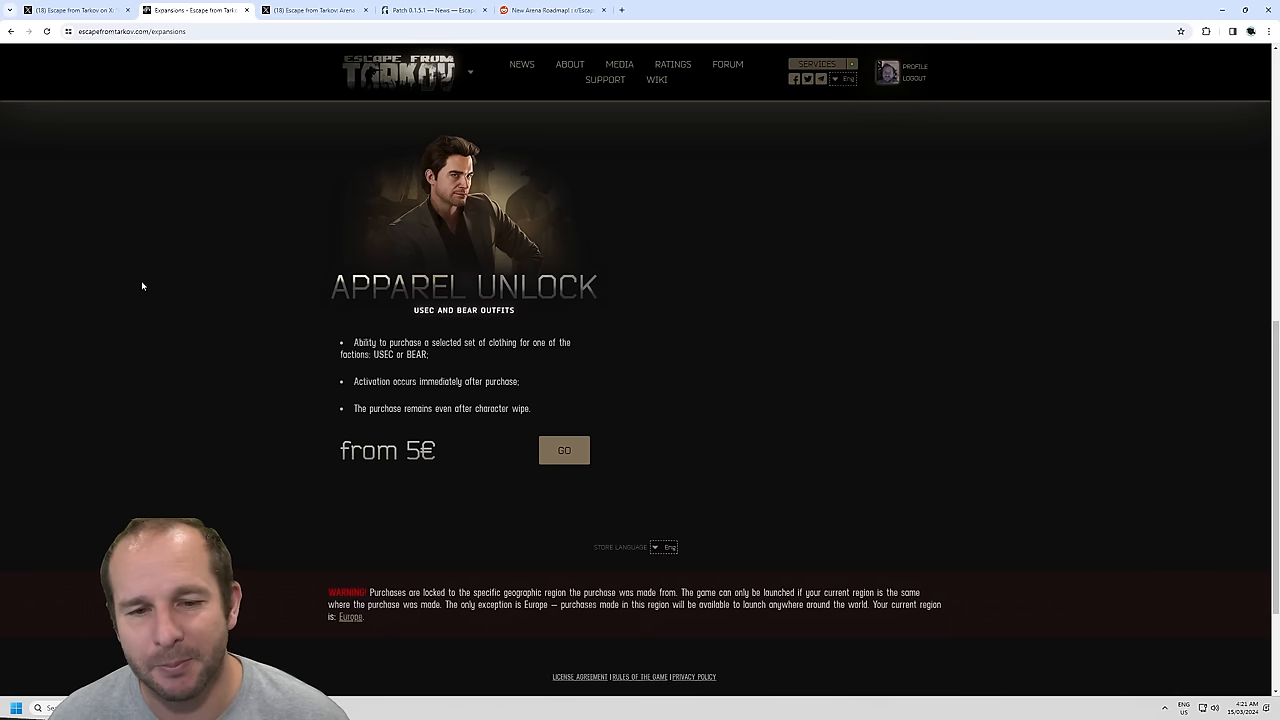
mouse_move(564, 449)
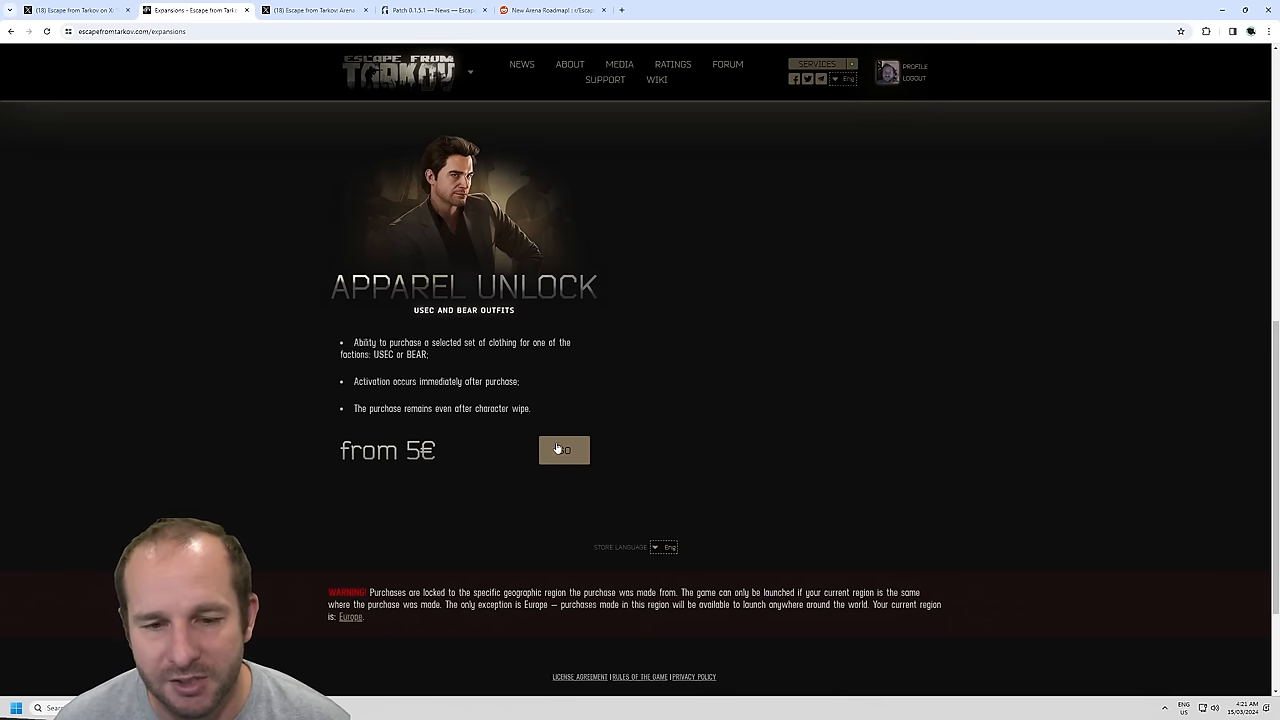
Step: Browse the apparel store's BEAR kits, then reach the USEC kits priced 5€, 7€ and 12€
left_click(563, 450)
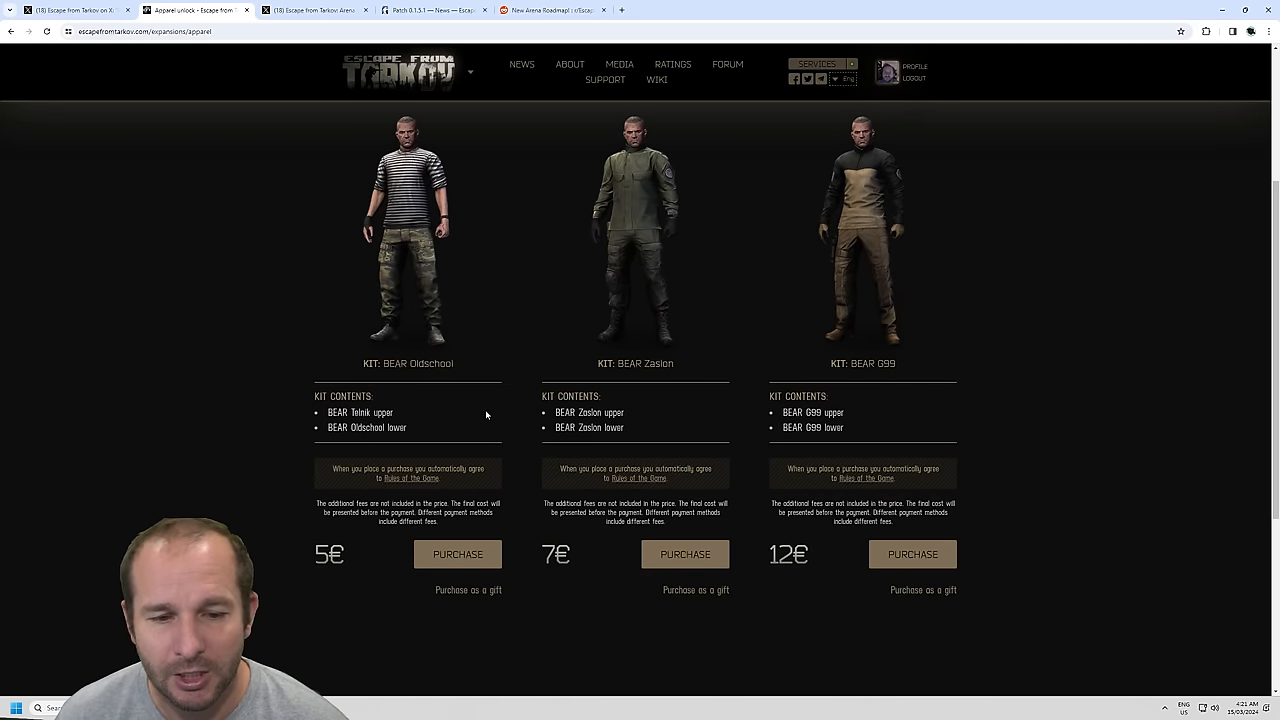
scroll("up", 3)
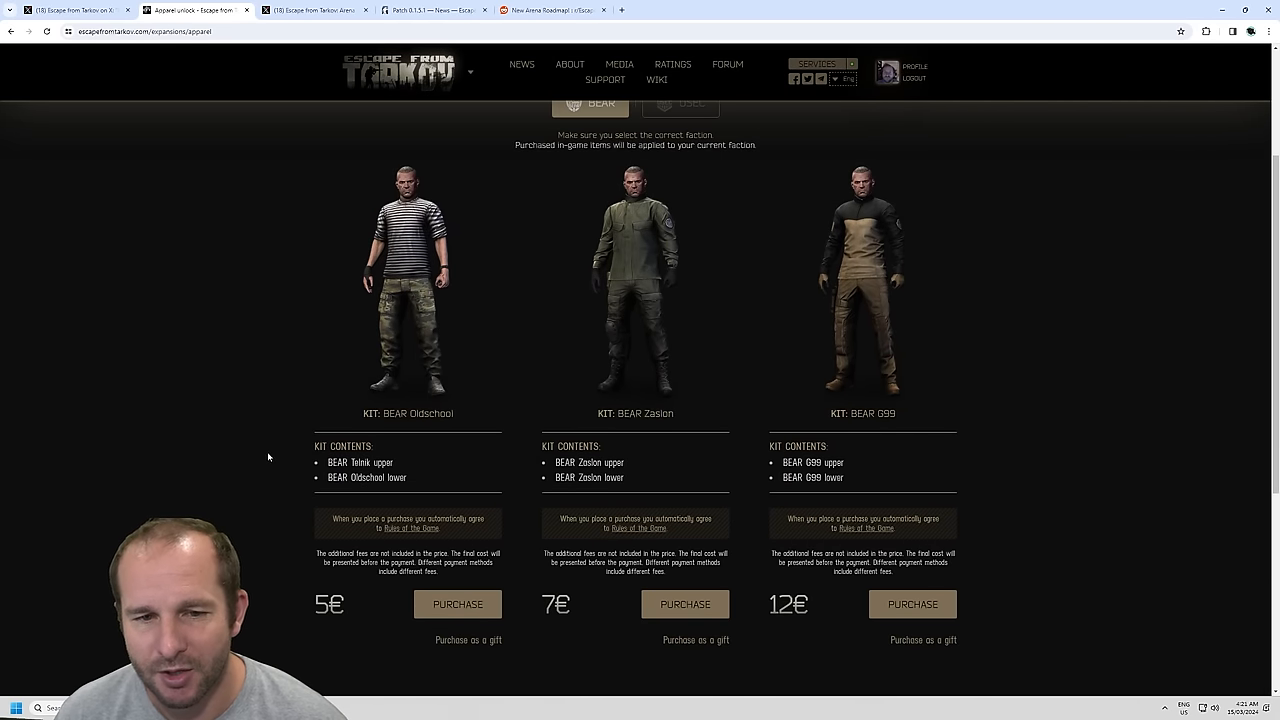
double_click(369, 462)
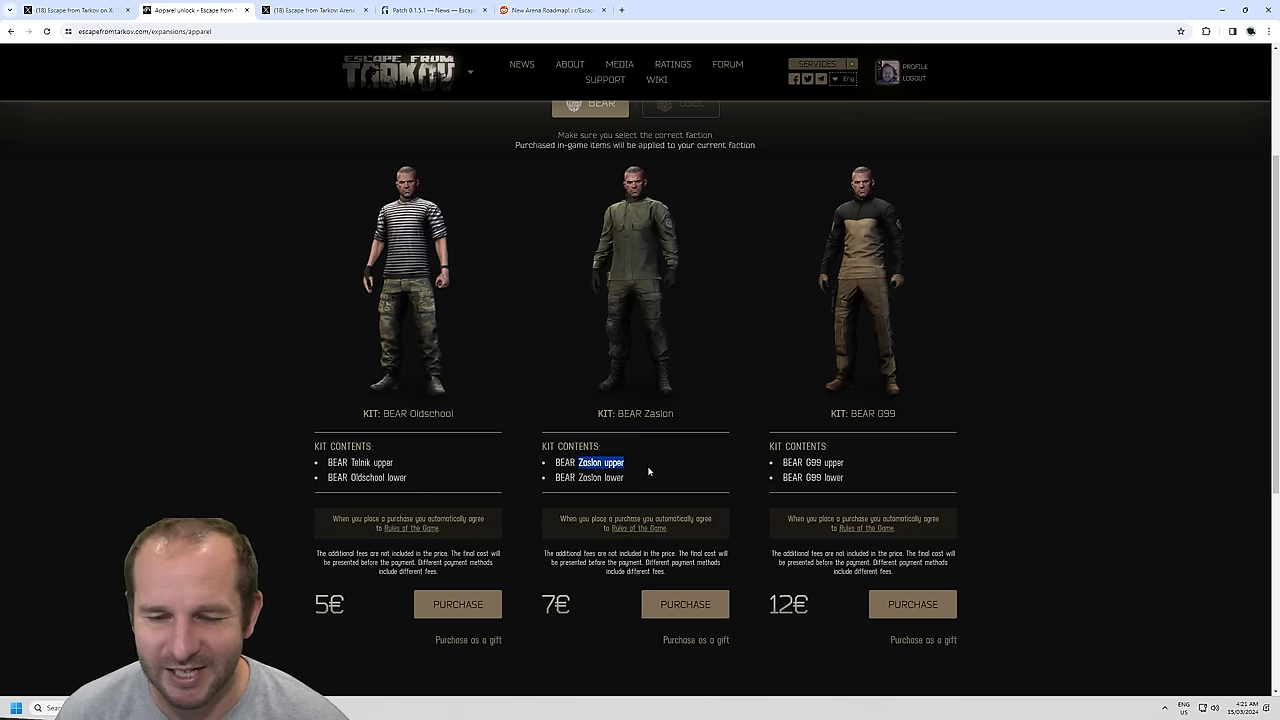
scroll("down", 3)
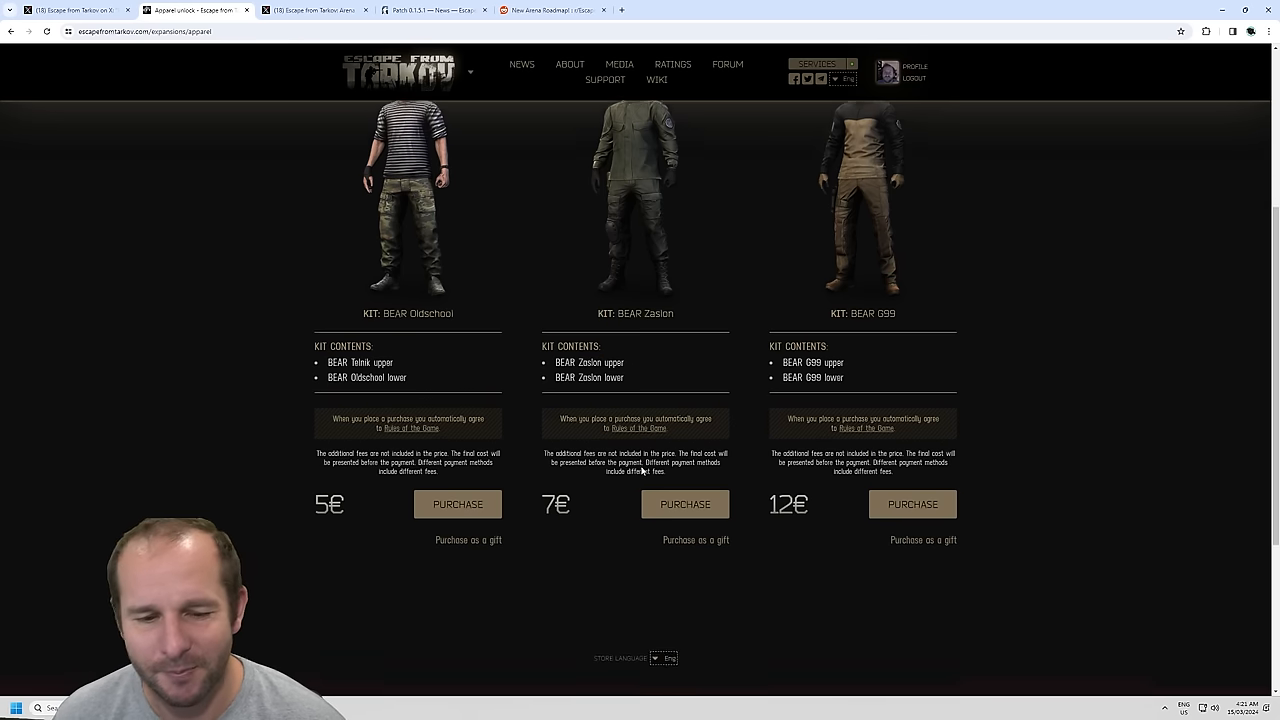
scroll("down", 3)
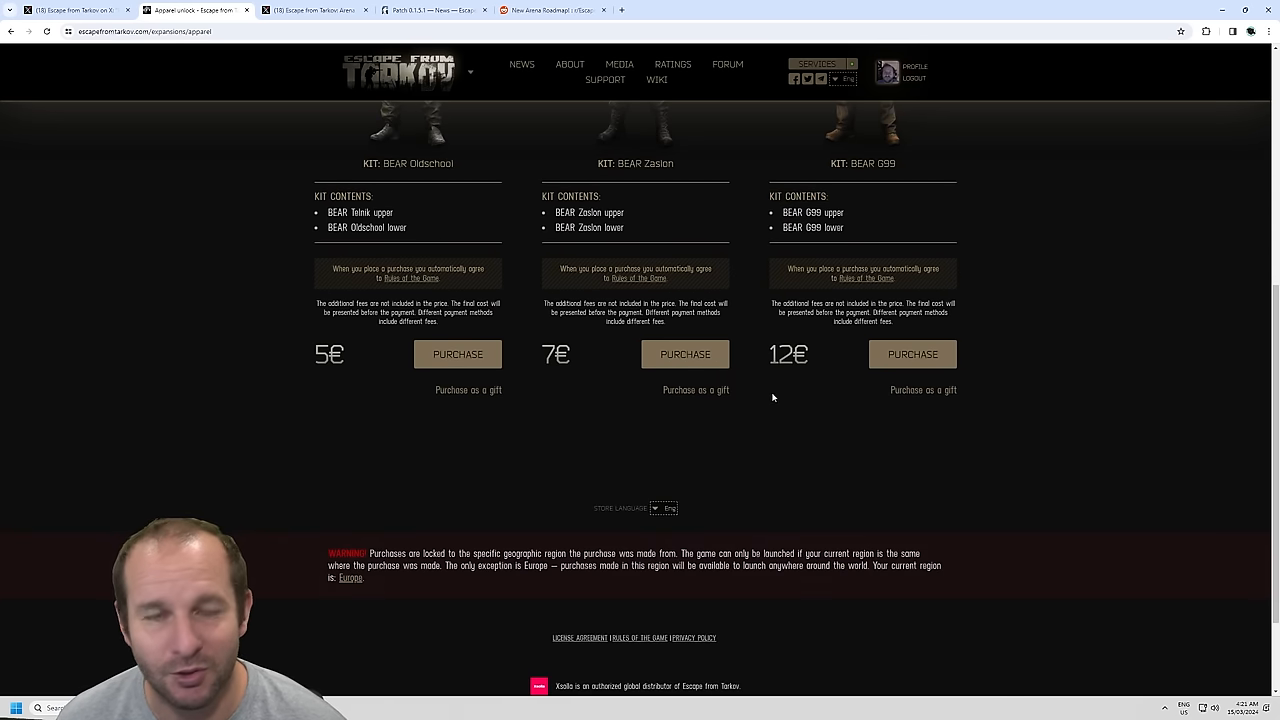
mouse_move(524, 494)
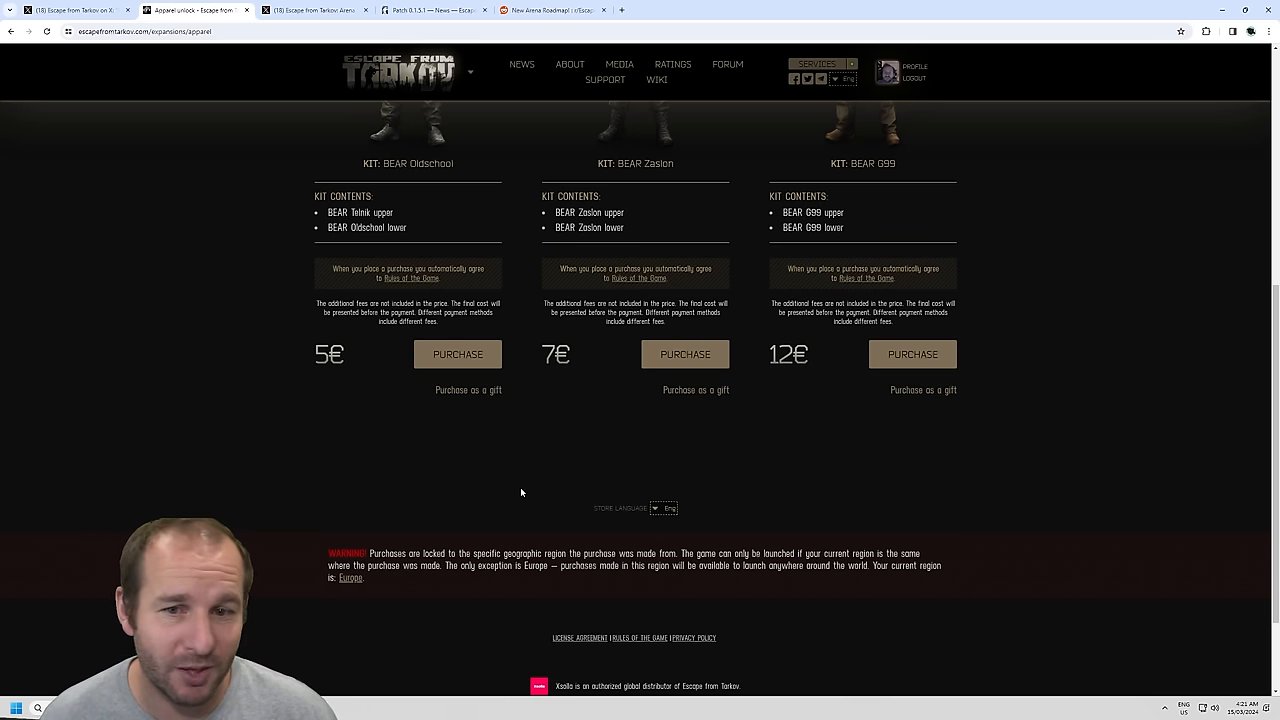
scroll("up", 3)
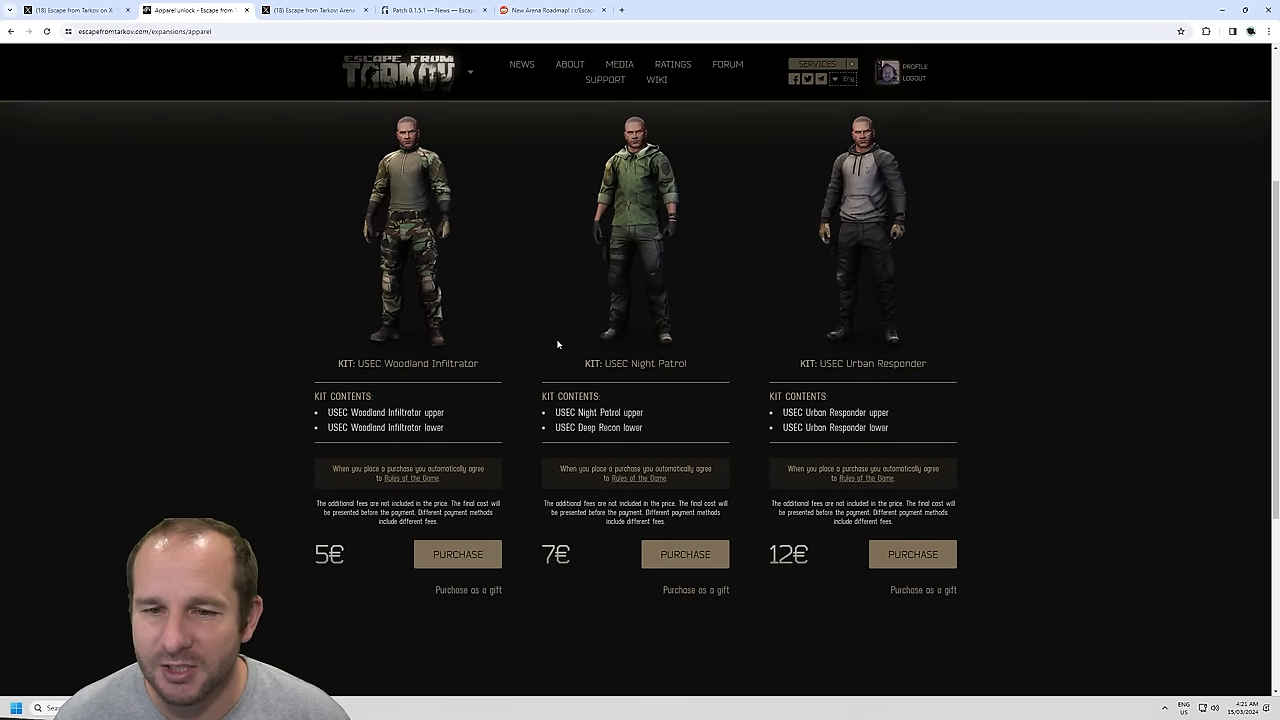
mouse_move(560, 336)
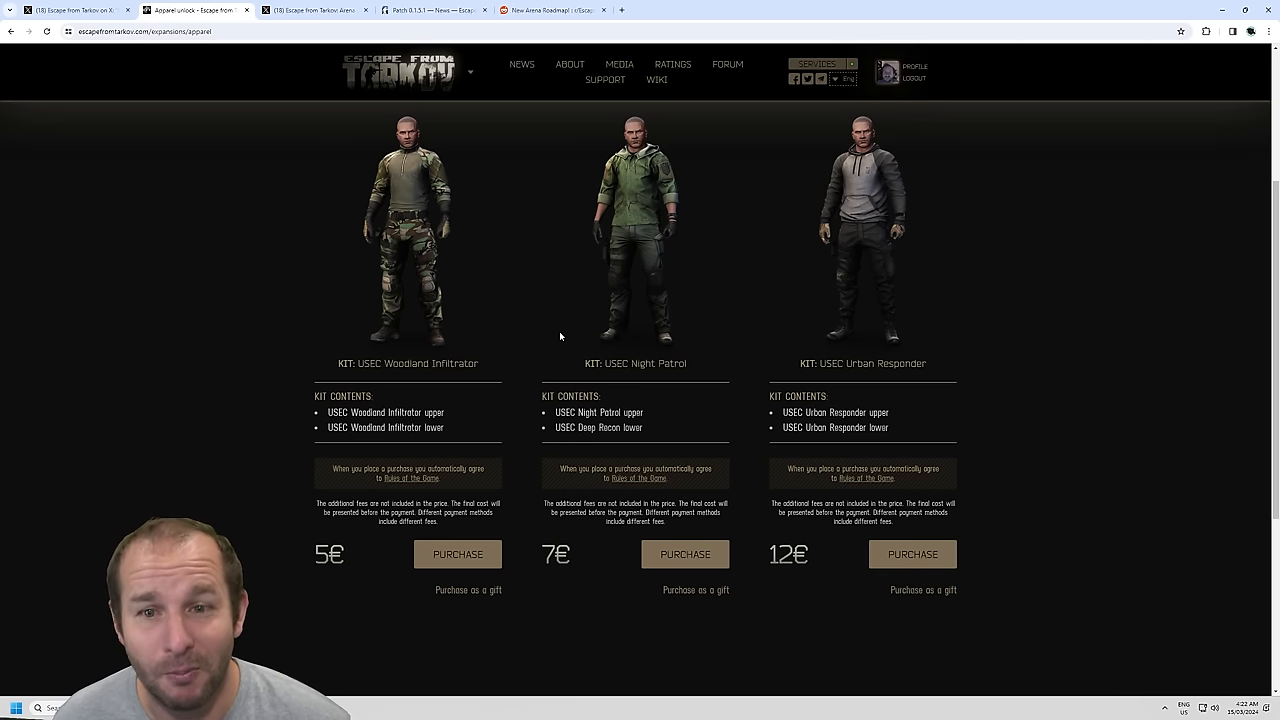
mouse_move(490, 340)
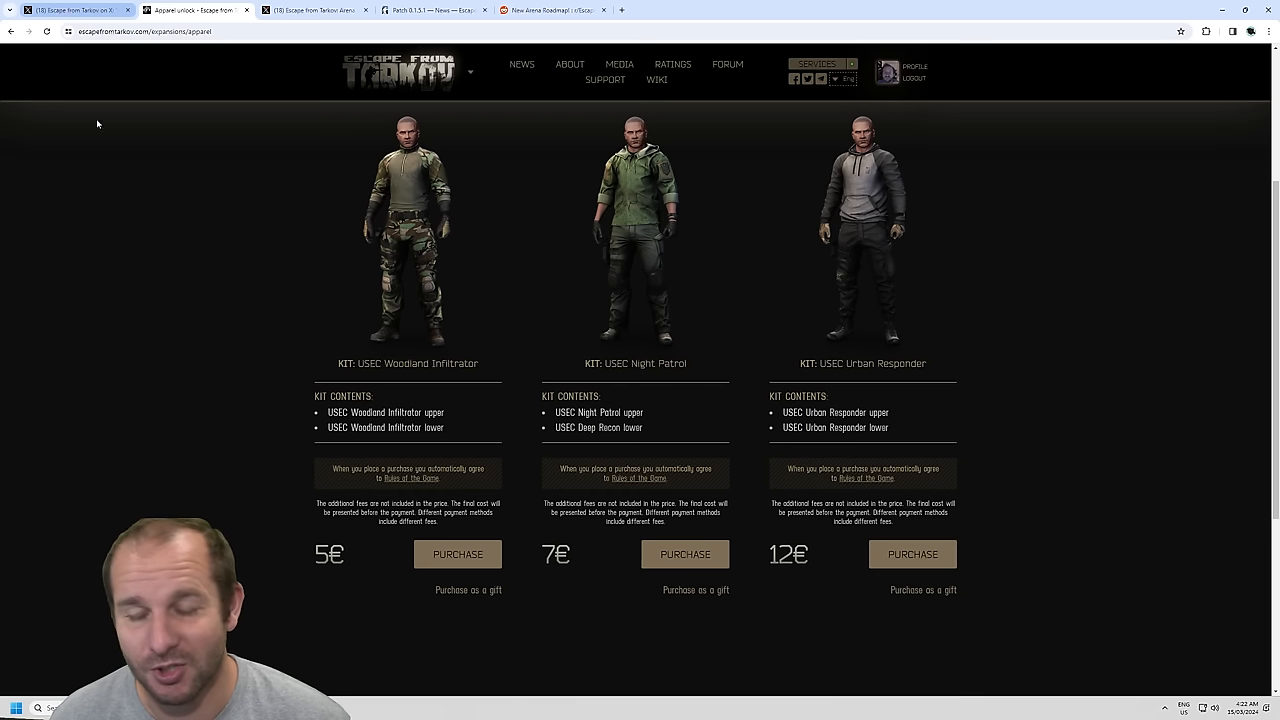
mouse_move(281, 306)
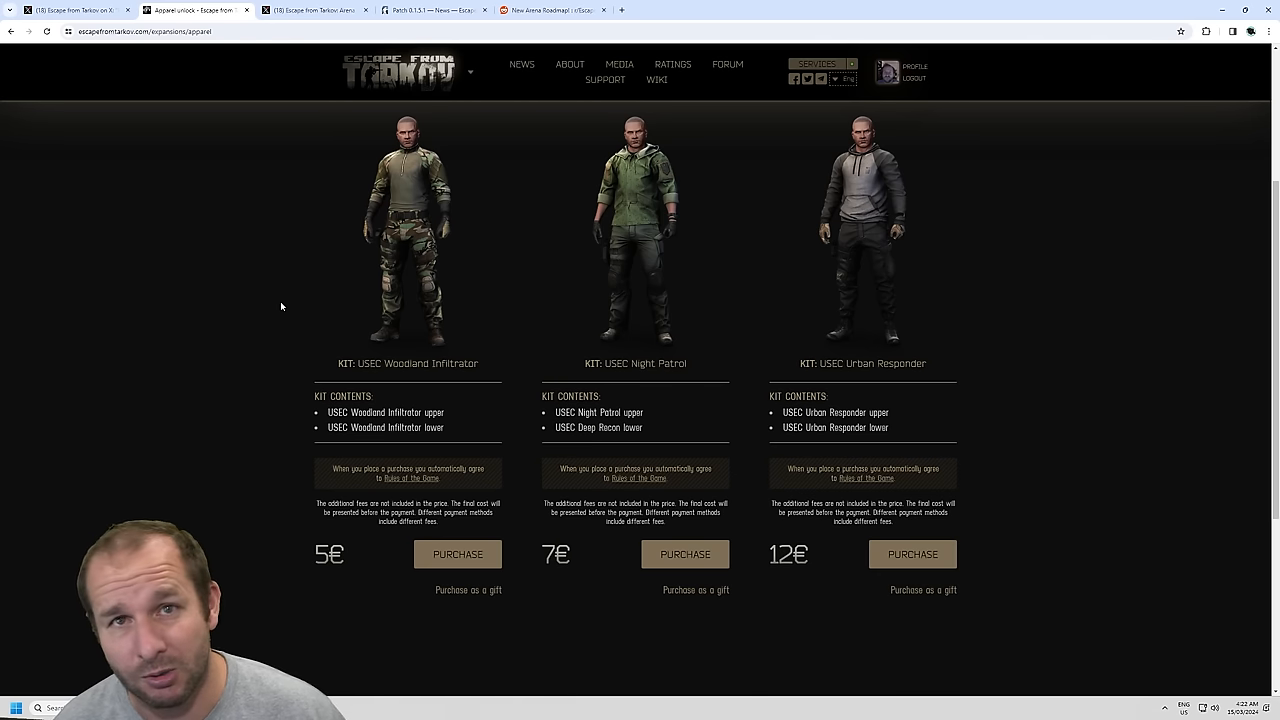
mouse_move(268, 278)
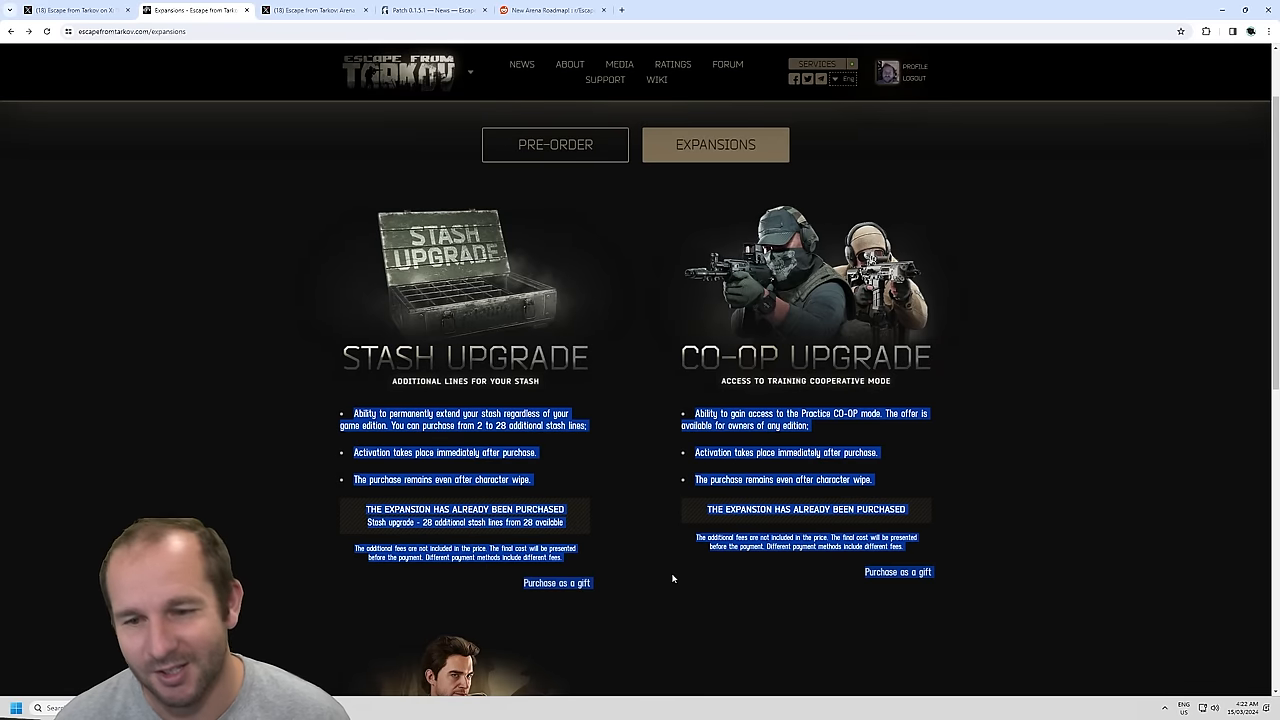
Step: Scroll the Expansions page down past stash and co-op upgrades to Apparel Unlock
scroll("down", 3)
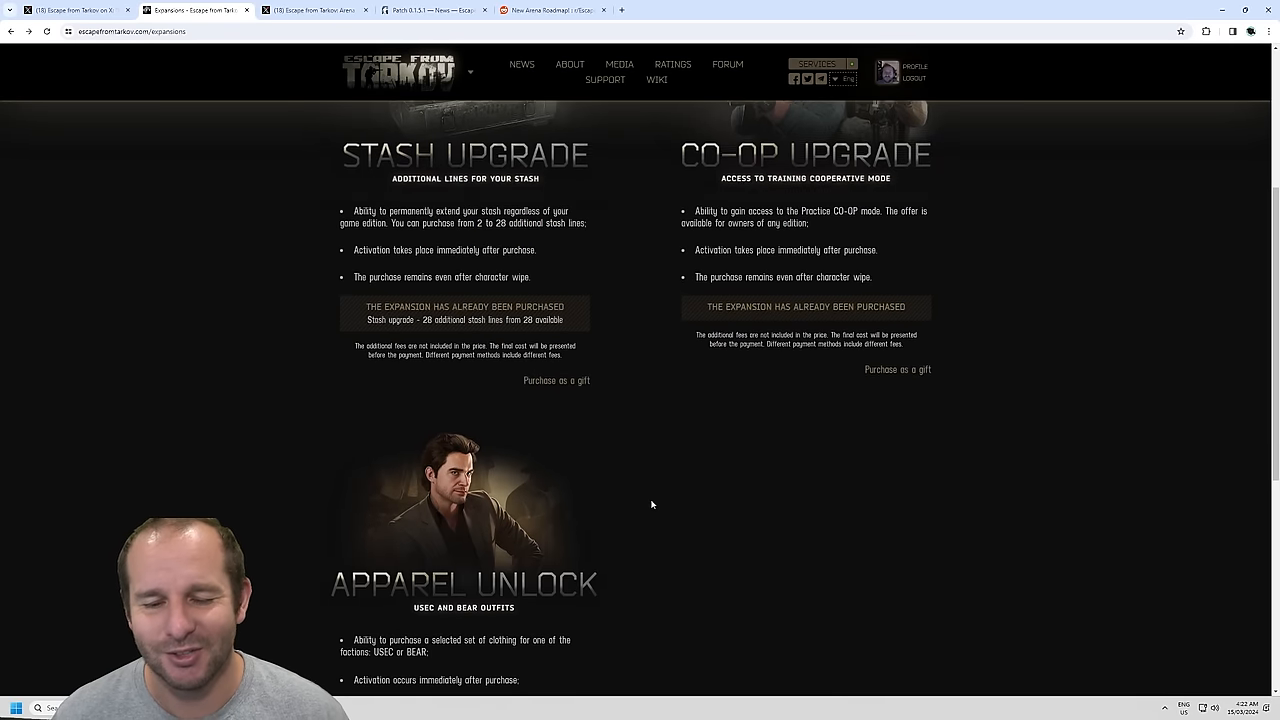
scroll("down", 3)
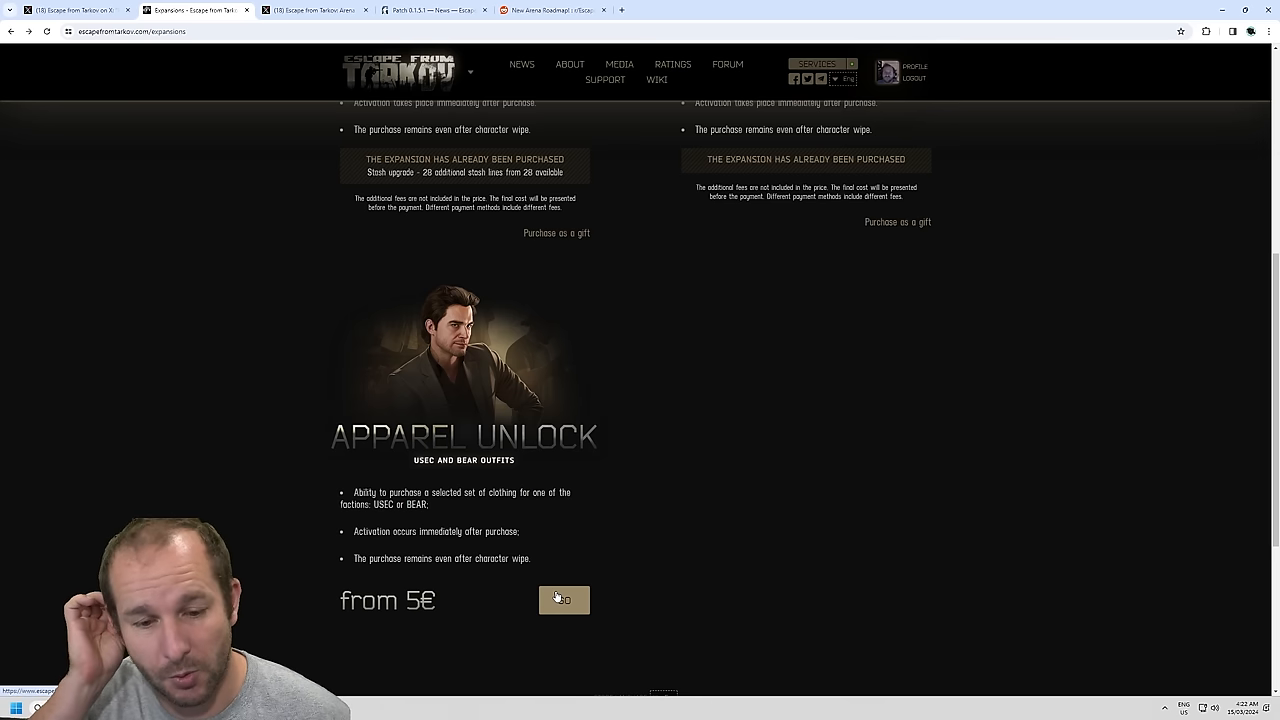
mouse_move(527, 546)
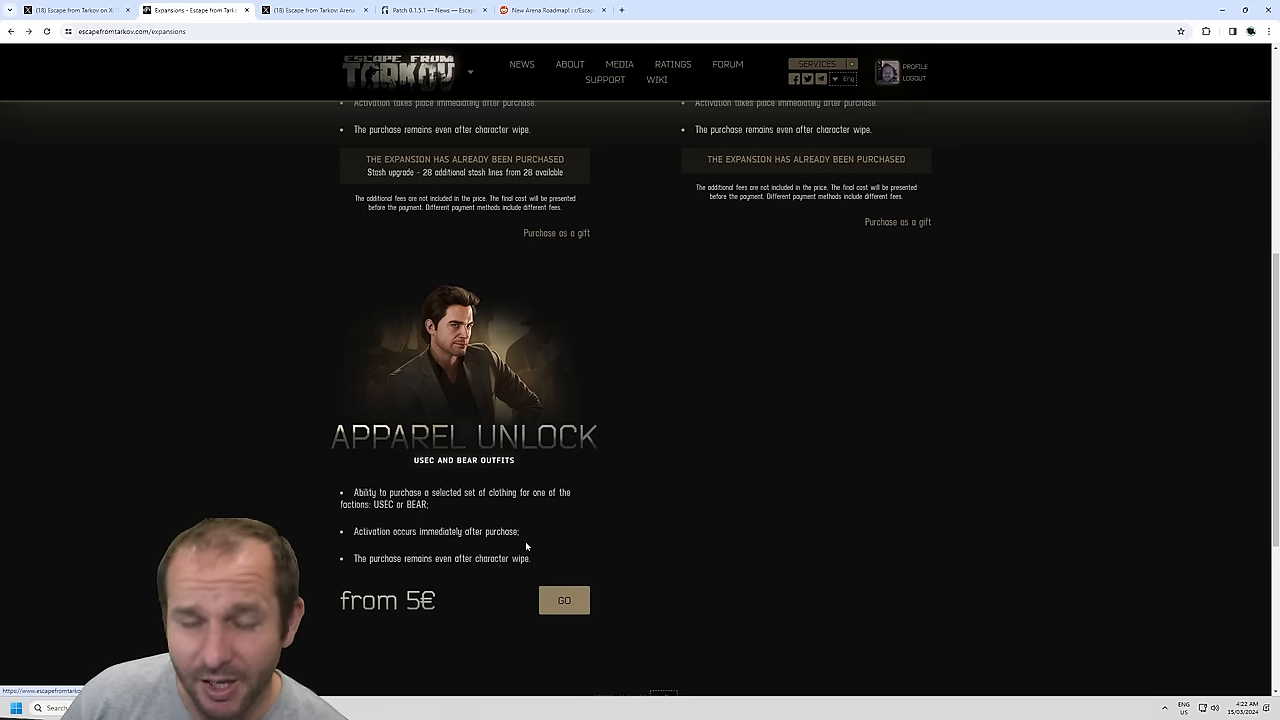
mouse_move(518, 399)
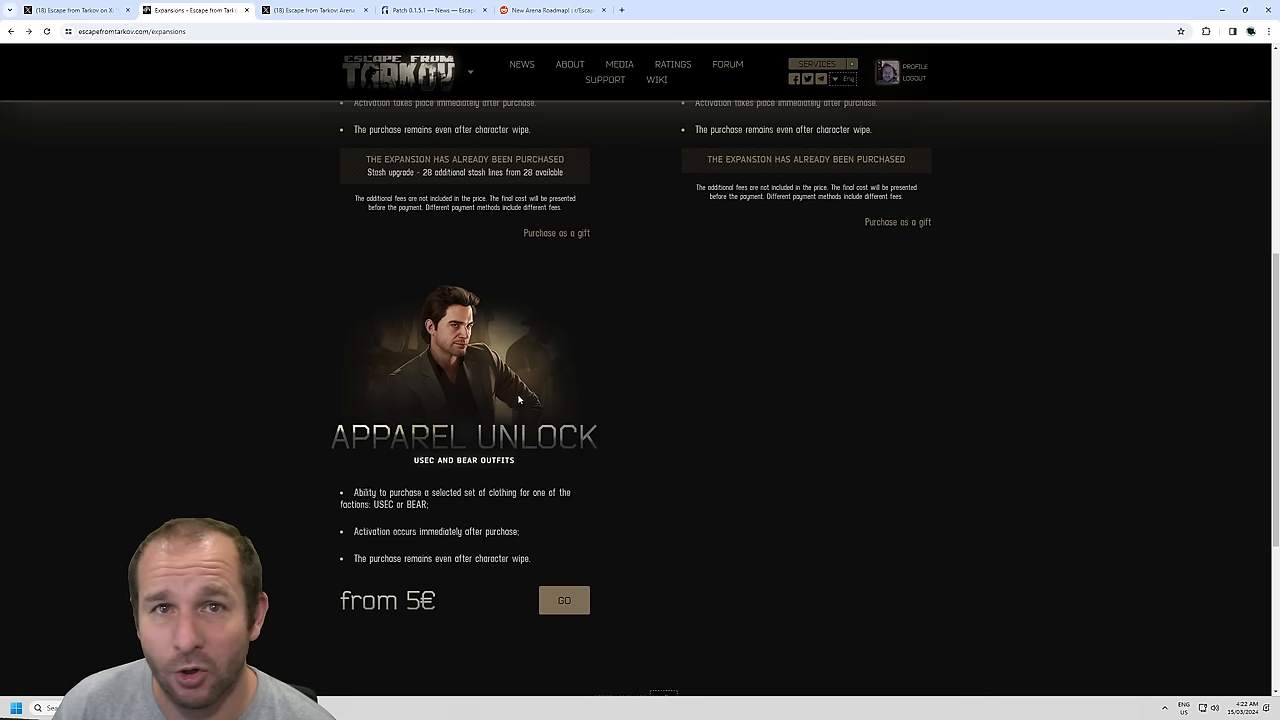
mouse_move(725, 381)
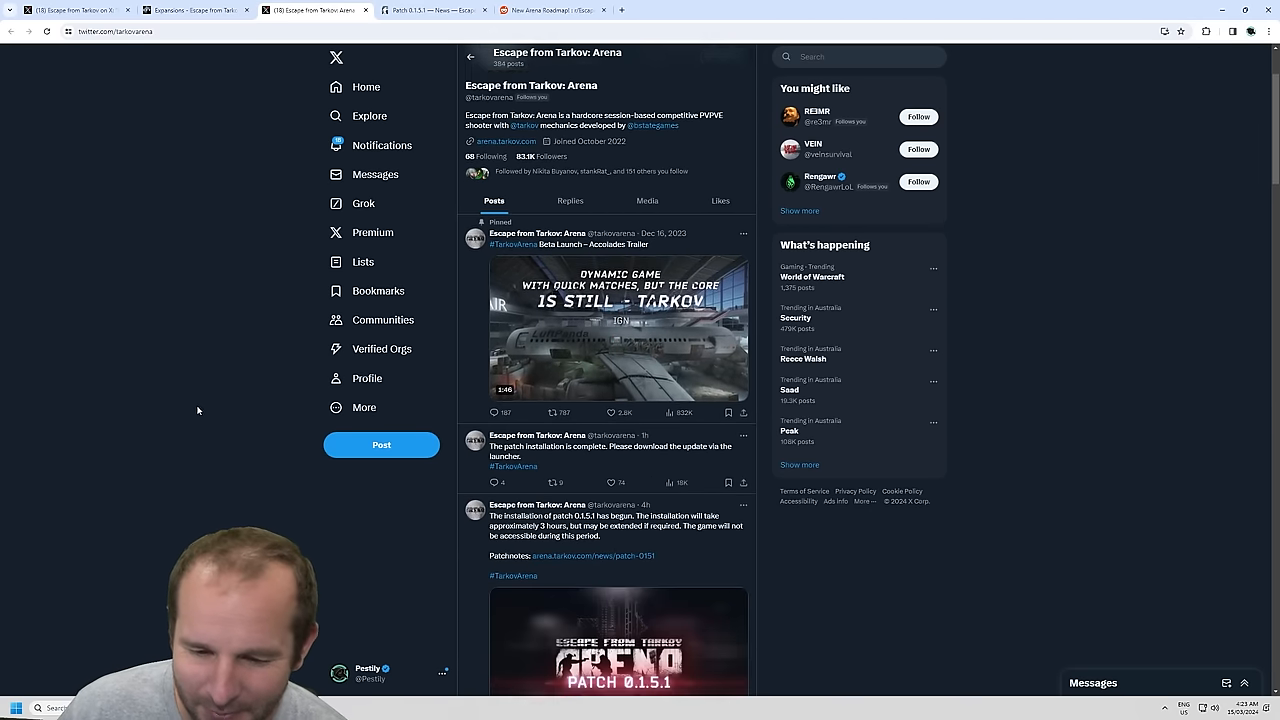
Step: Scroll the Escape from Tarkov: Arena X profile to its patch 0.1.5.1 posts
scroll("down", 3)
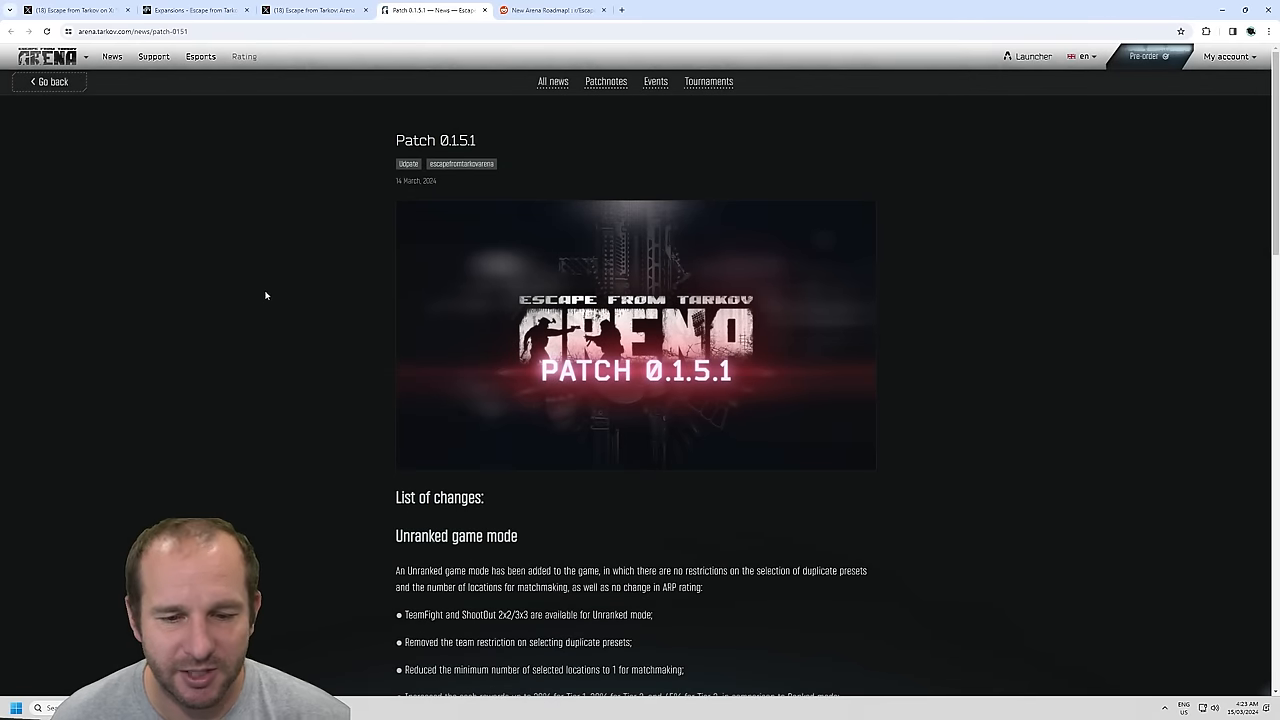
Step: Scroll through the Patch 0.1.5.1 changes, including Unranked mode and Matchmaking
scroll("down", 3)
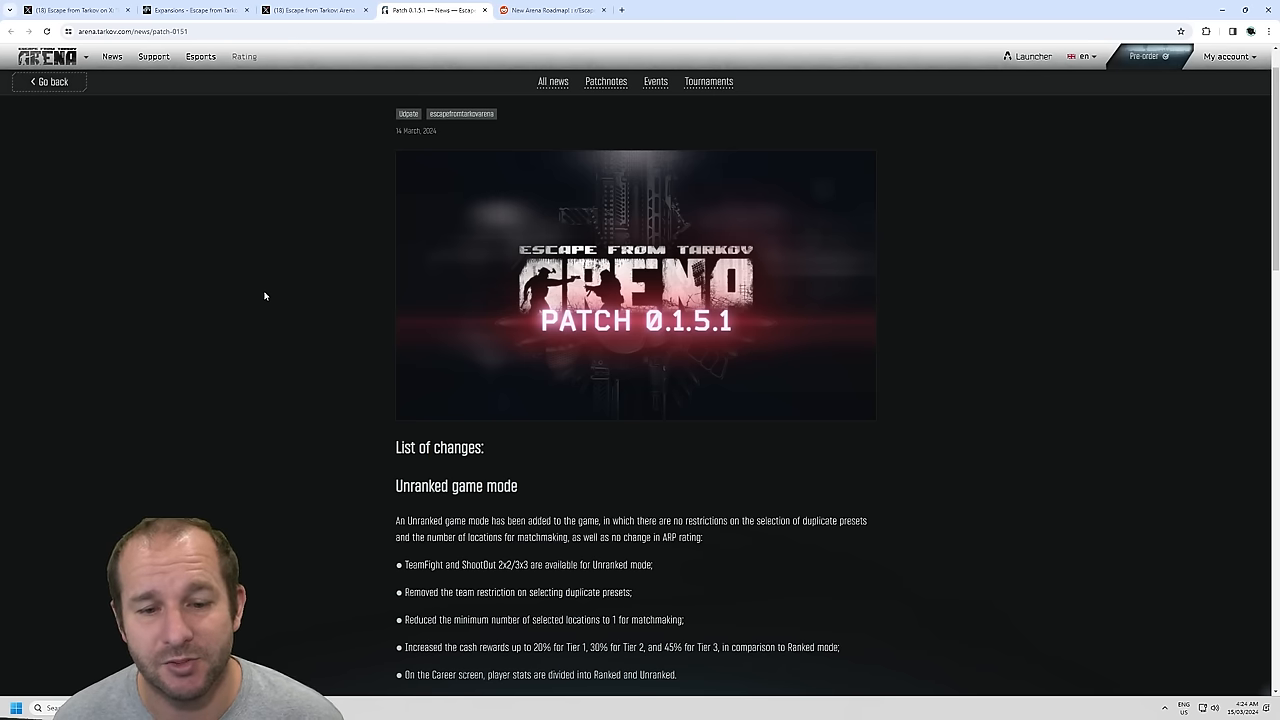
scroll("down", 3)
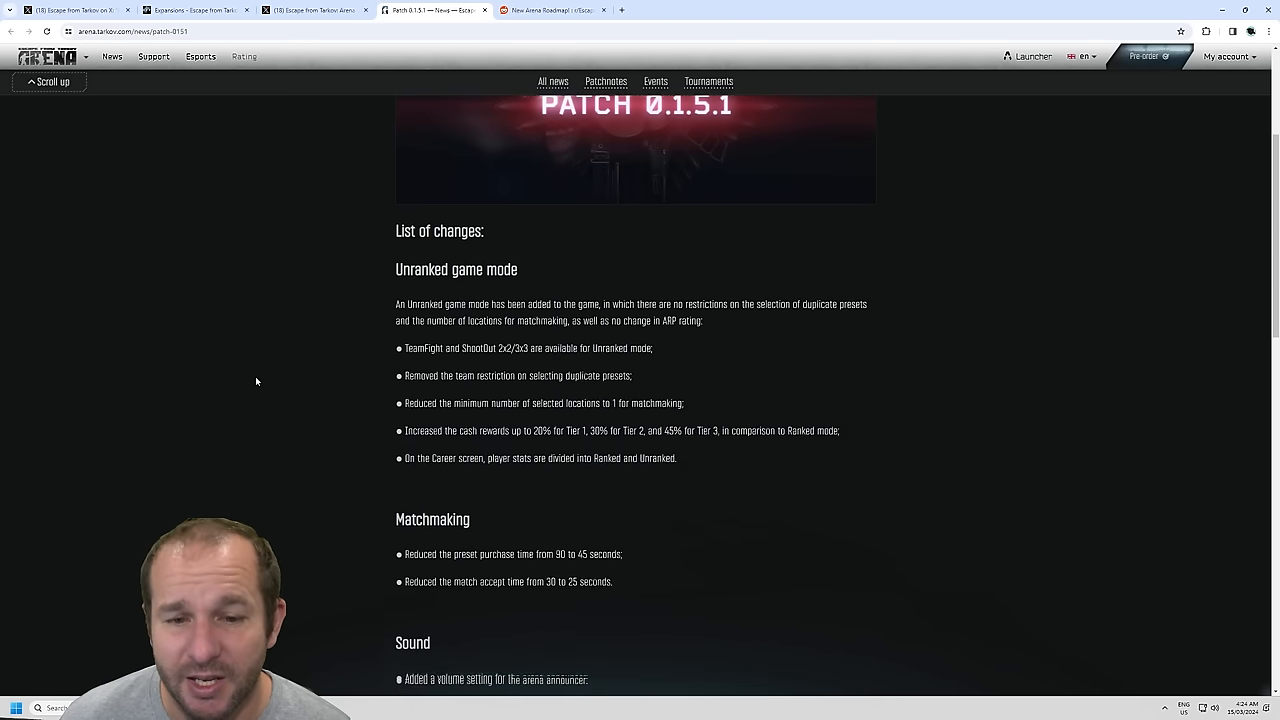
scroll("down", 3)
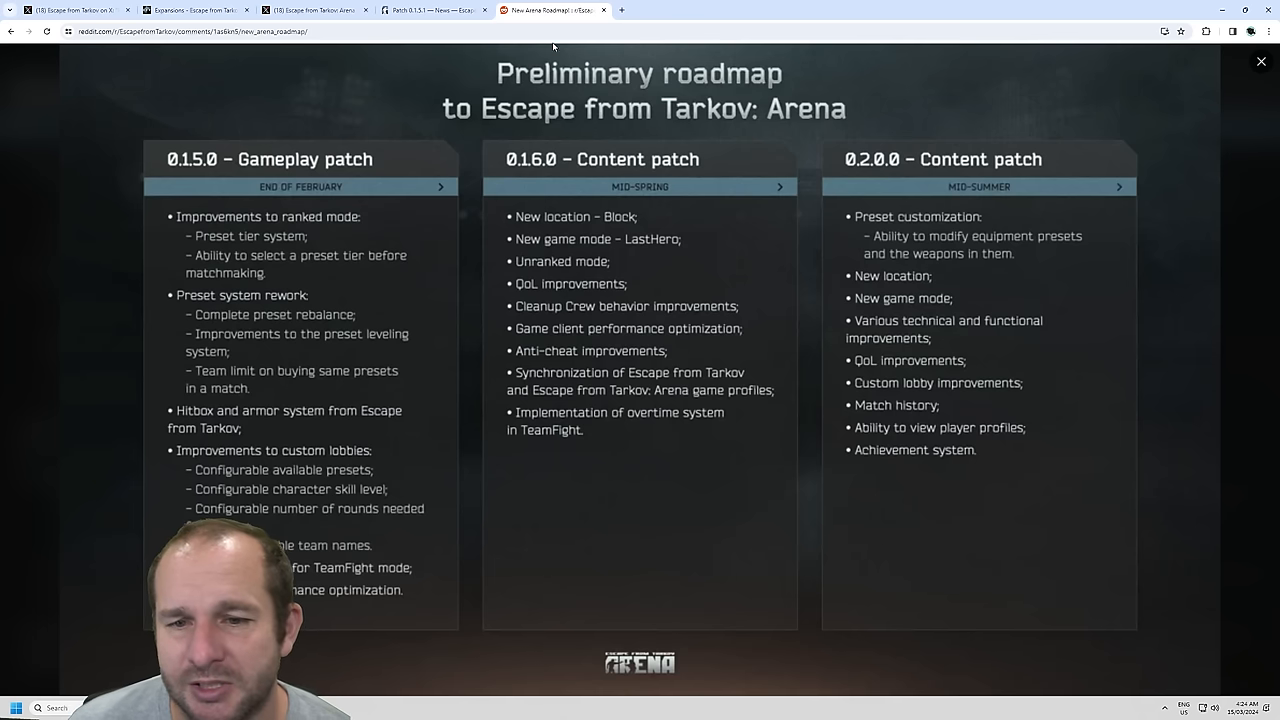
mouse_move(497, 225)
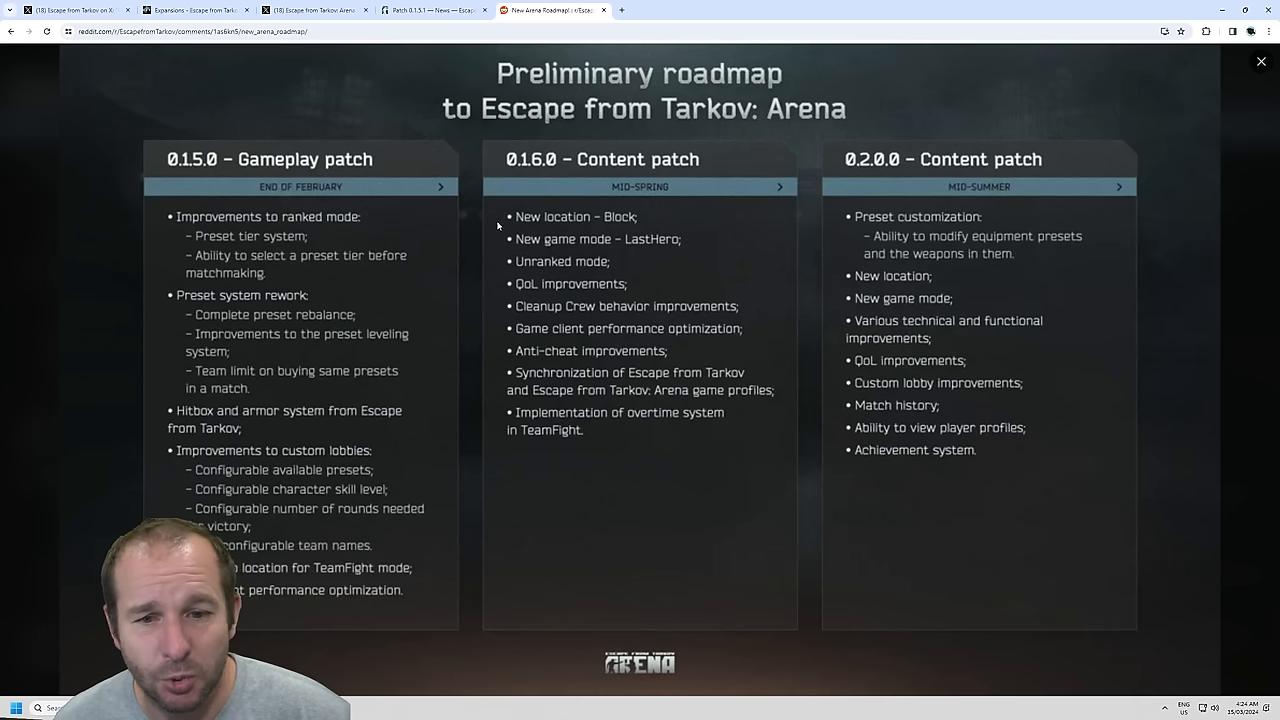
mouse_move(513, 270)
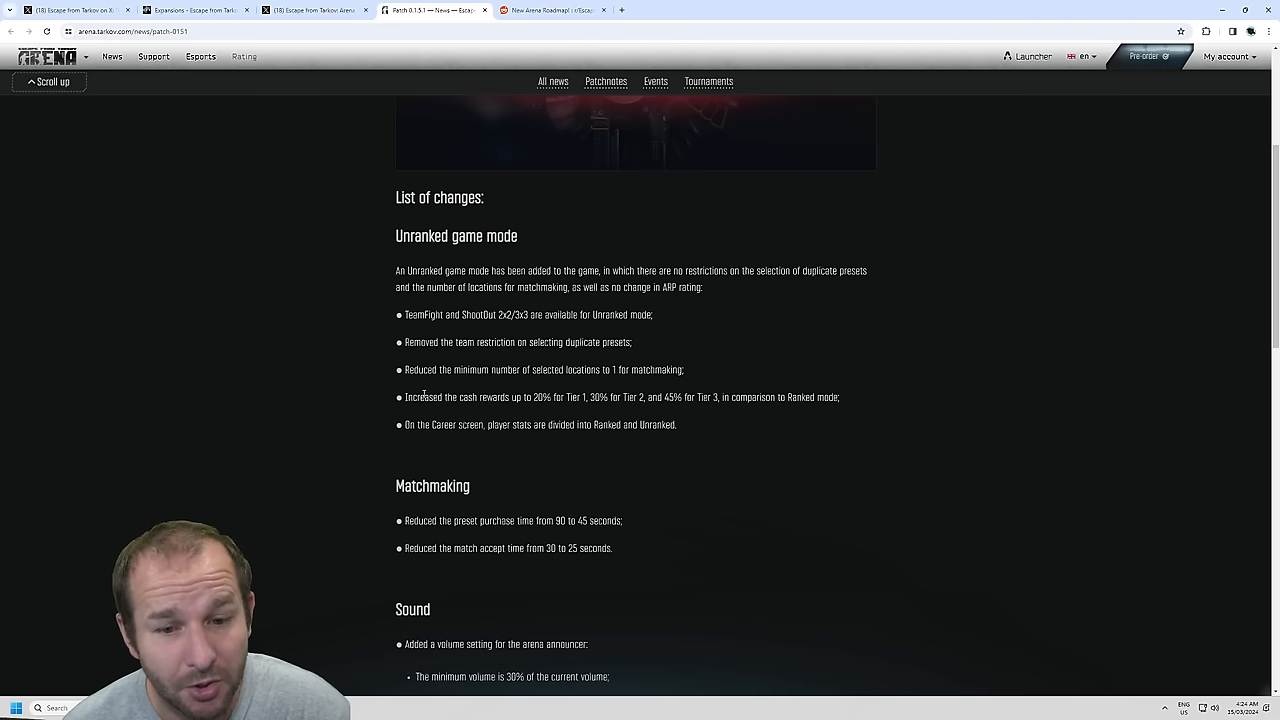
mouse_move(578, 365)
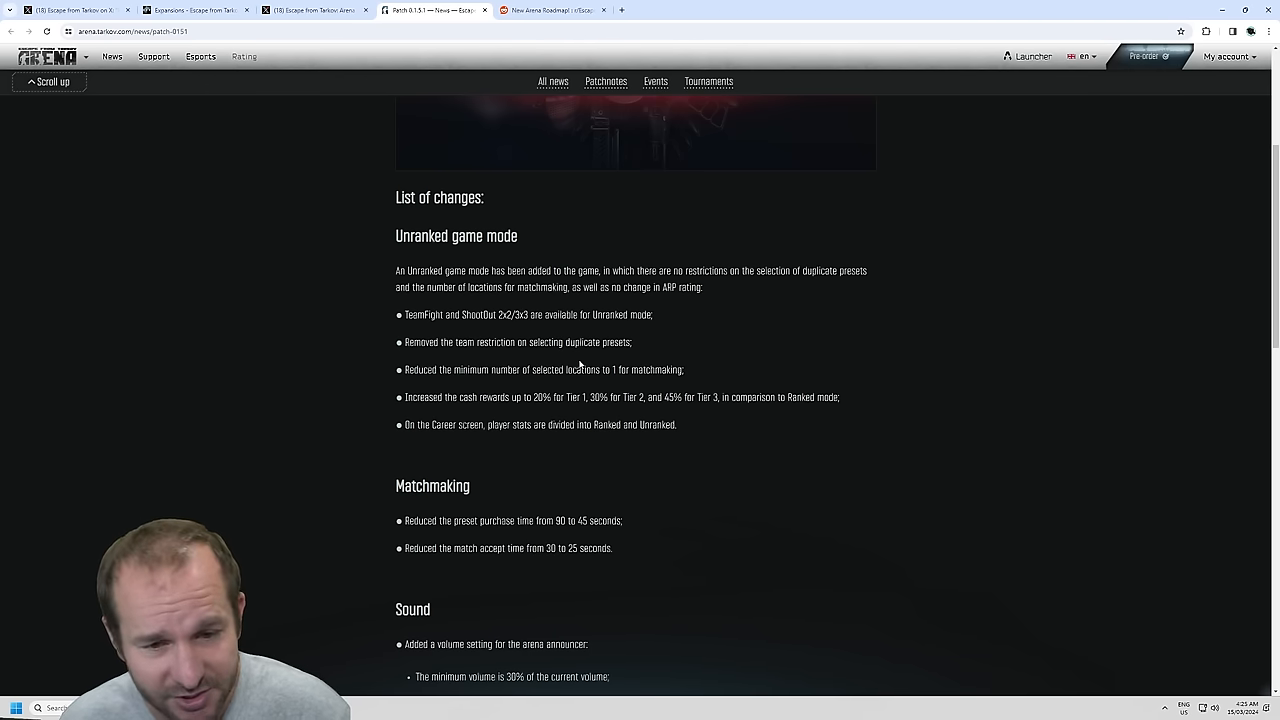
mouse_move(548, 391)
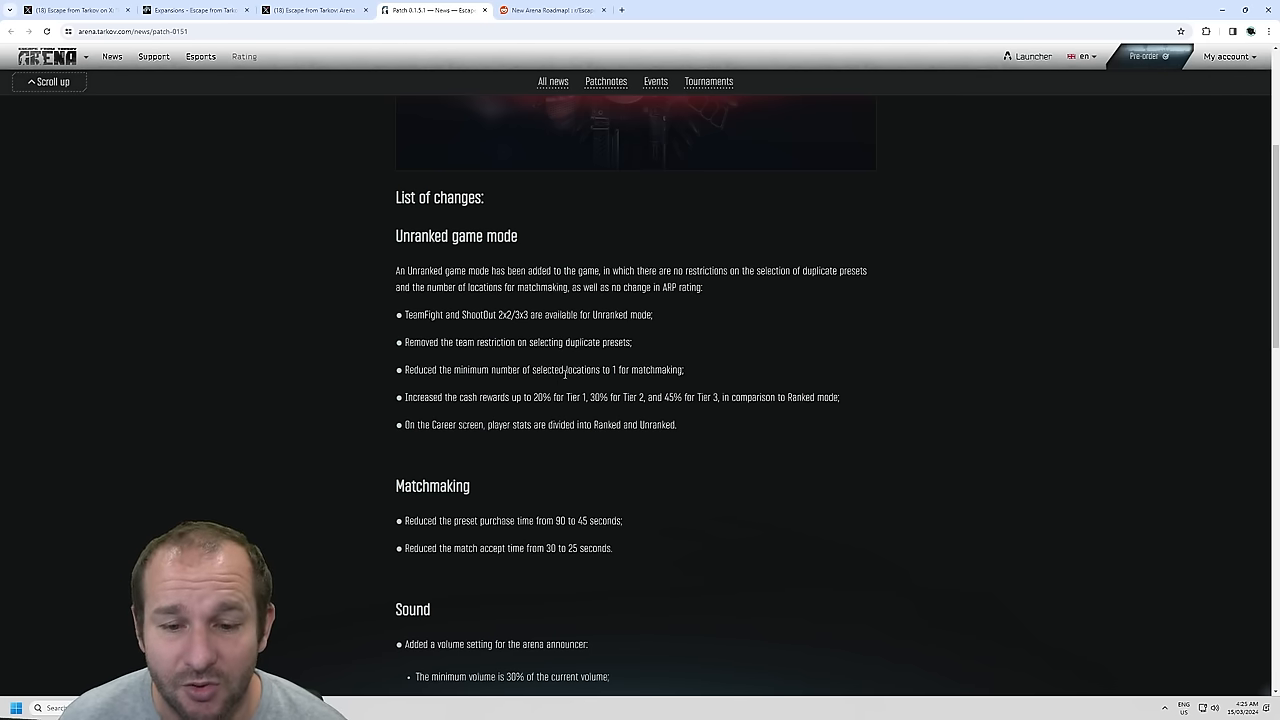
mouse_move(547, 414)
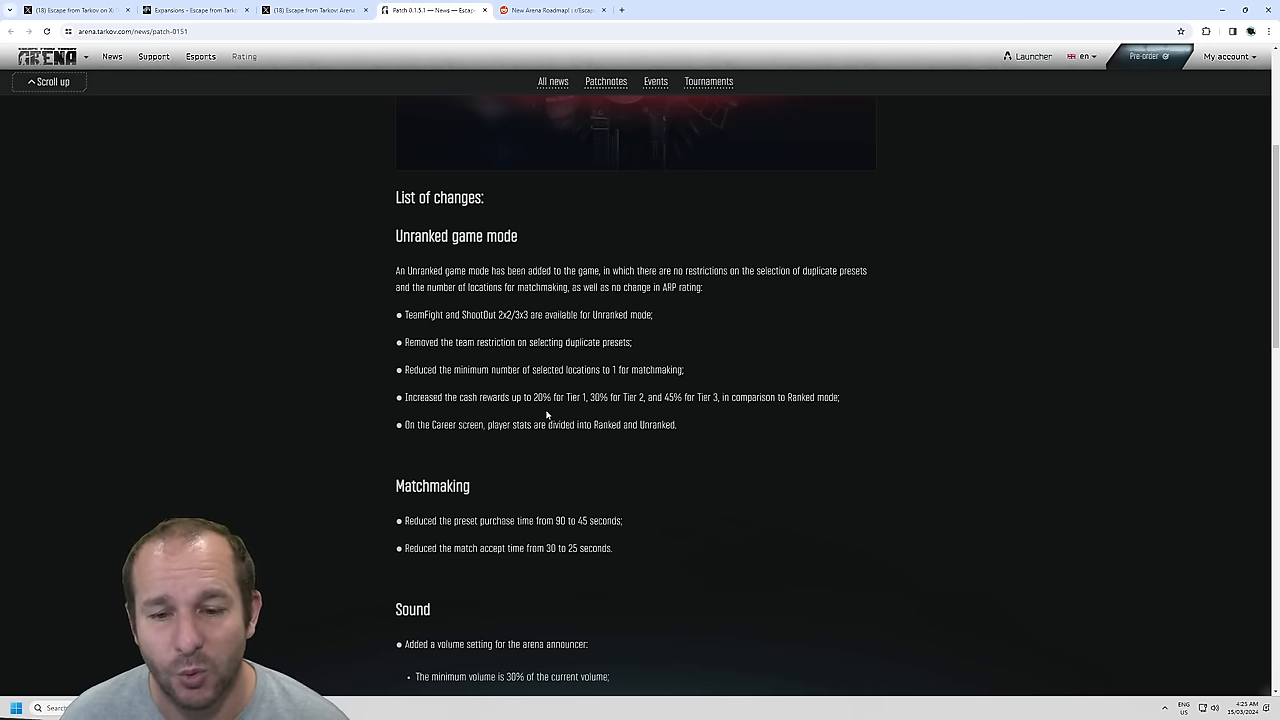
mouse_move(804, 485)
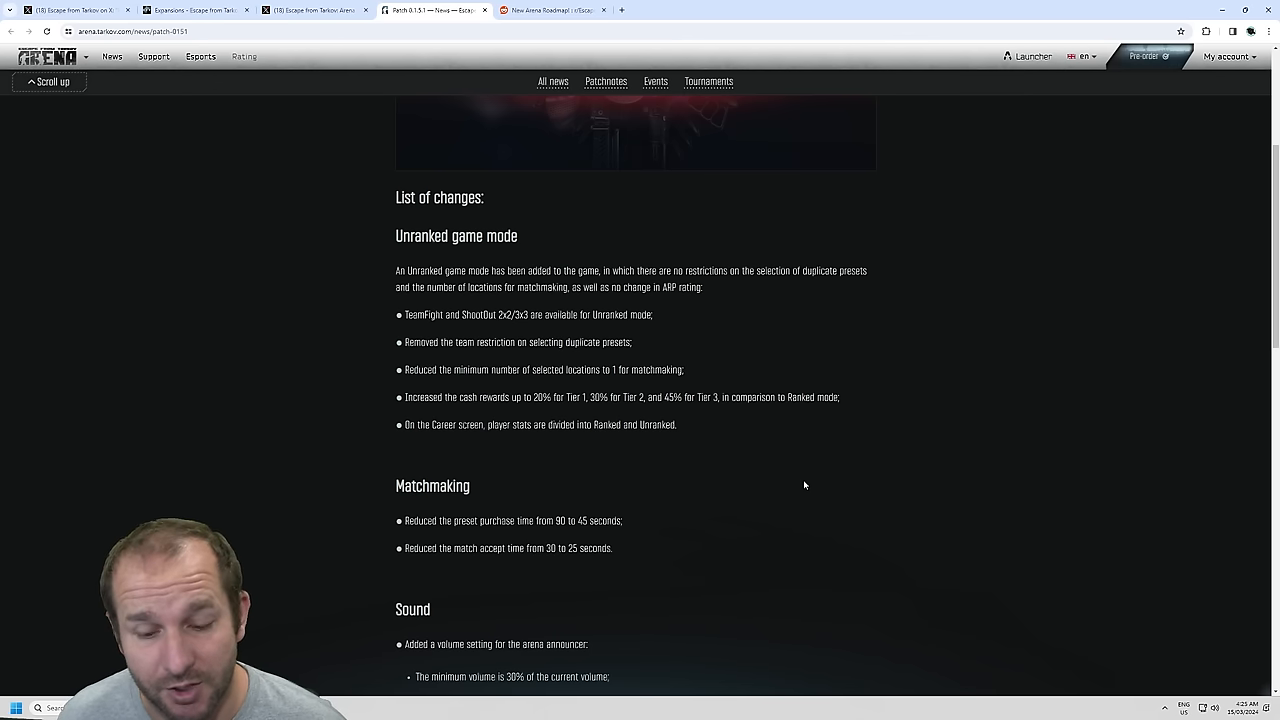
Step: Review patch 0.1.5.1 Matchmaking, Sound and VoIP changes down to the QoL experience entry
scroll("down", 3)
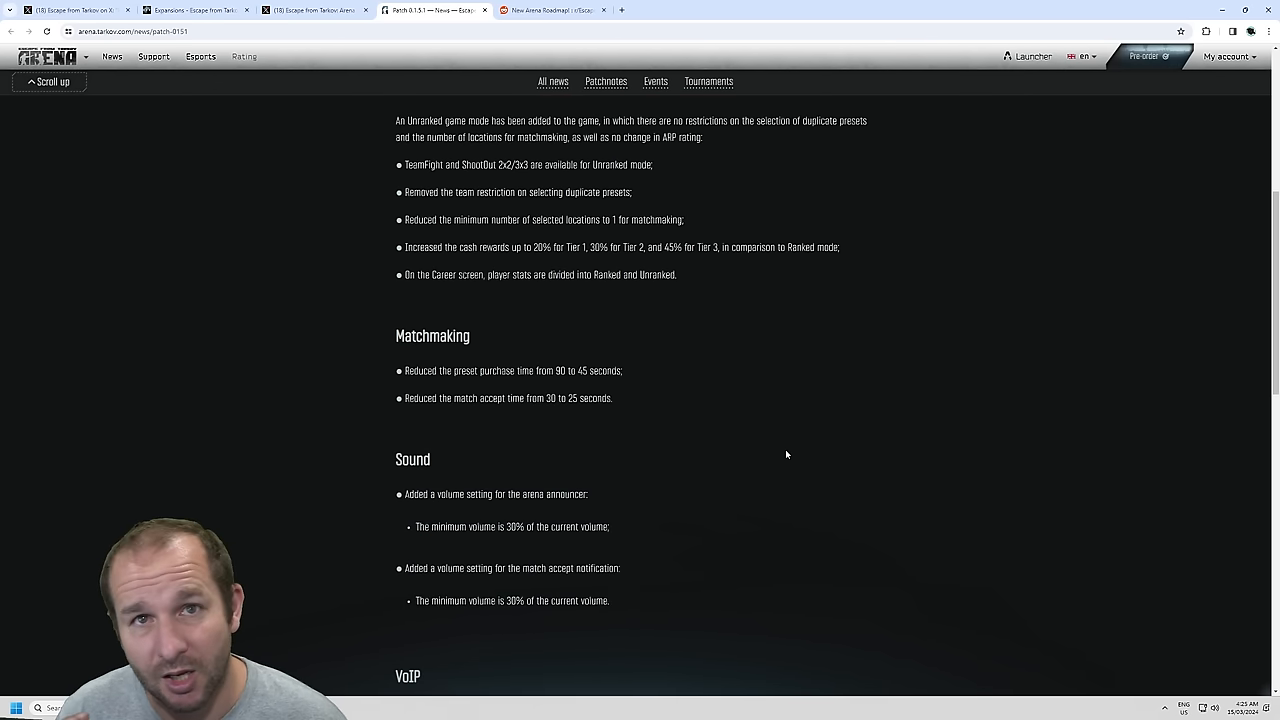
mouse_move(793, 459)
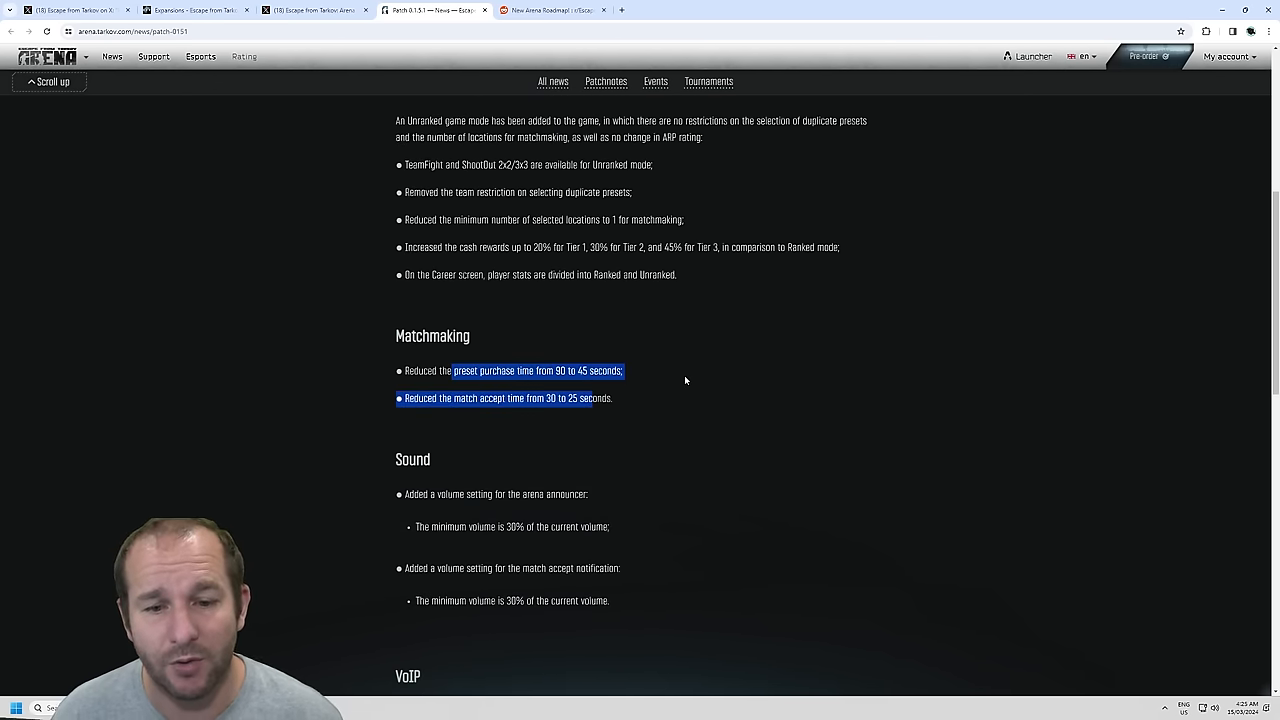
left_click(685, 380)
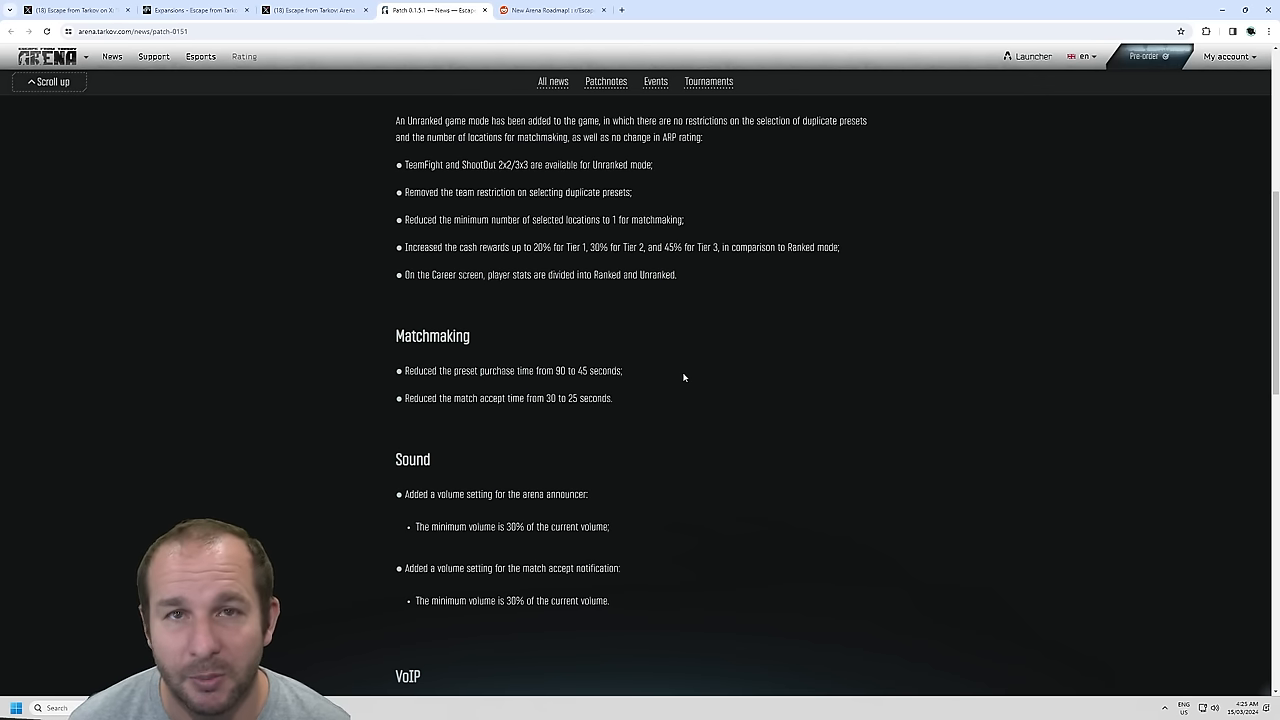
mouse_move(640, 414)
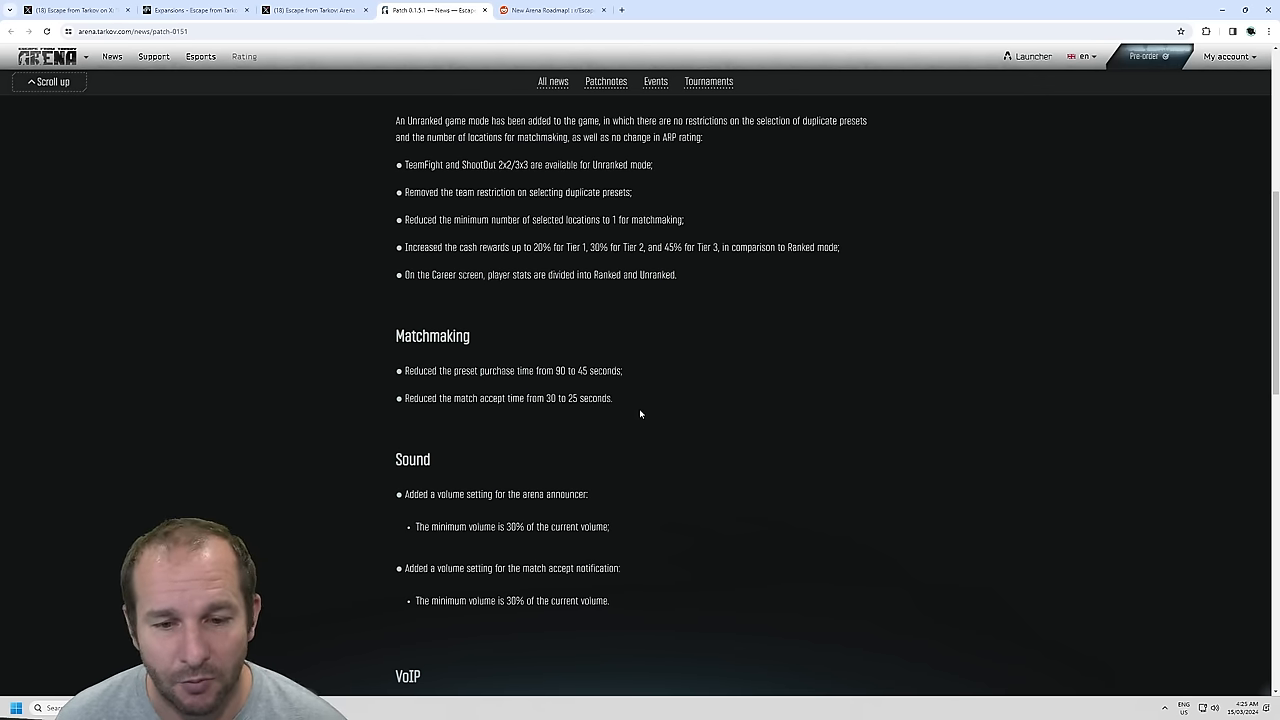
mouse_move(482, 445)
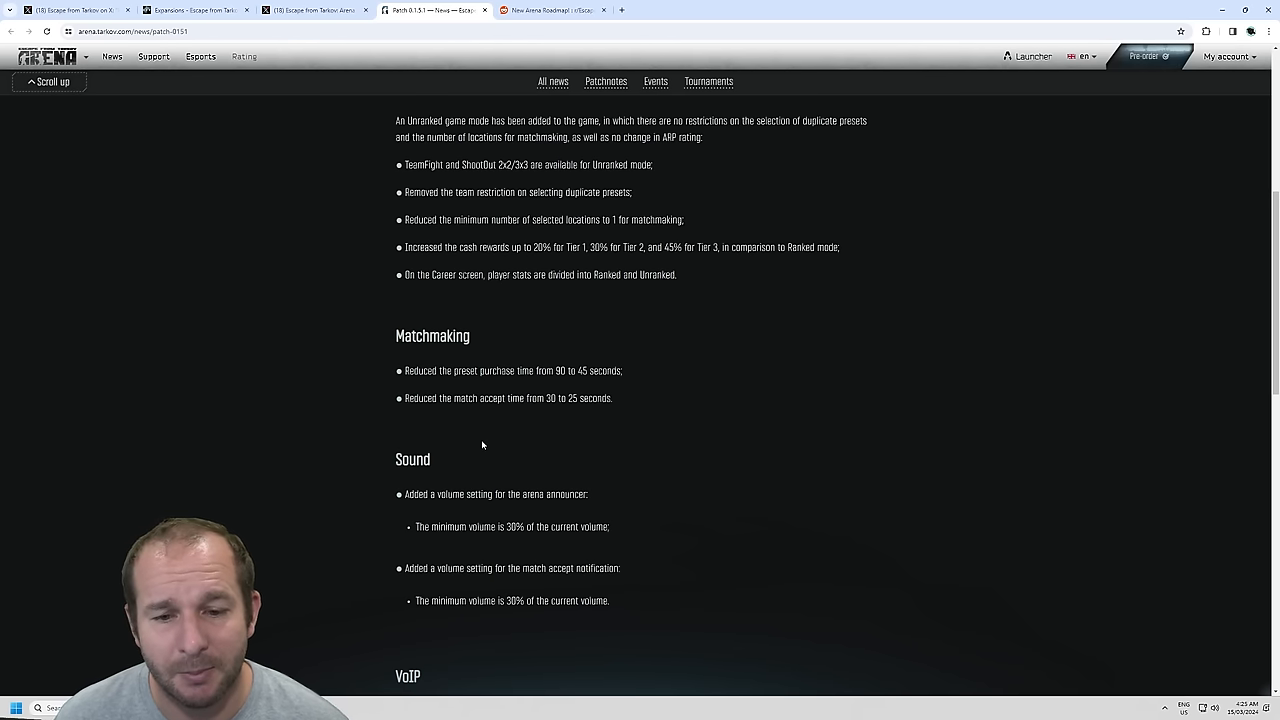
mouse_move(527, 433)
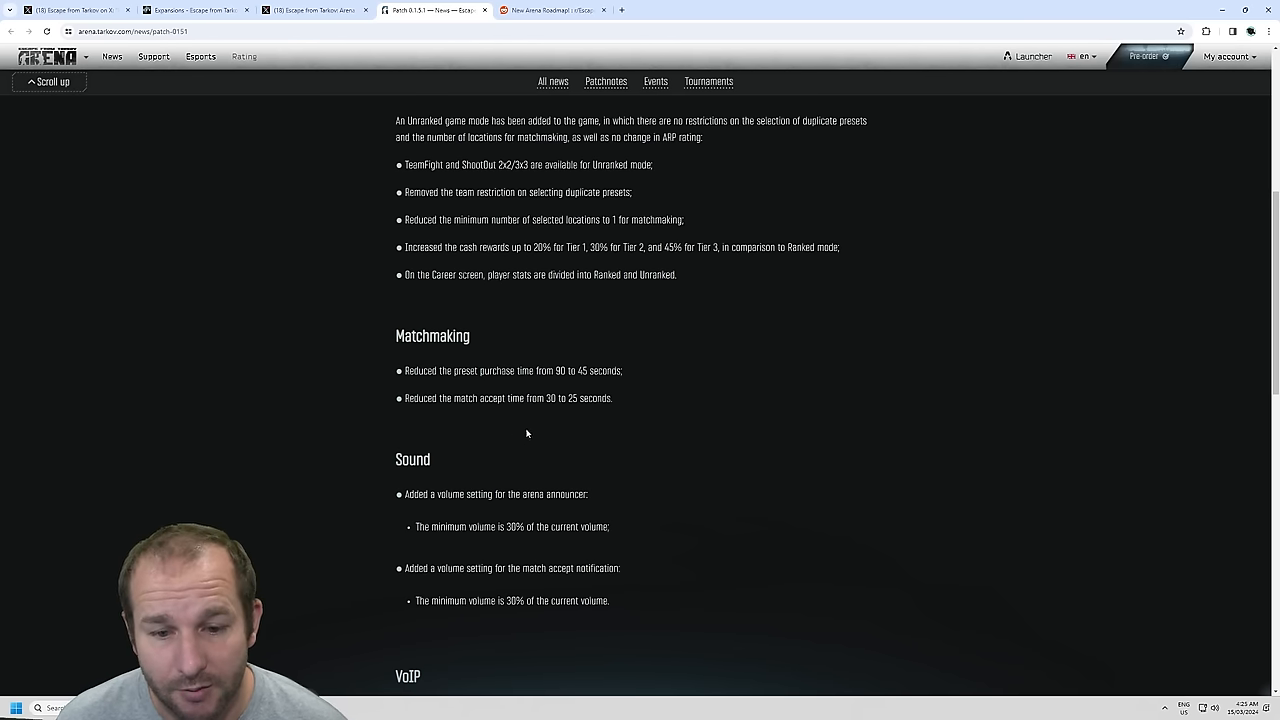
scroll("down", 3)
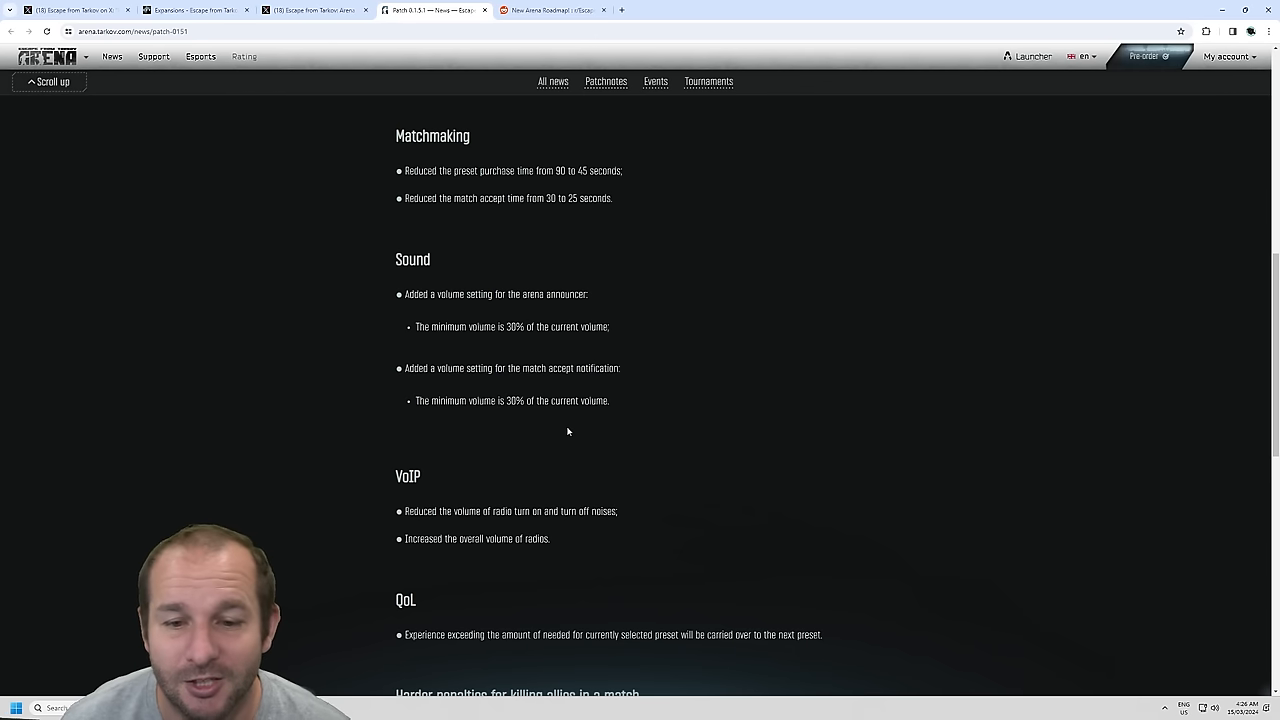
left_click_drag(493, 327, 583, 327)
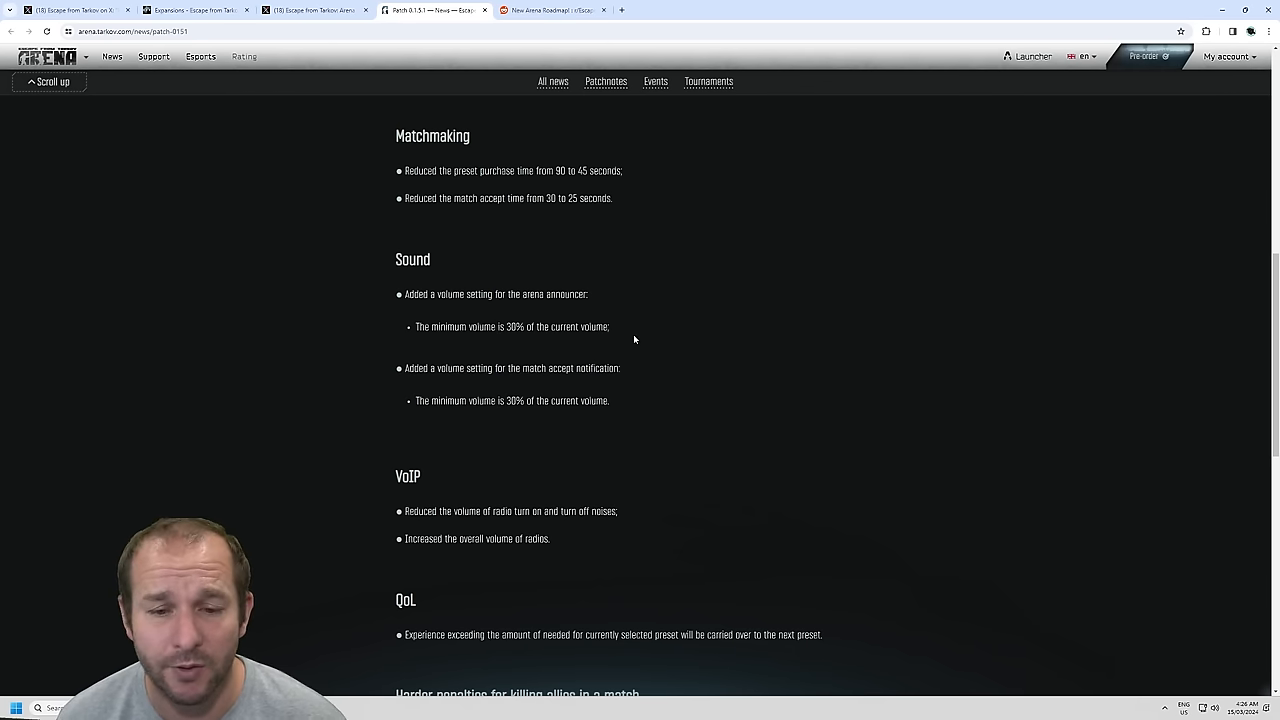
mouse_move(675, 388)
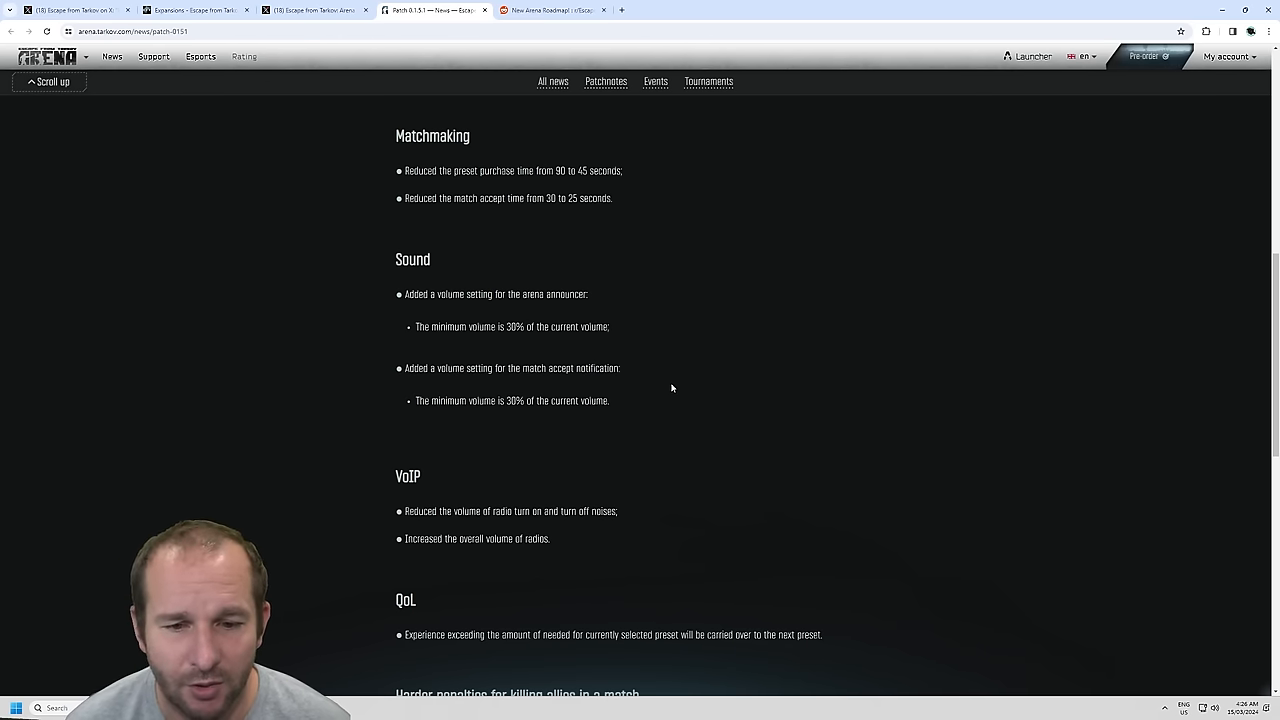
mouse_move(648, 392)
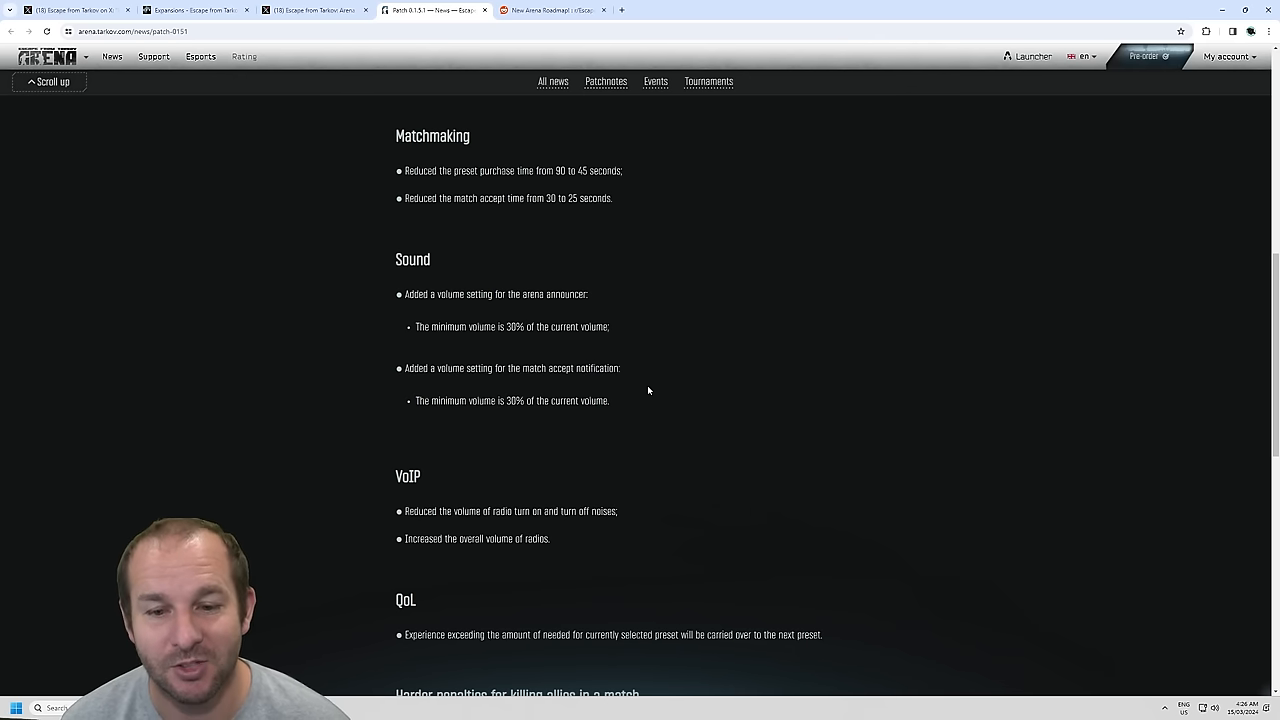
mouse_move(671, 385)
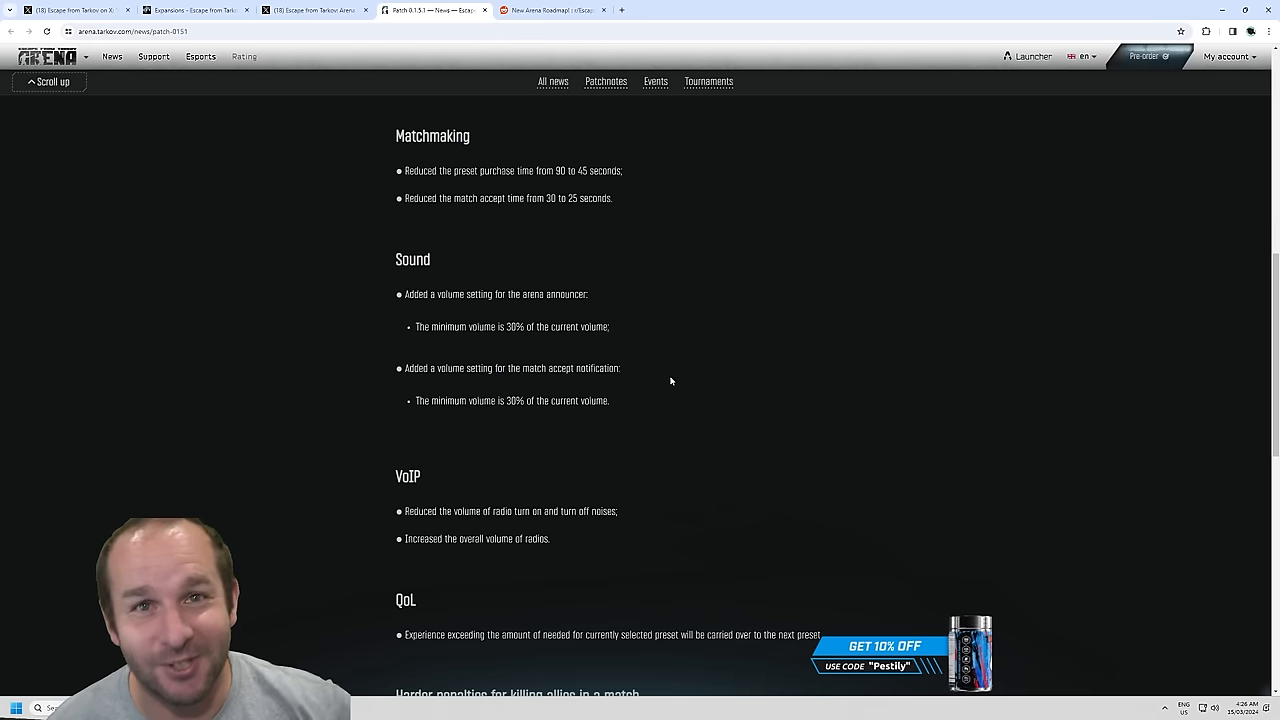
scroll("down", 3)
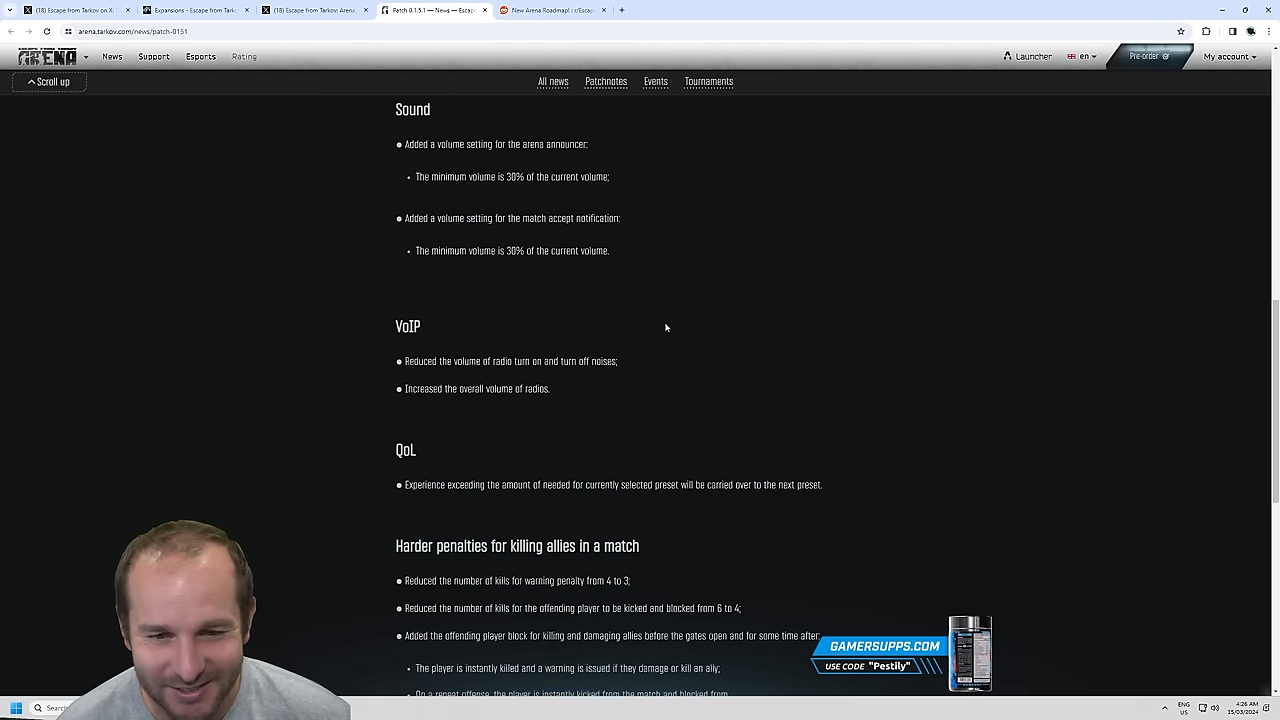
scroll("down", 3)
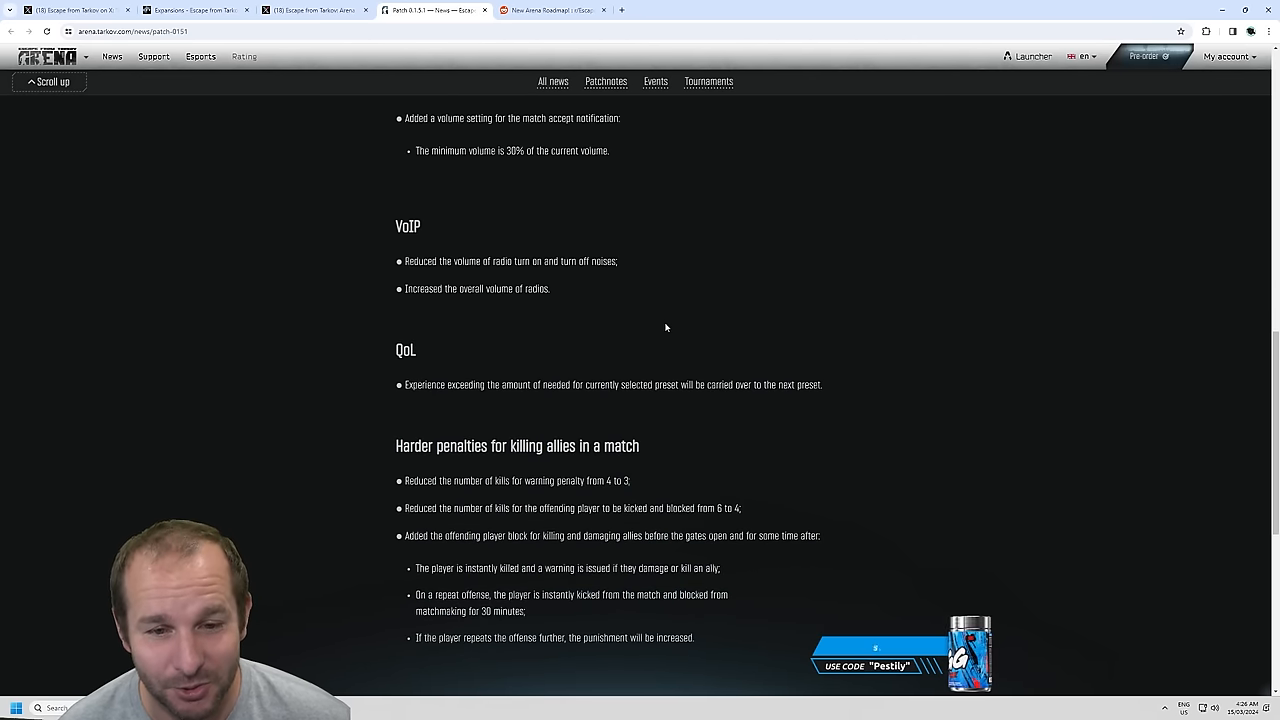
mouse_move(655, 269)
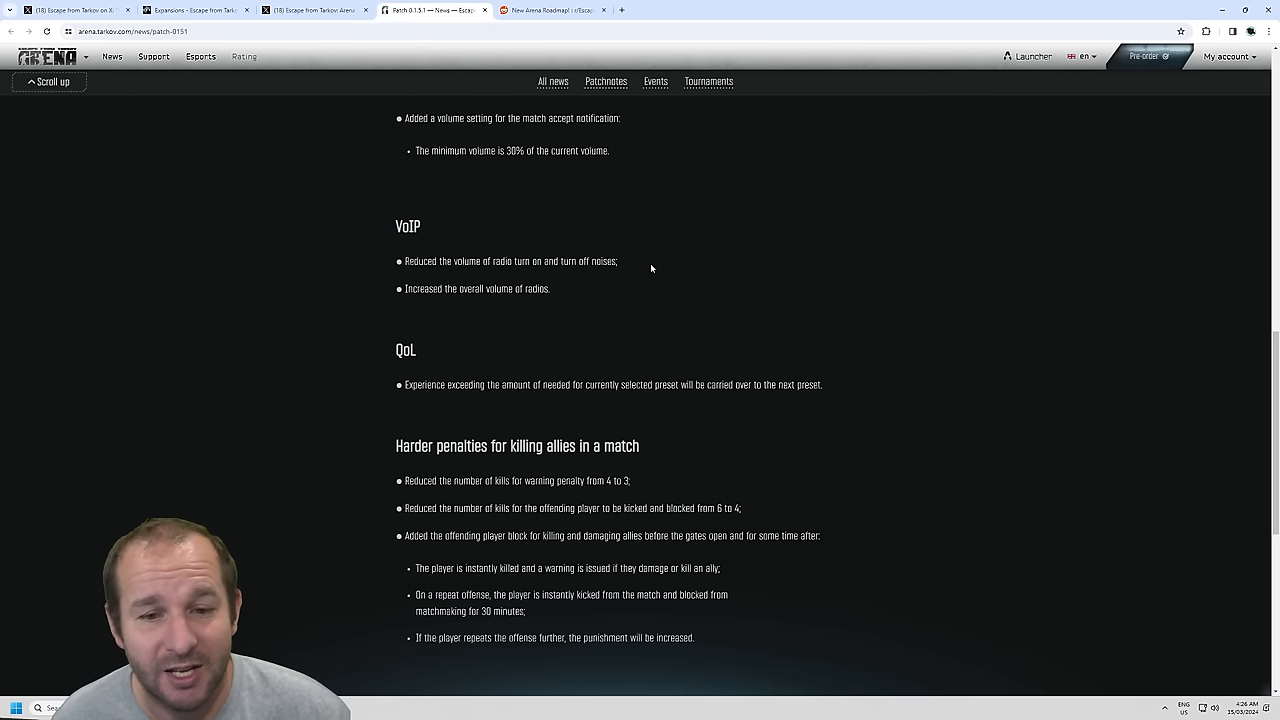
mouse_move(447, 275)
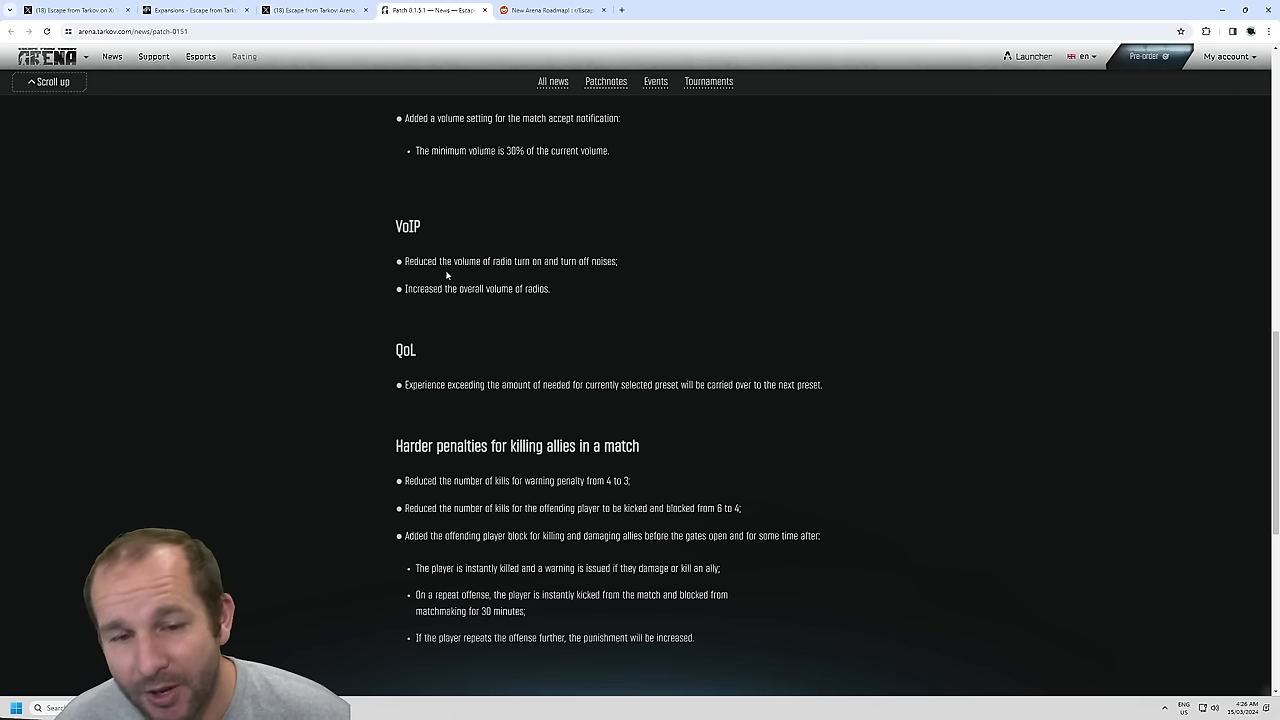
left_click_drag(398, 261, 550, 288)
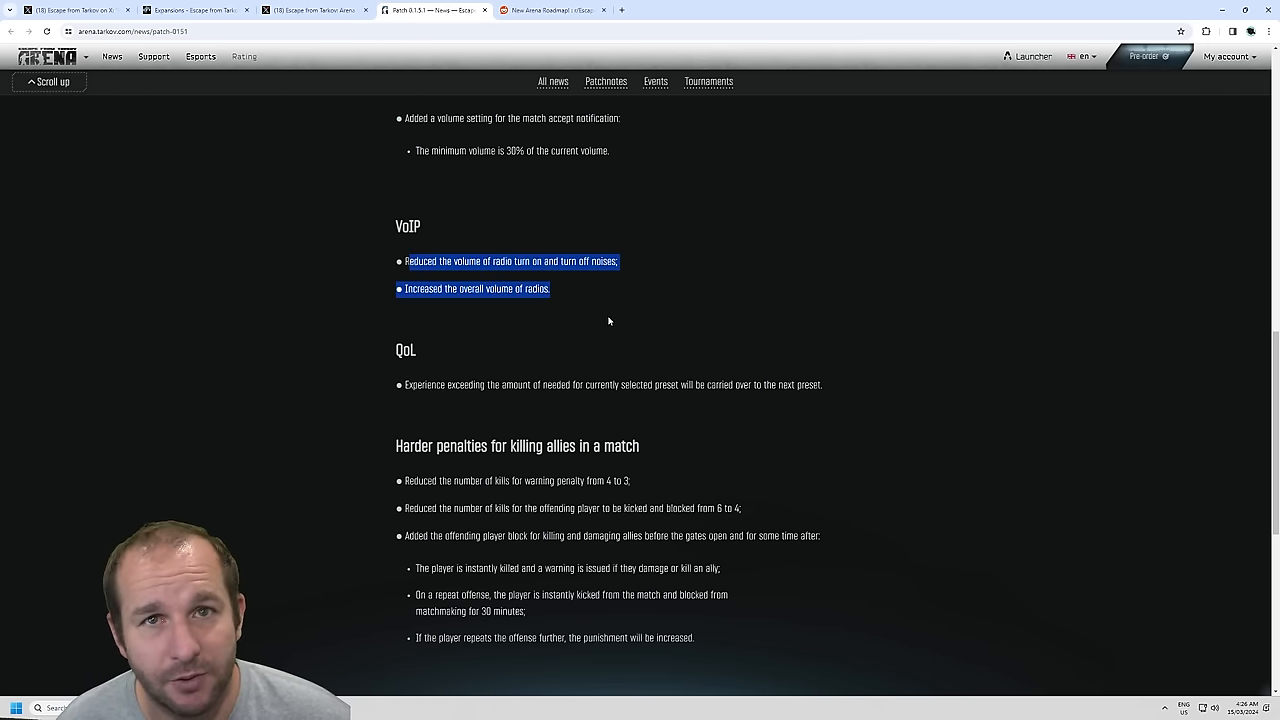
left_click(608, 321)
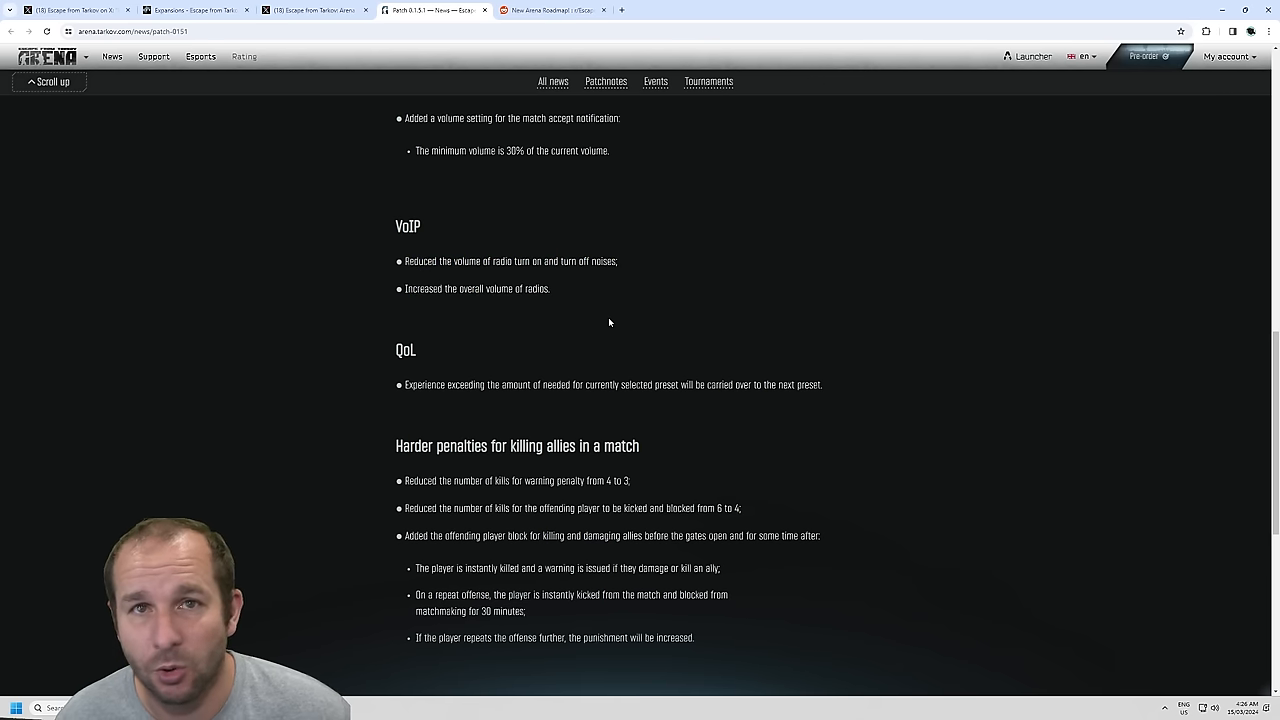
mouse_move(490, 355)
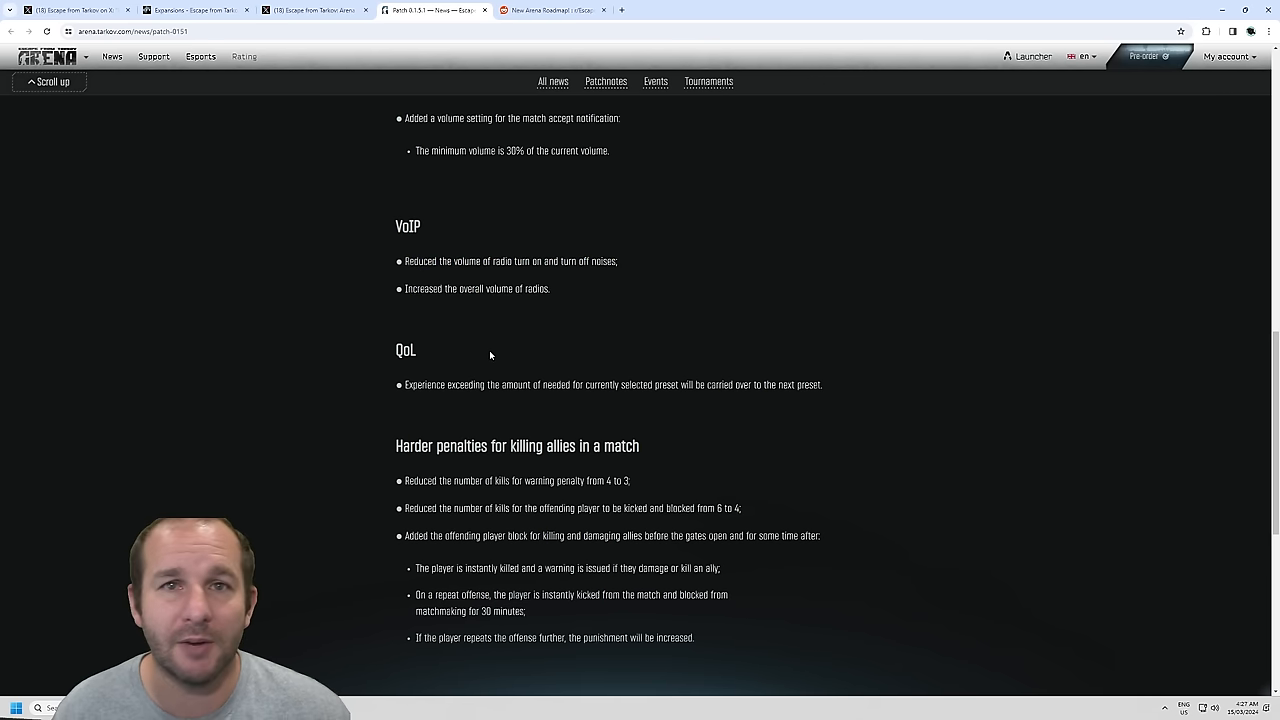
mouse_move(445, 307)
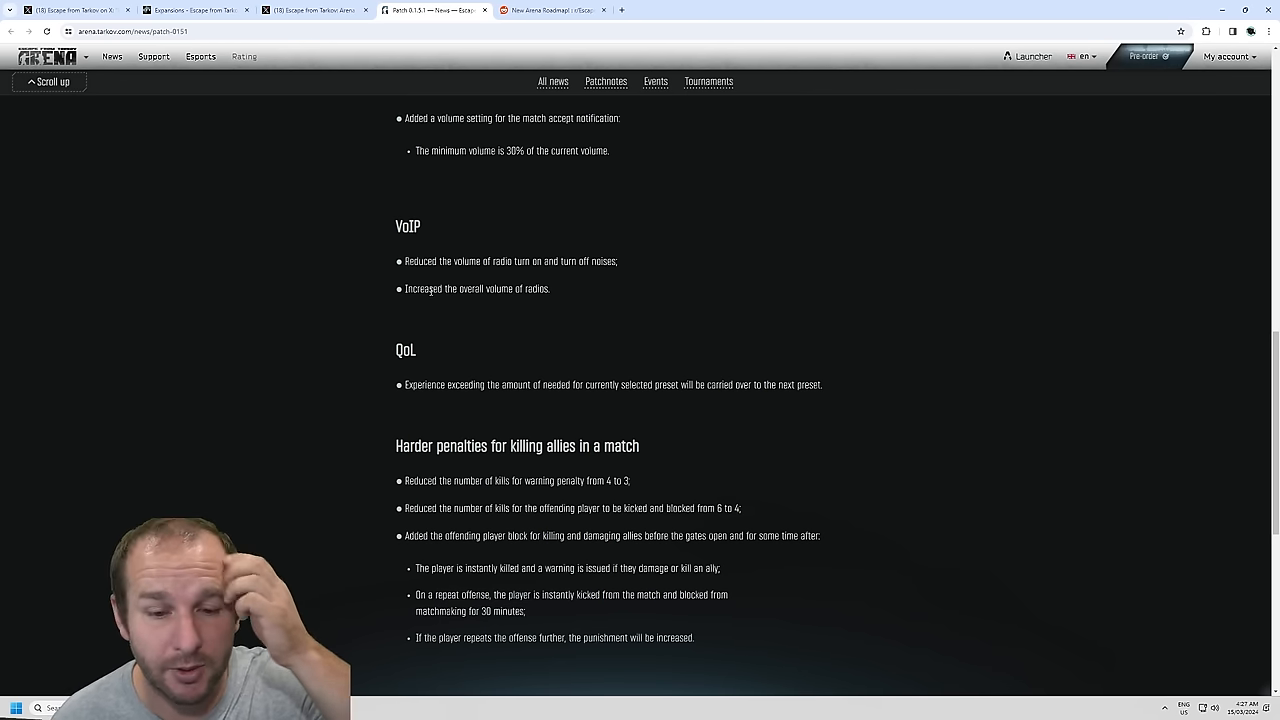
mouse_move(505, 344)
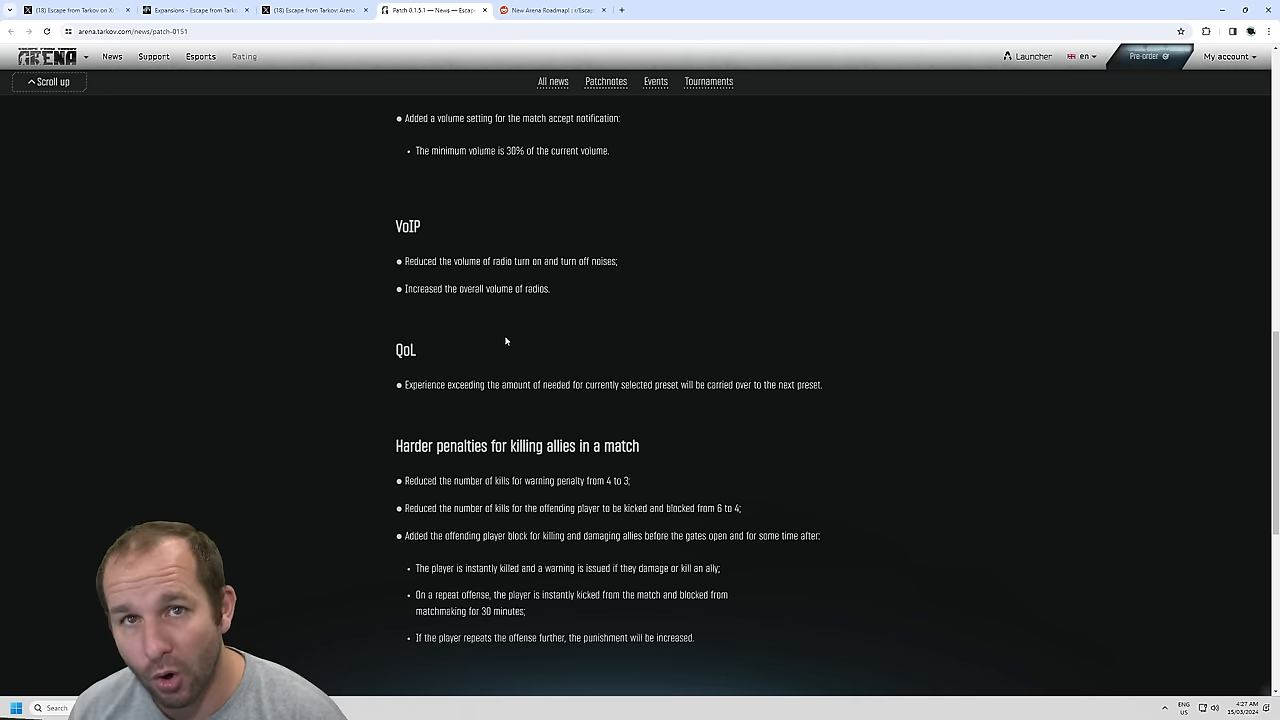
scroll("down", 3)
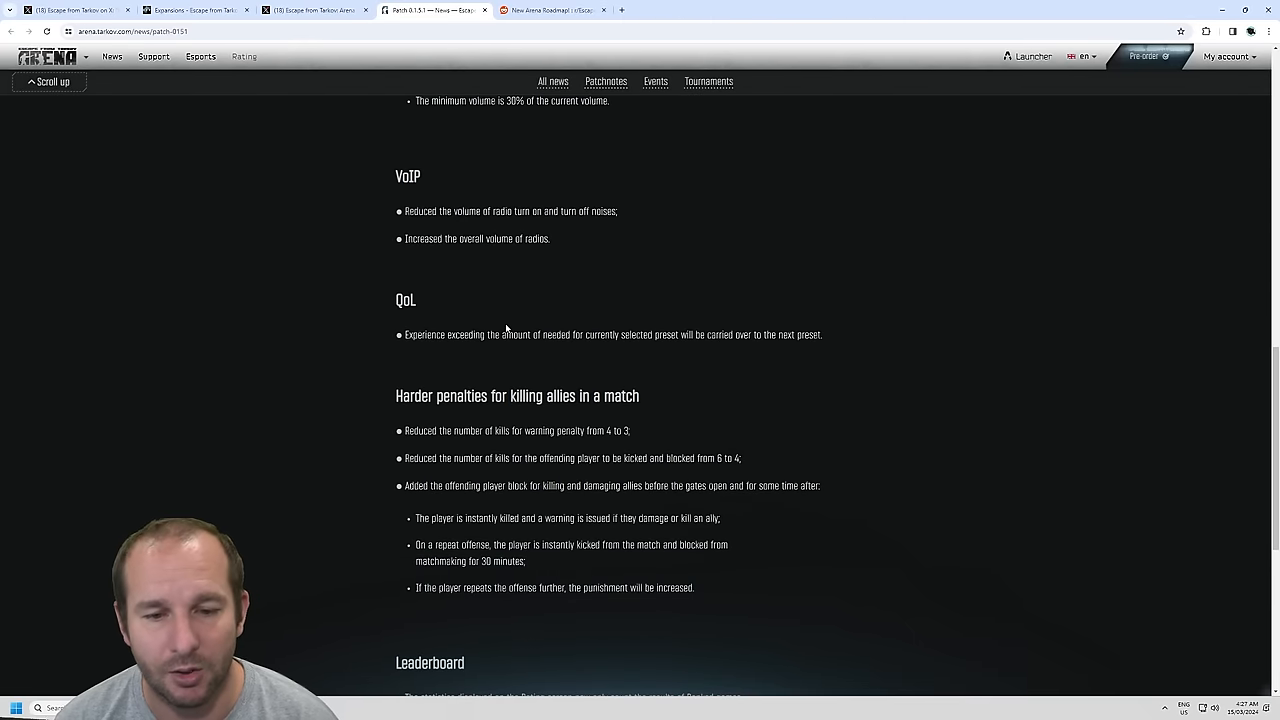
scroll("down", 3)
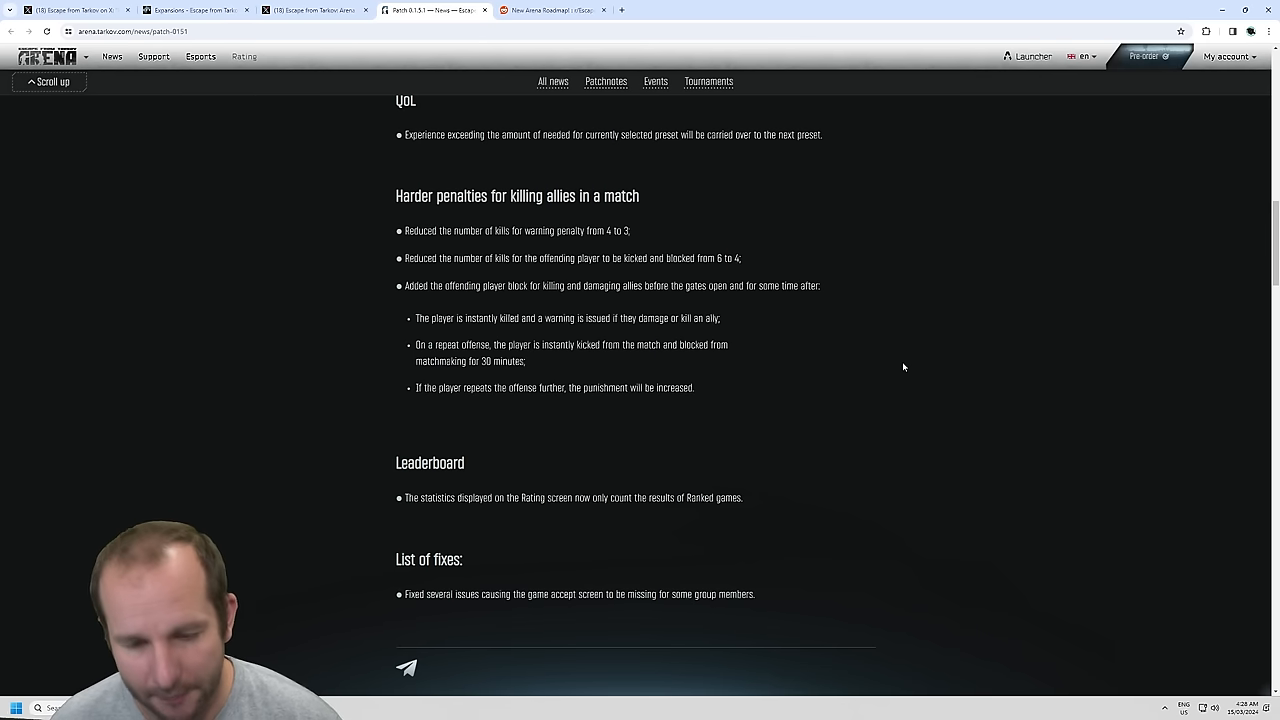
mouse_move(470, 457)
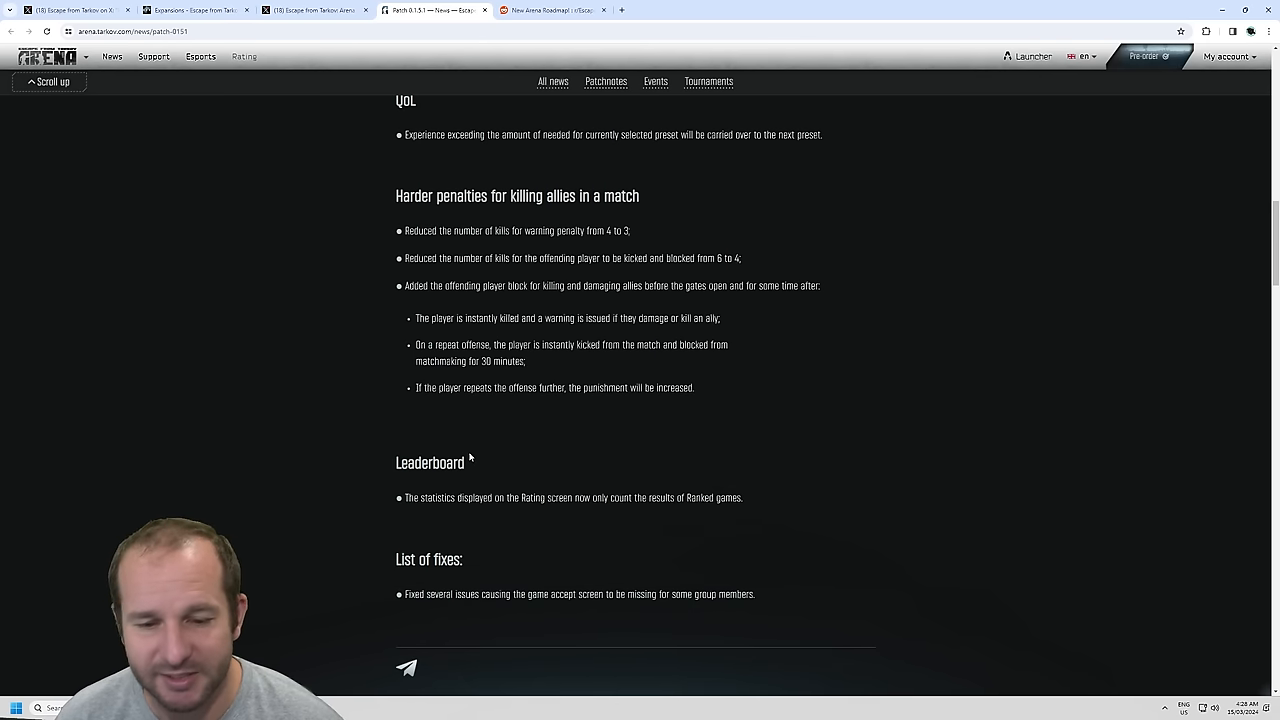
mouse_move(485, 441)
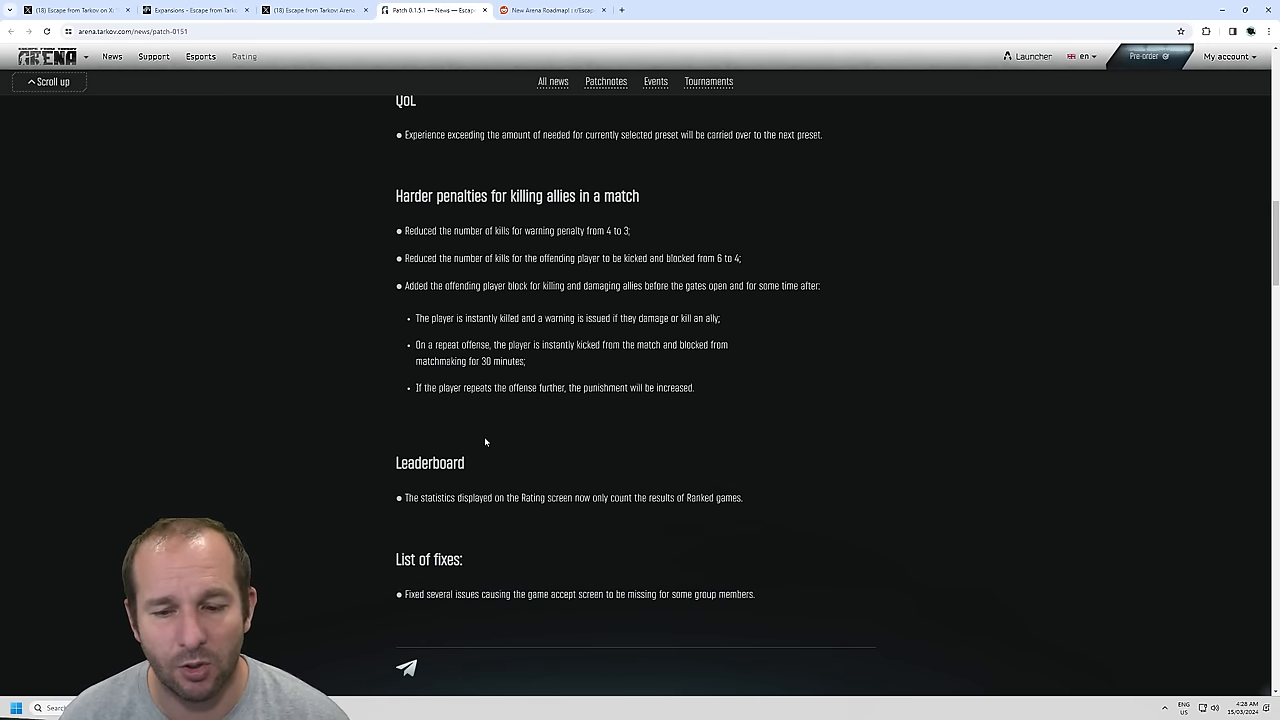
mouse_move(834, 420)
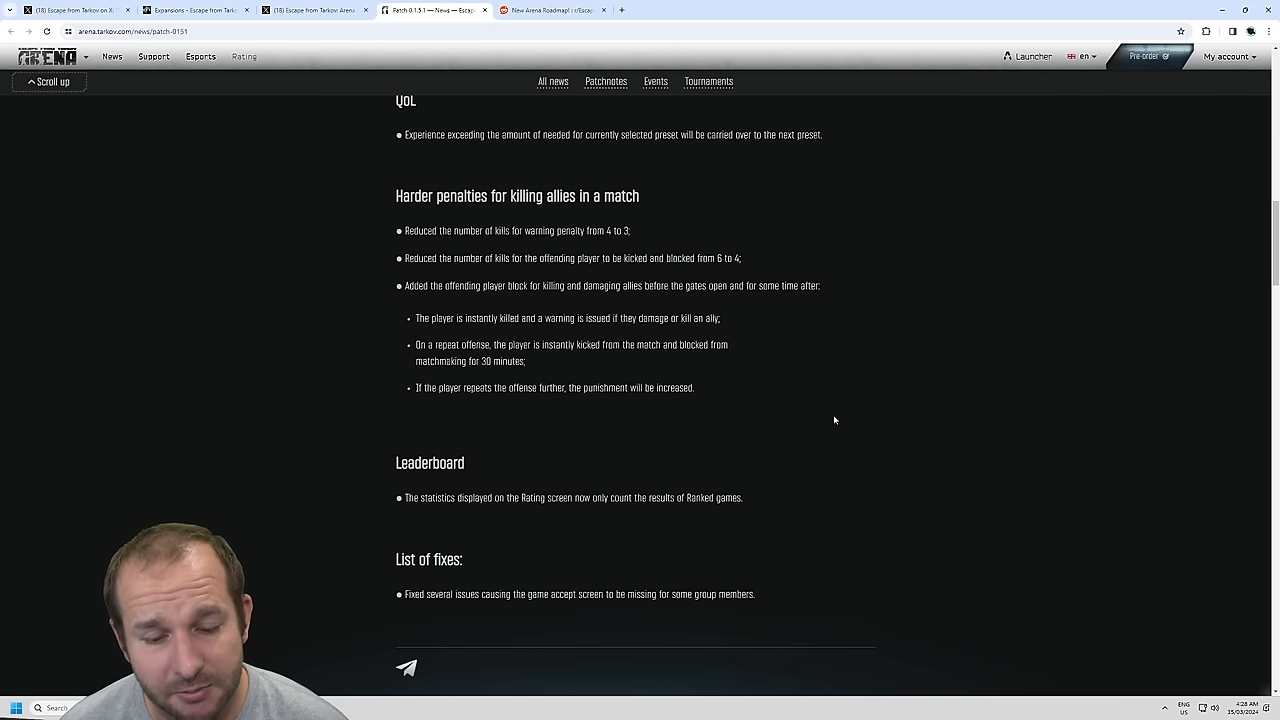
scroll("down", 3)
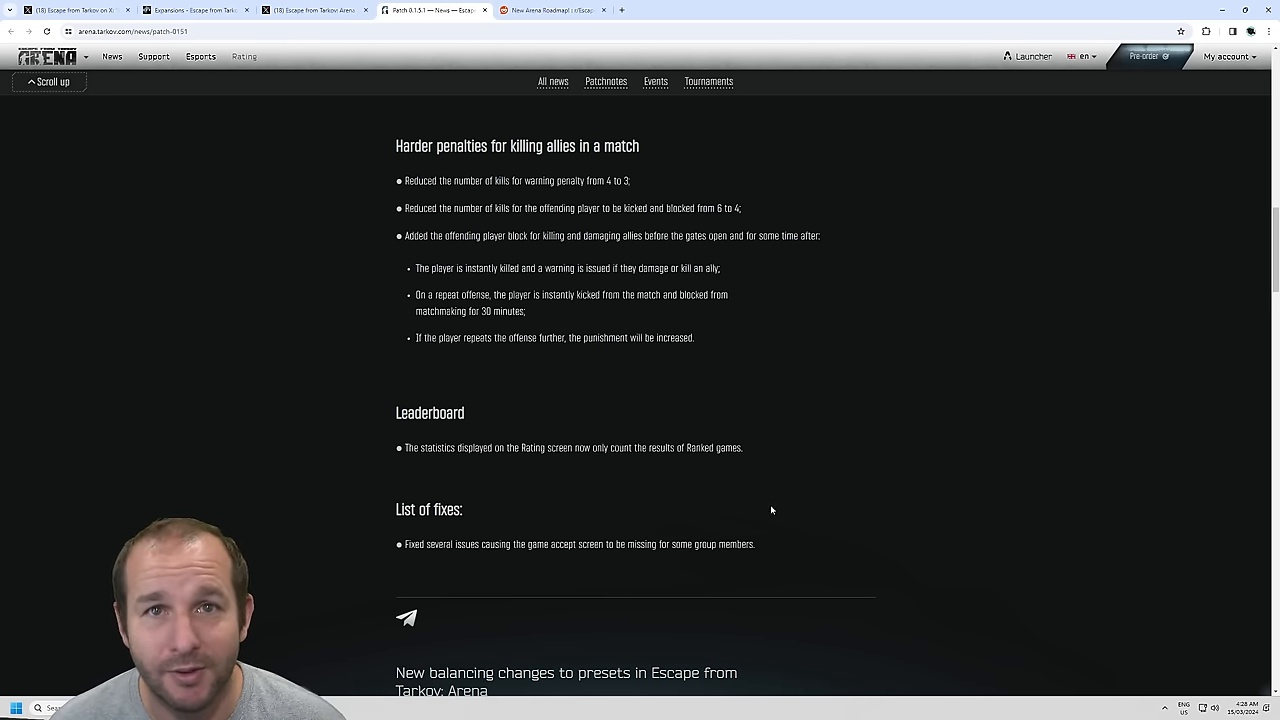
left_click(550, 10)
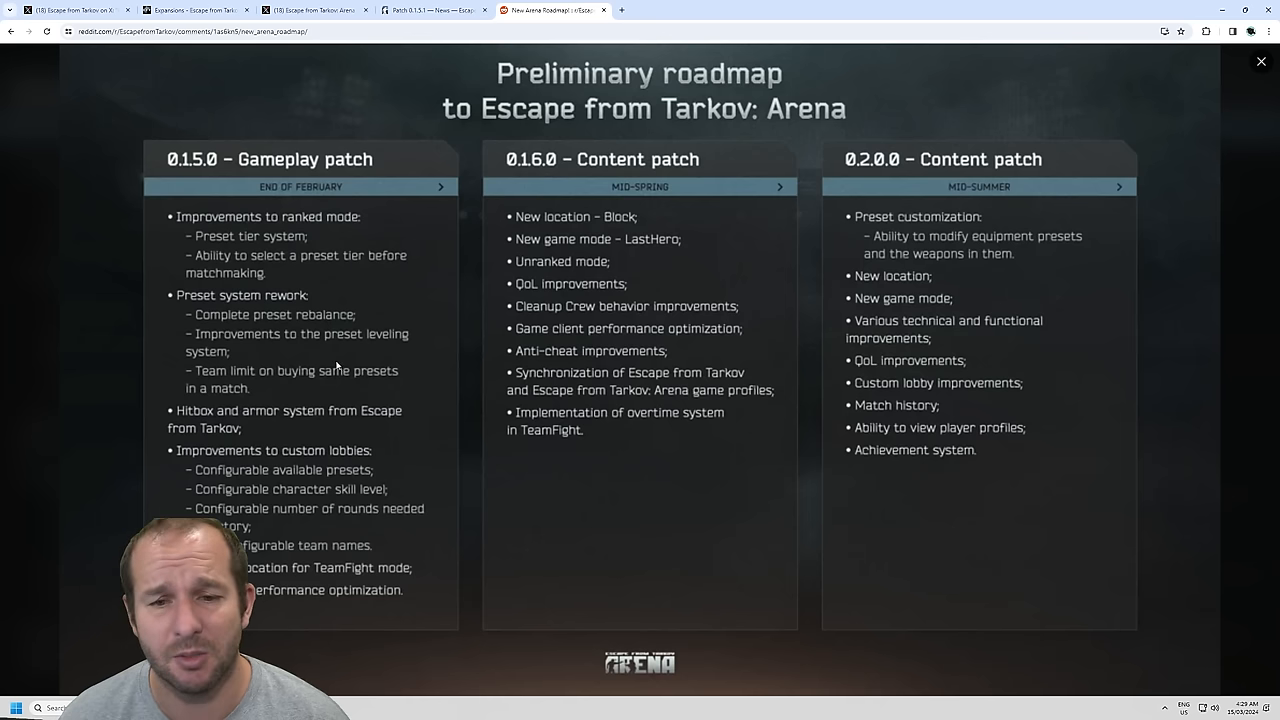
mouse_move(473, 387)
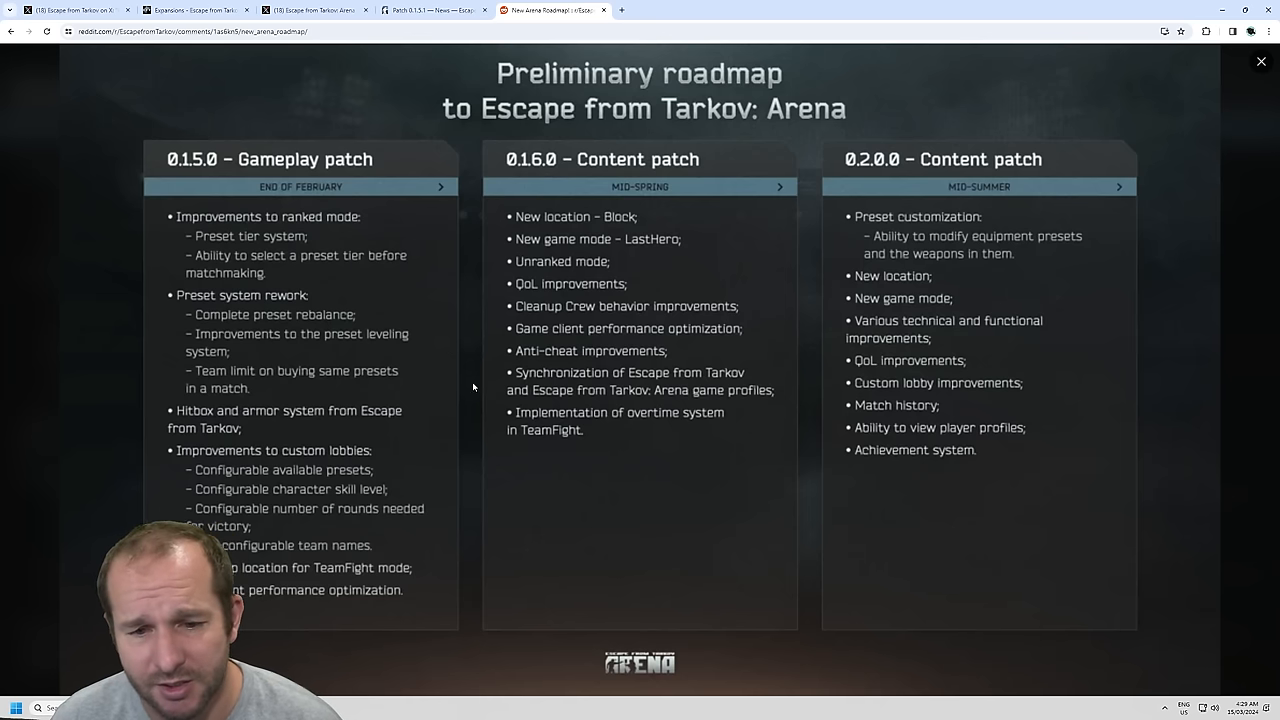
mouse_move(536, 383)
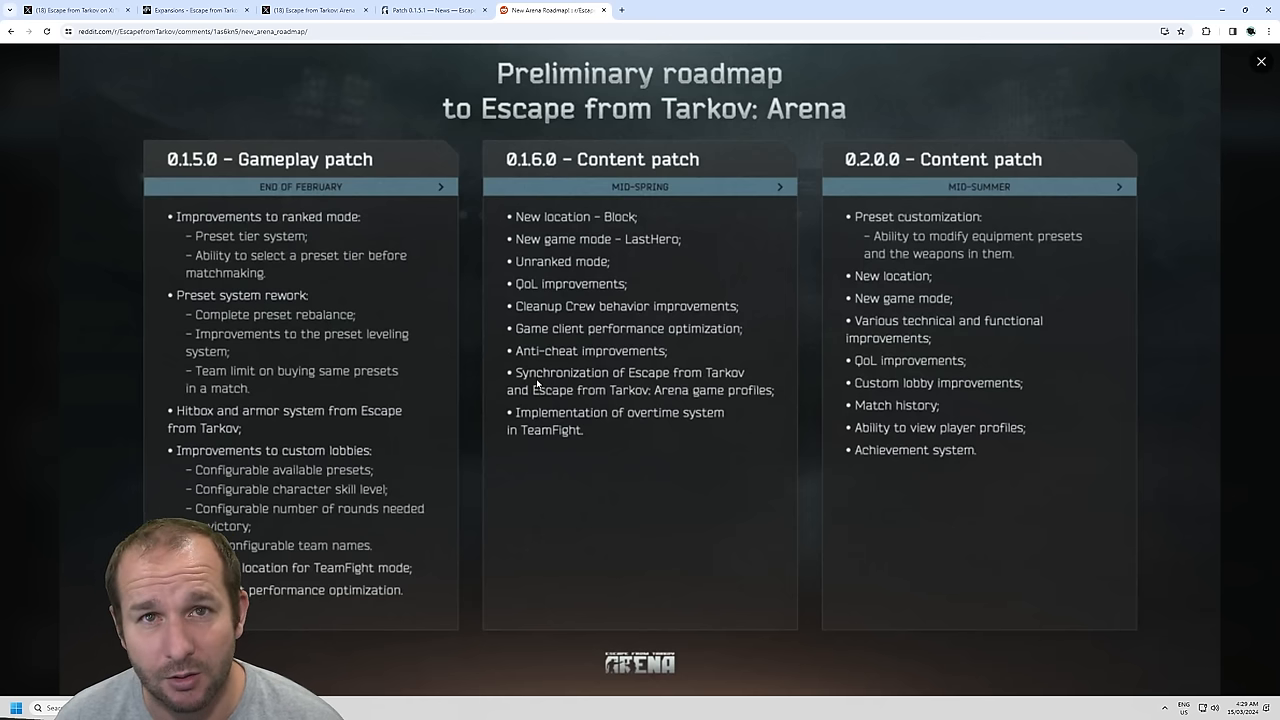
mouse_move(620, 386)
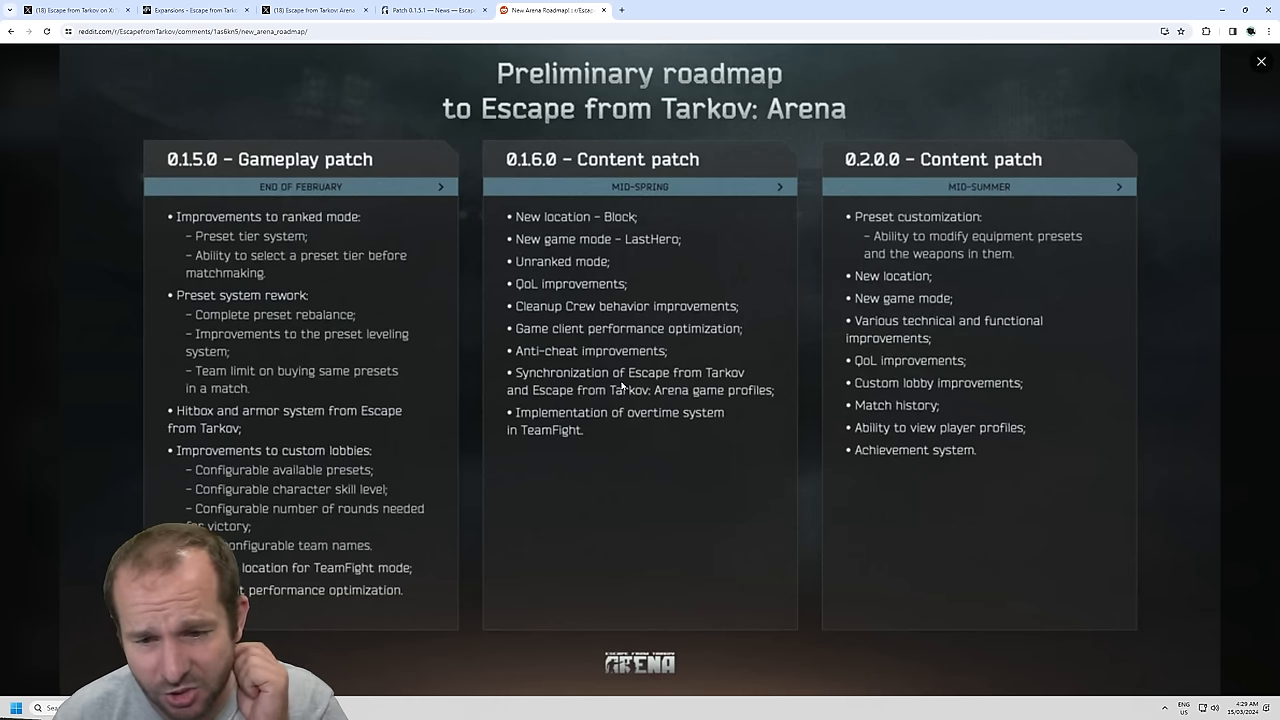
mouse_move(707, 408)
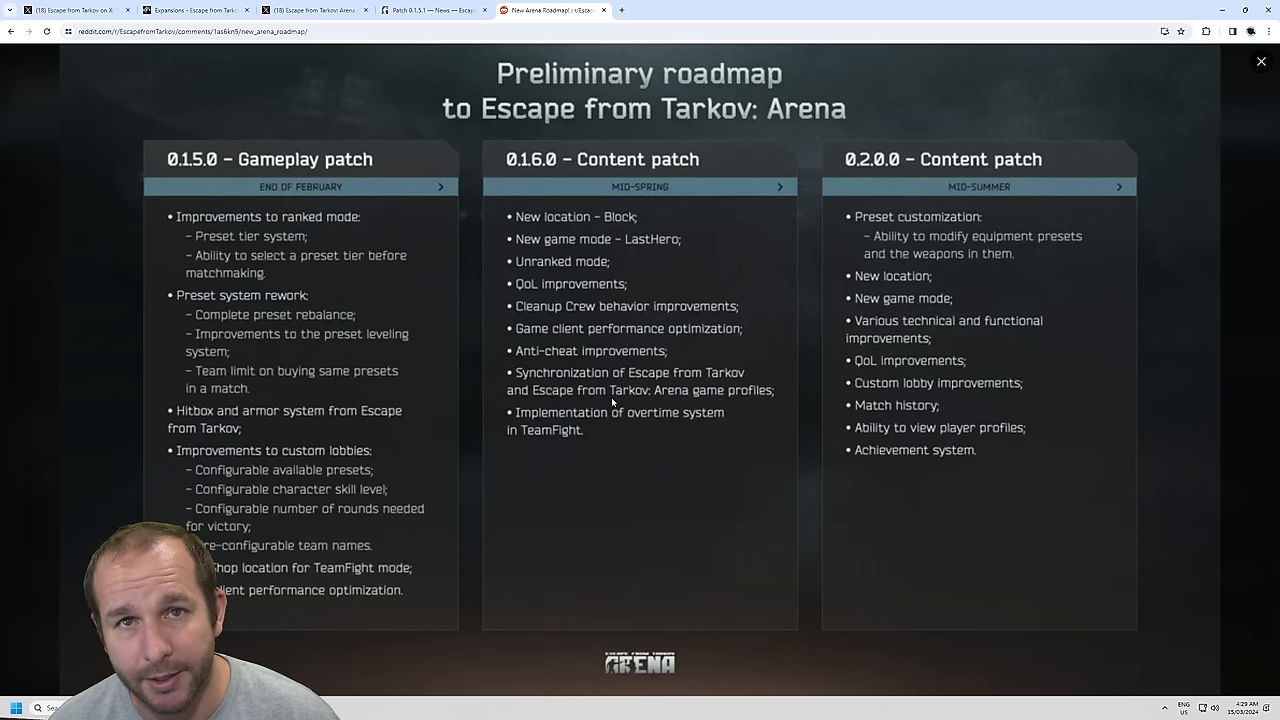
mouse_move(600, 408)
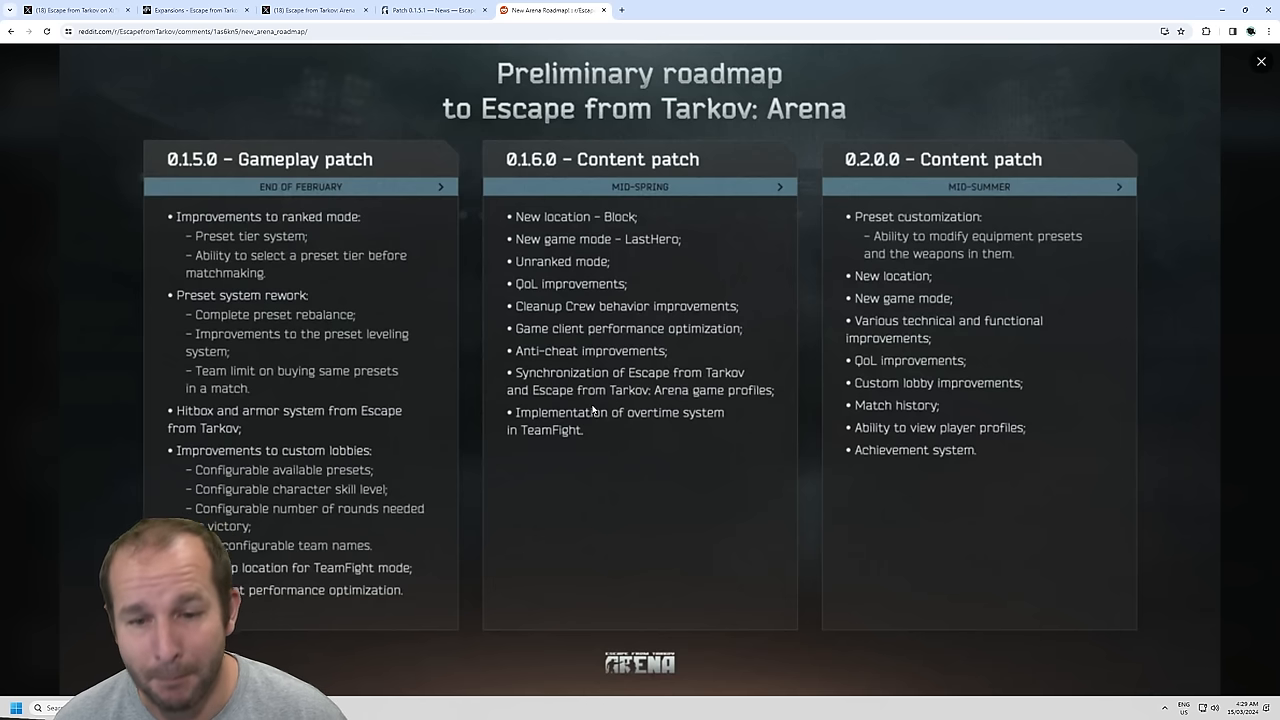
mouse_move(529, 474)
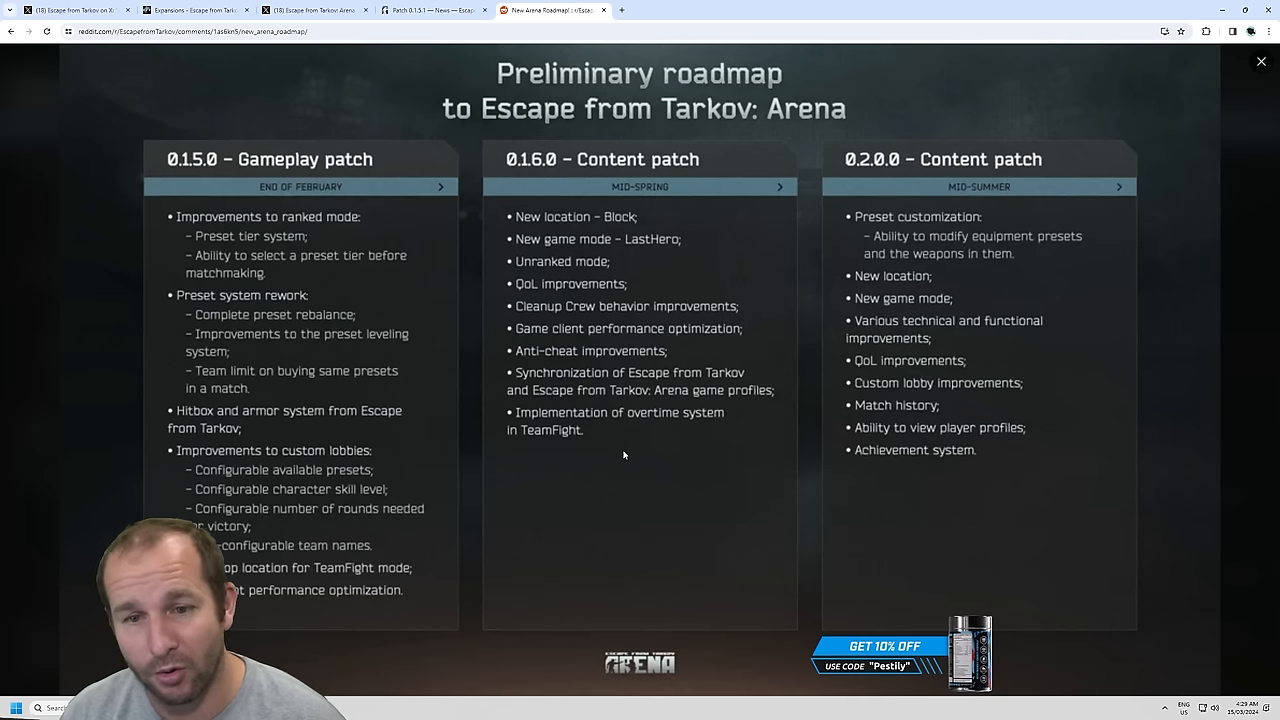
mouse_move(777, 458)
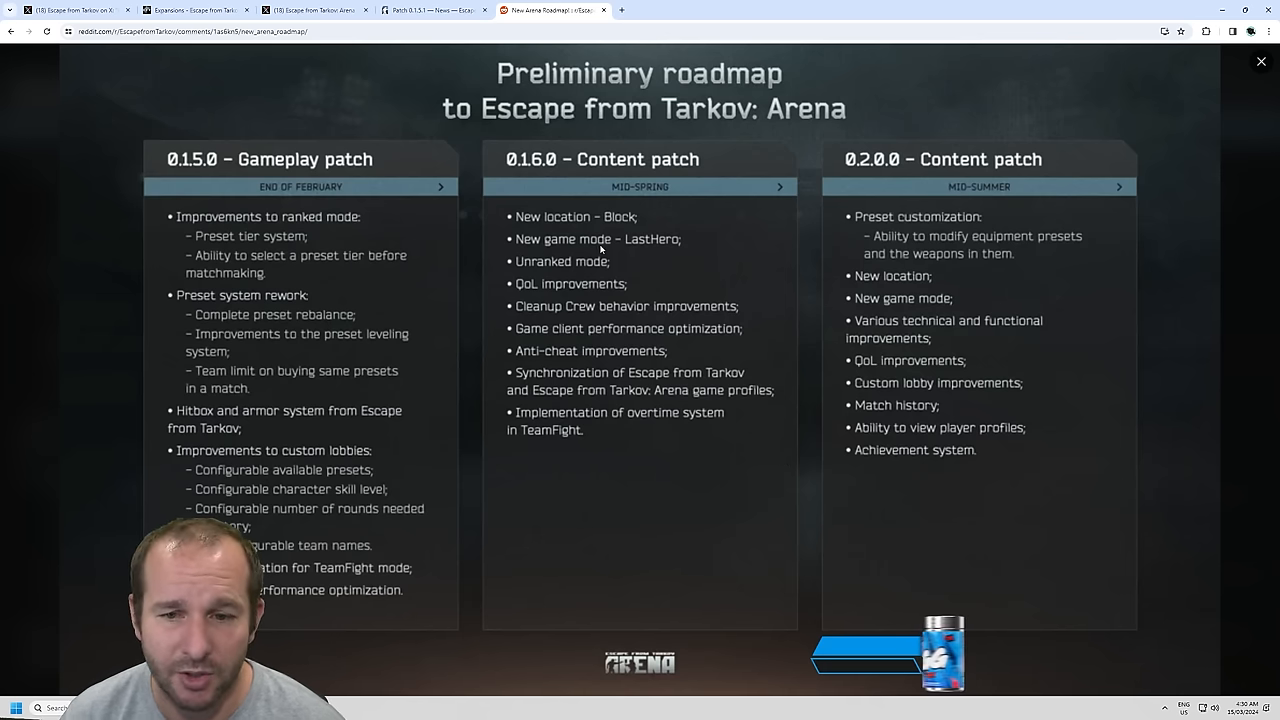
mouse_move(733, 342)
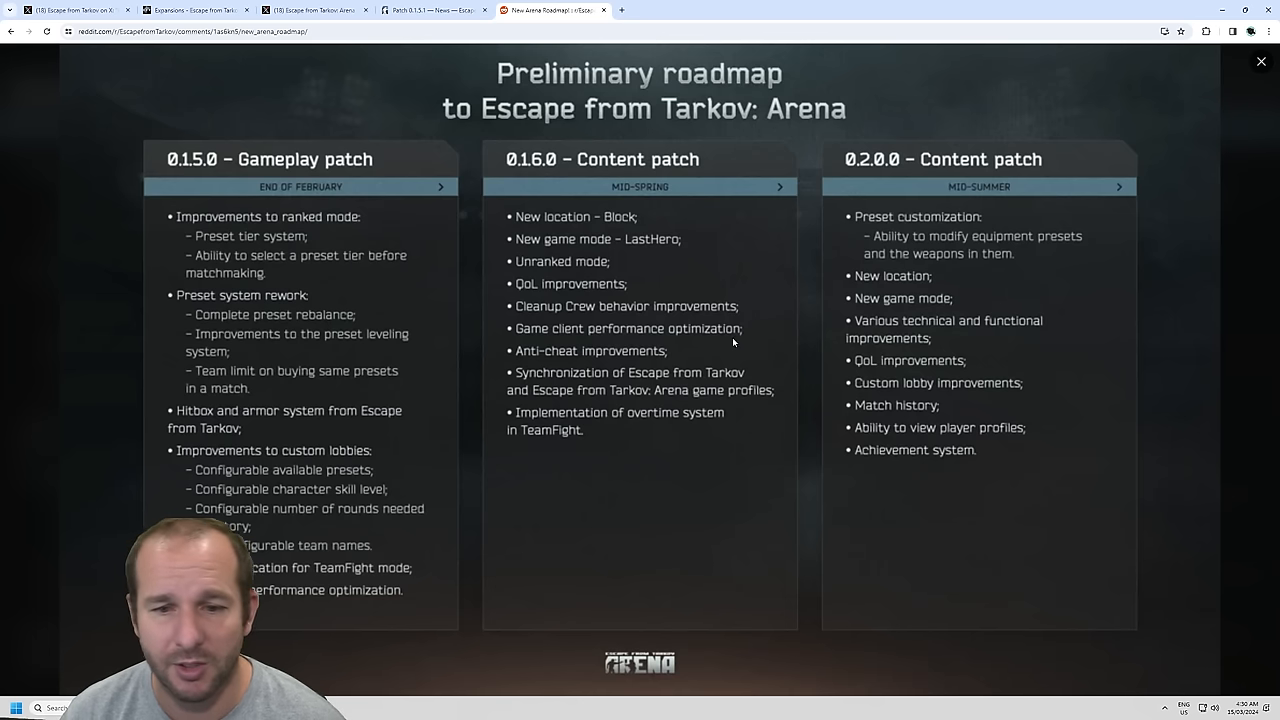
mouse_move(660, 330)
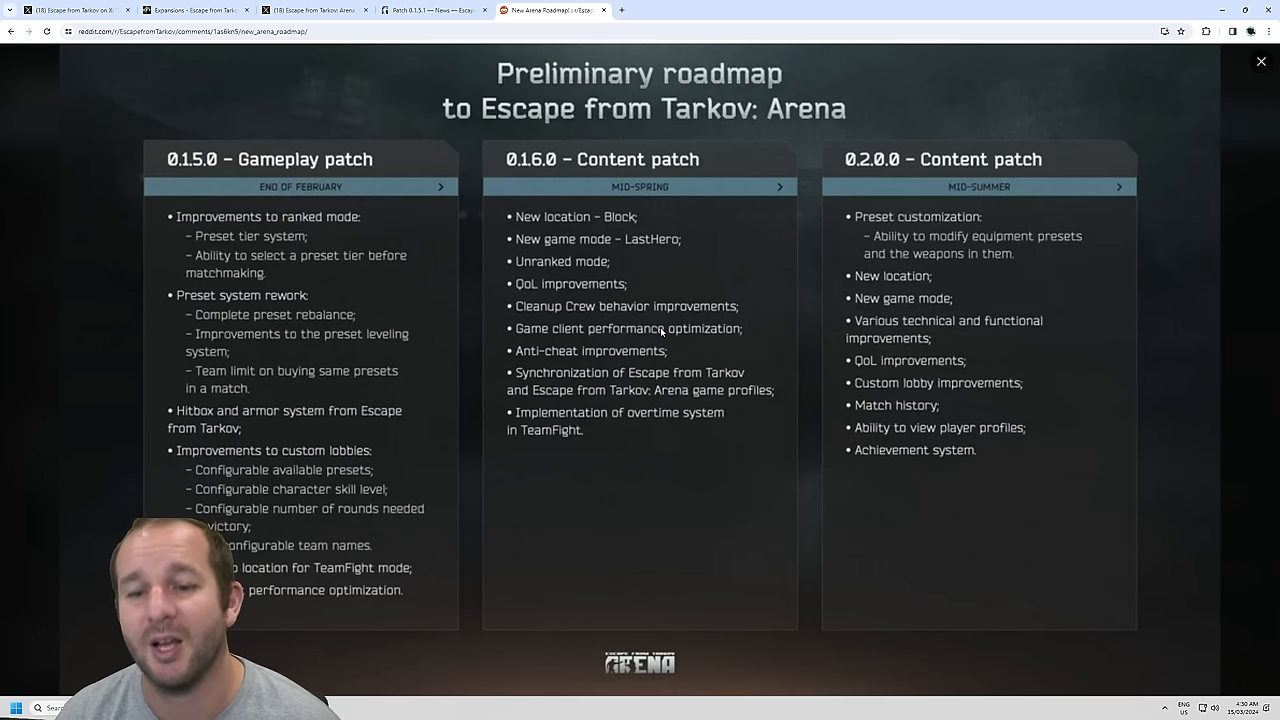
mouse_move(593, 366)
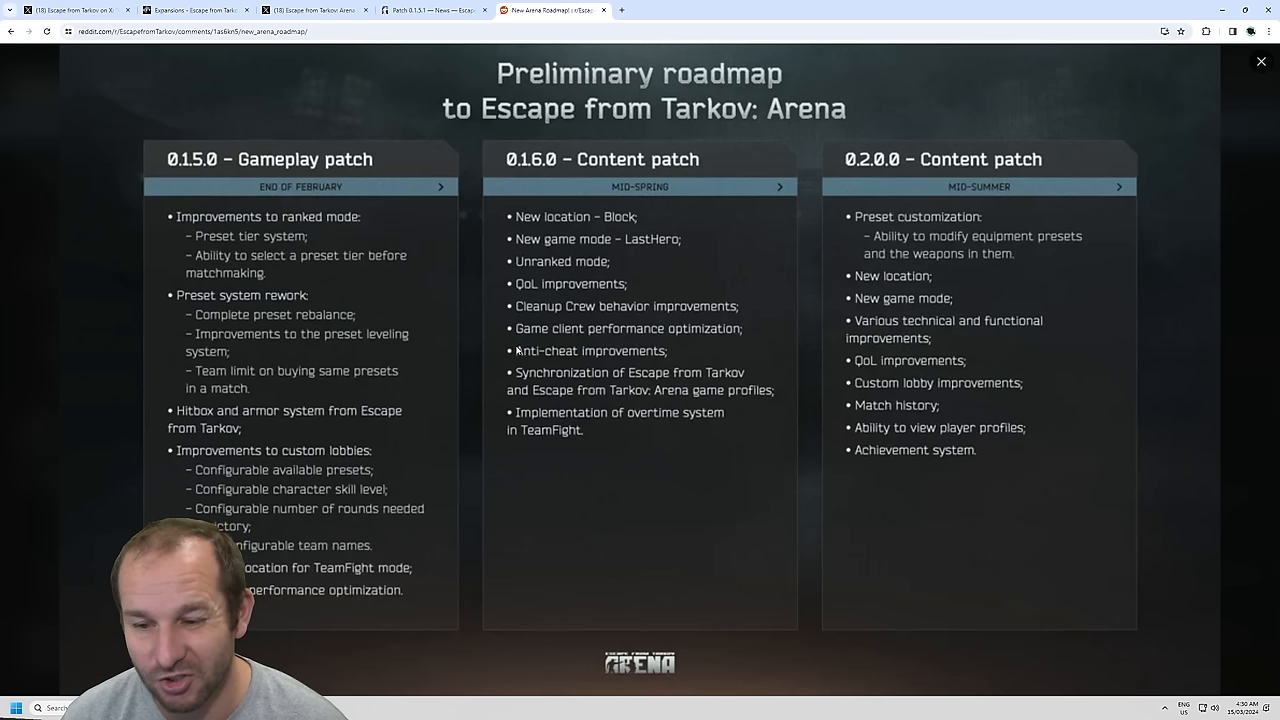
mouse_move(663, 298)
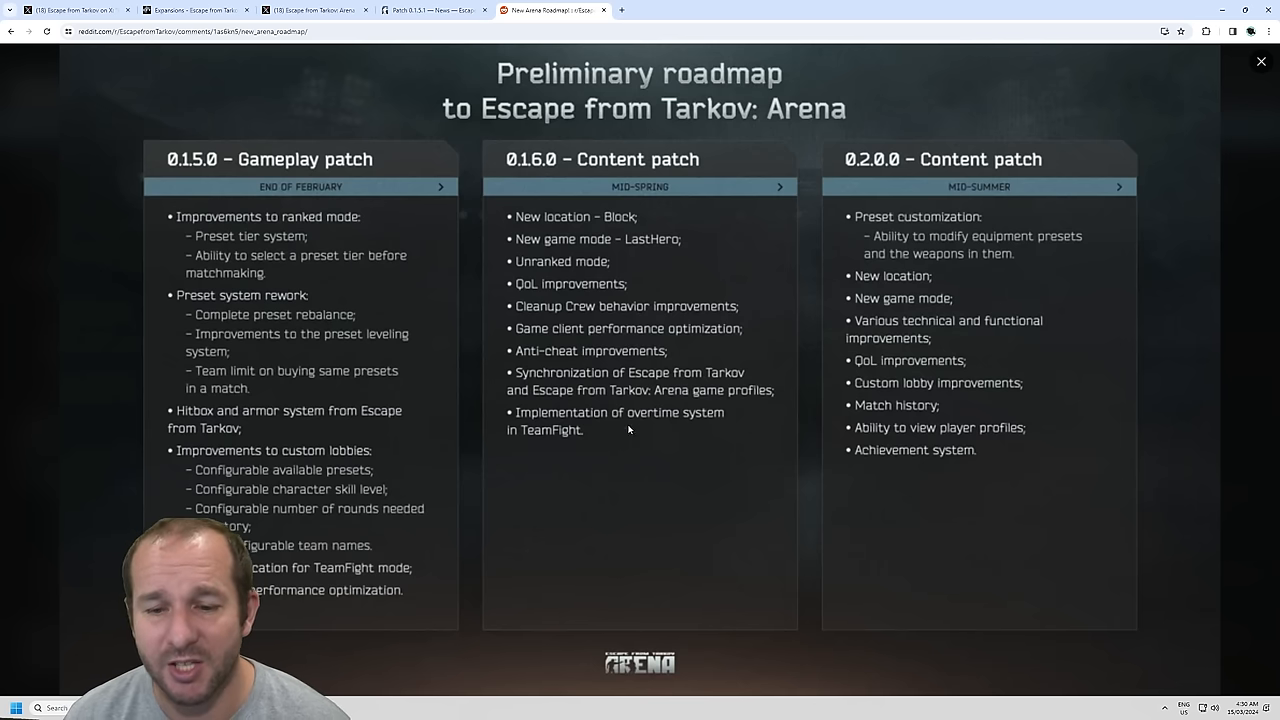
mouse_move(685, 437)
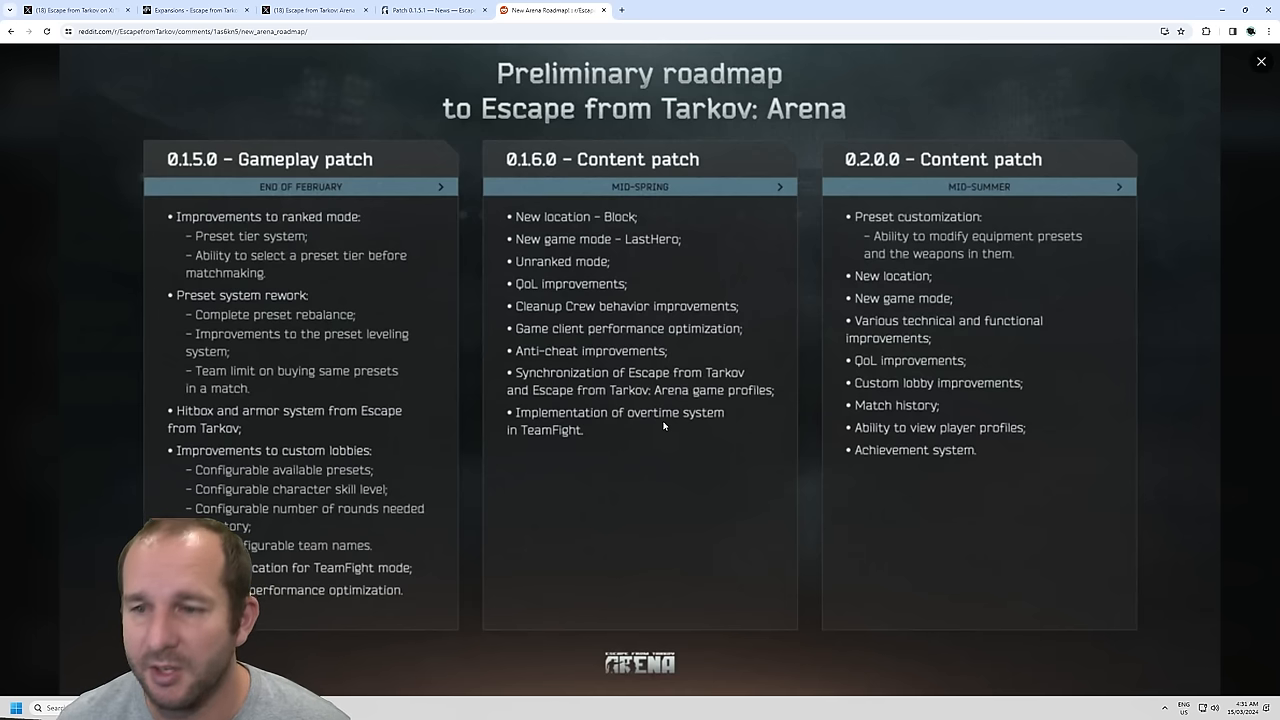
mouse_move(761, 496)
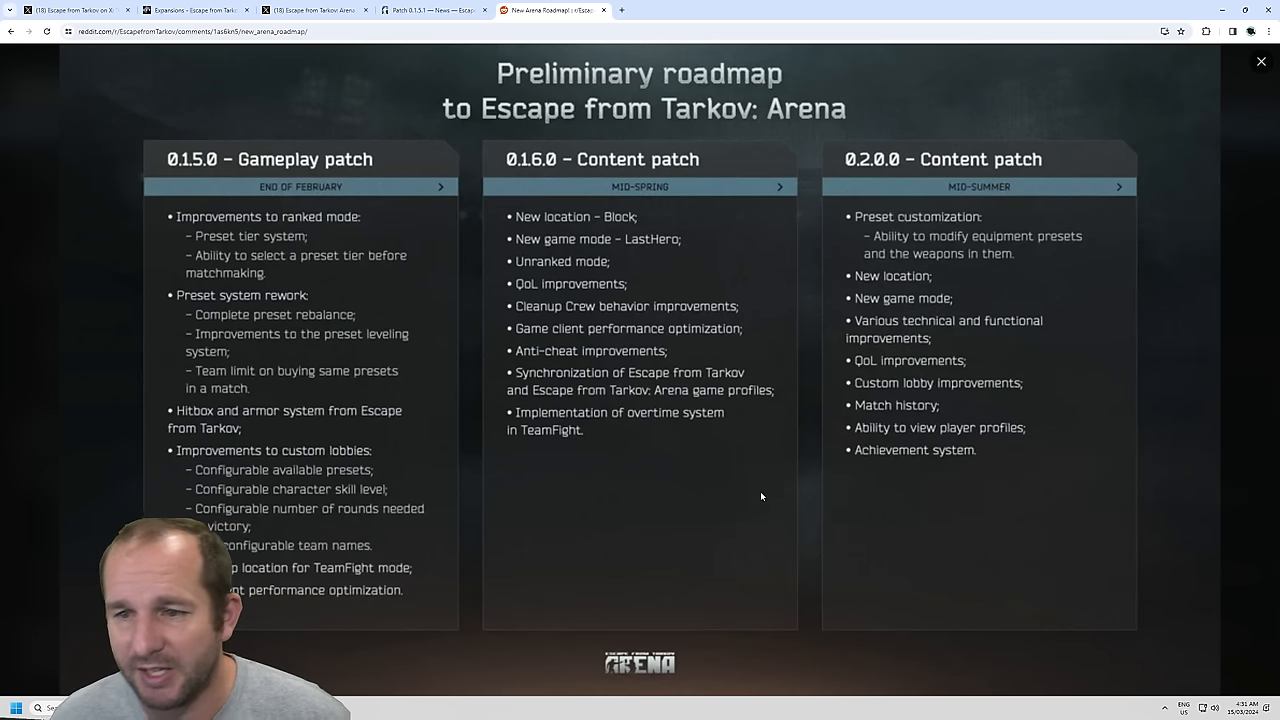
mouse_move(750, 484)
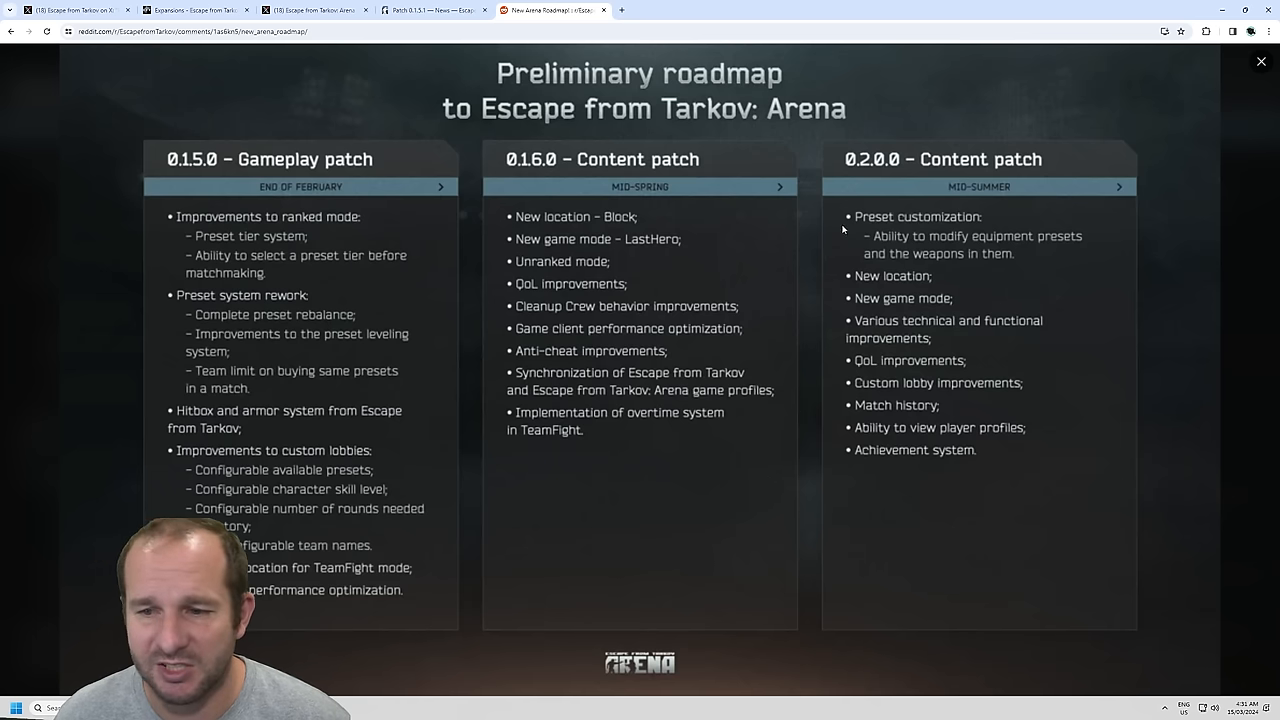
mouse_move(792, 338)
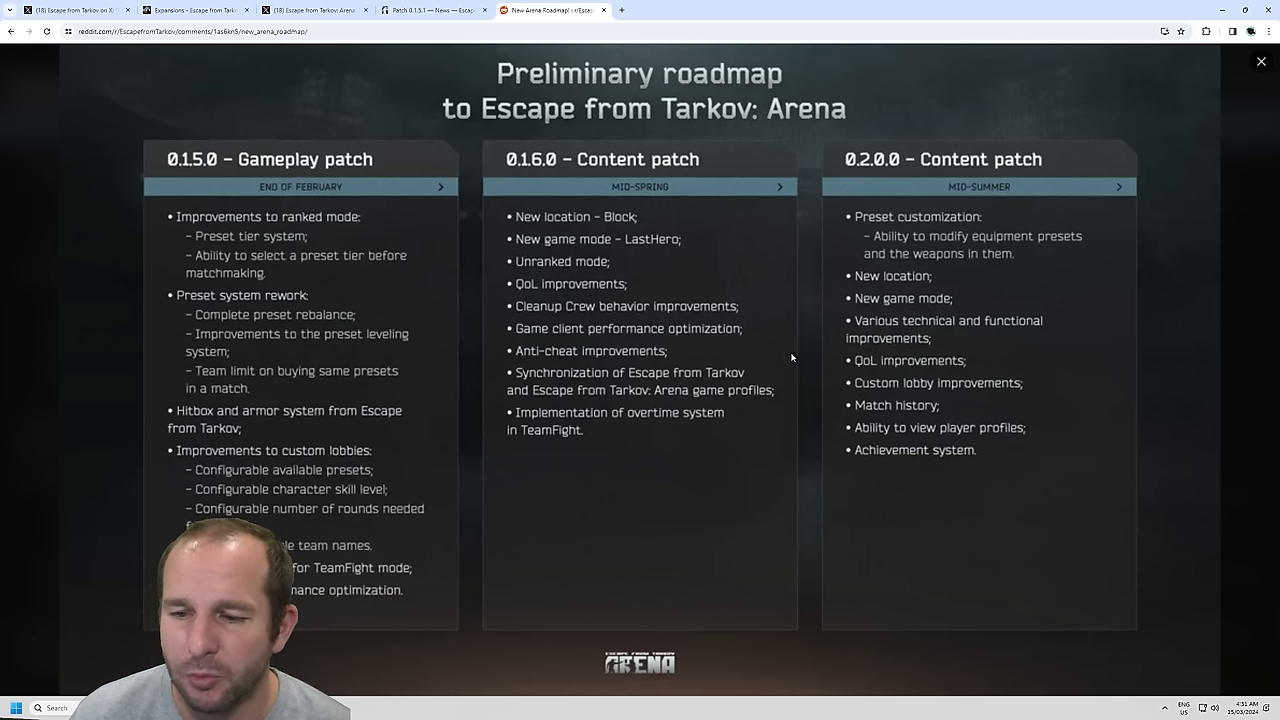
mouse_move(810, 407)
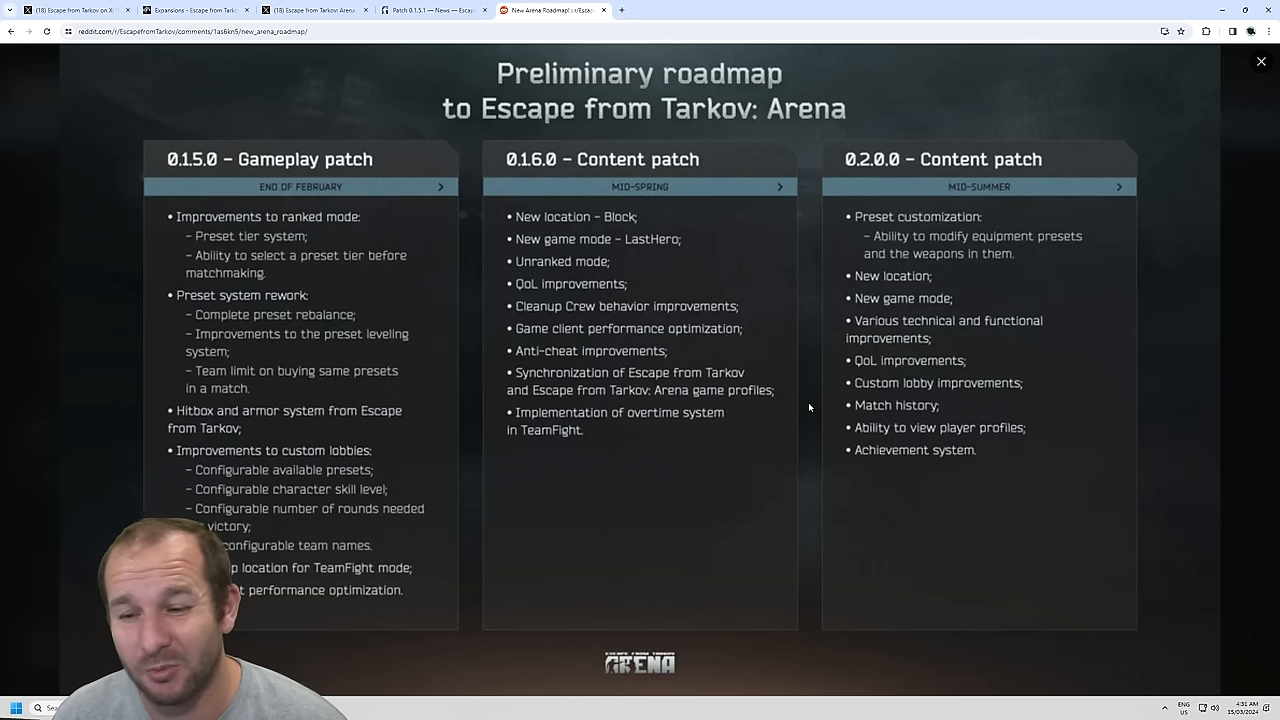
mouse_move(770, 450)
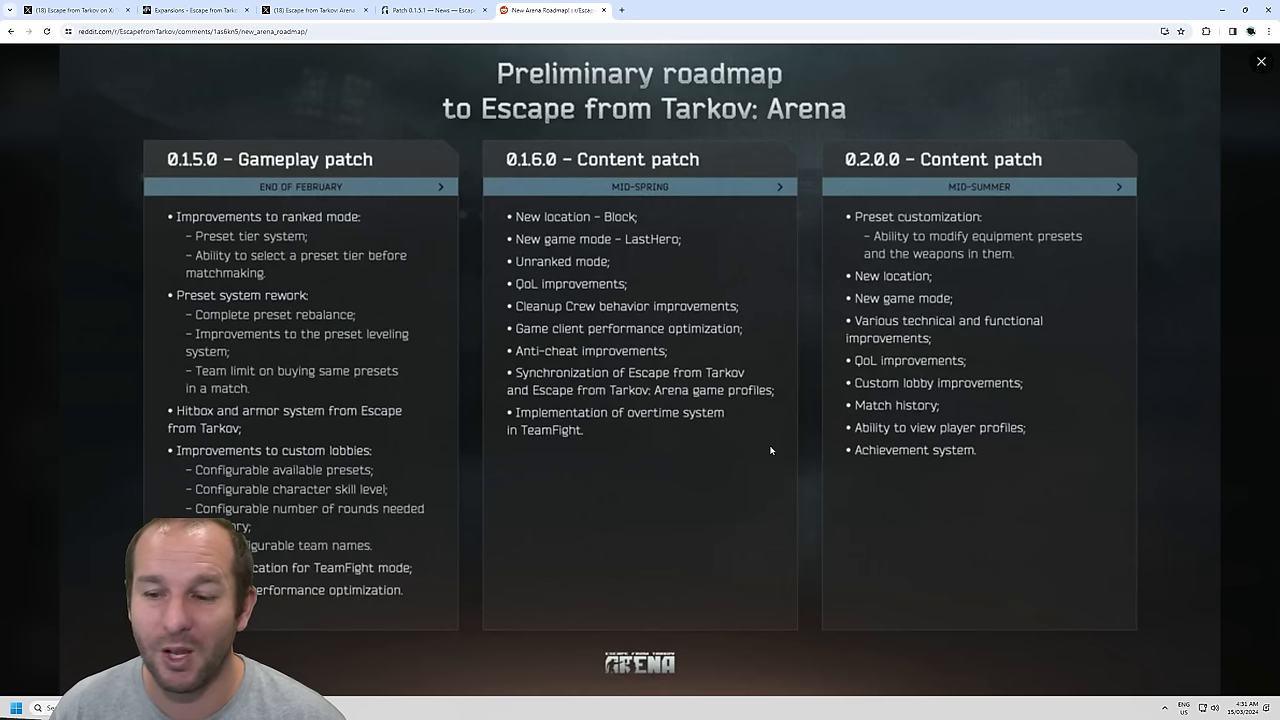
mouse_move(916, 466)
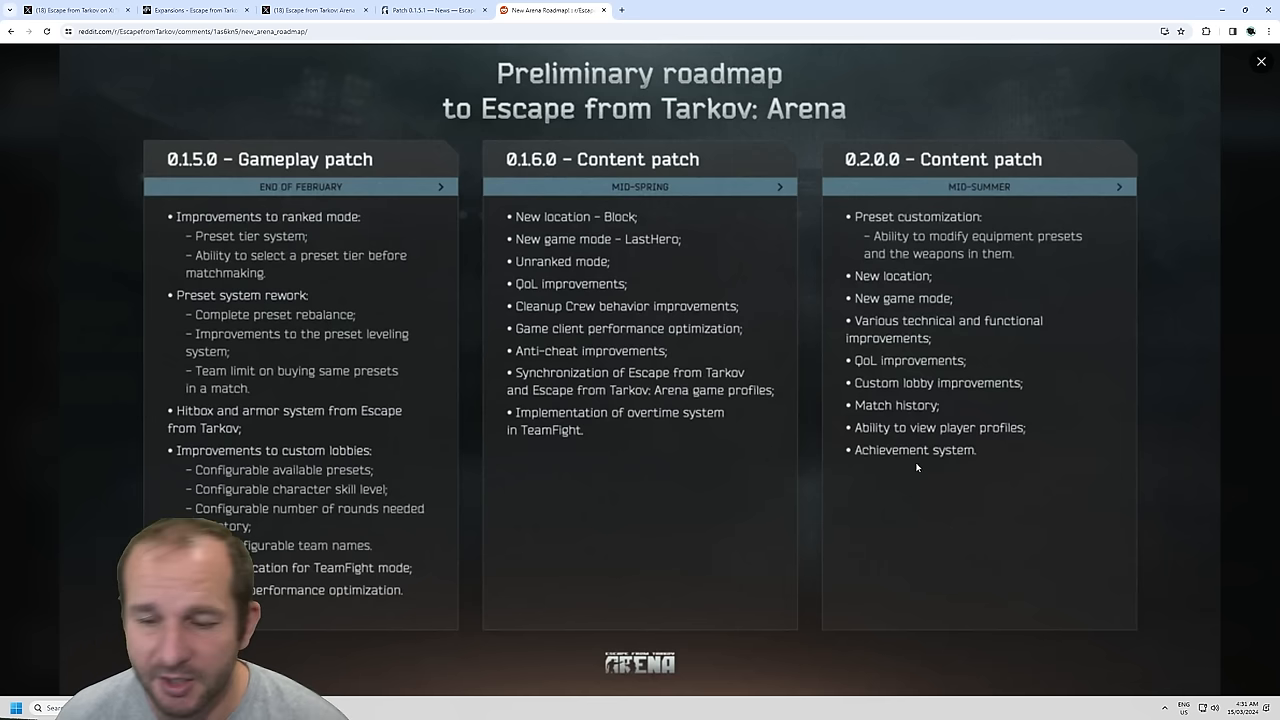
mouse_move(830, 503)
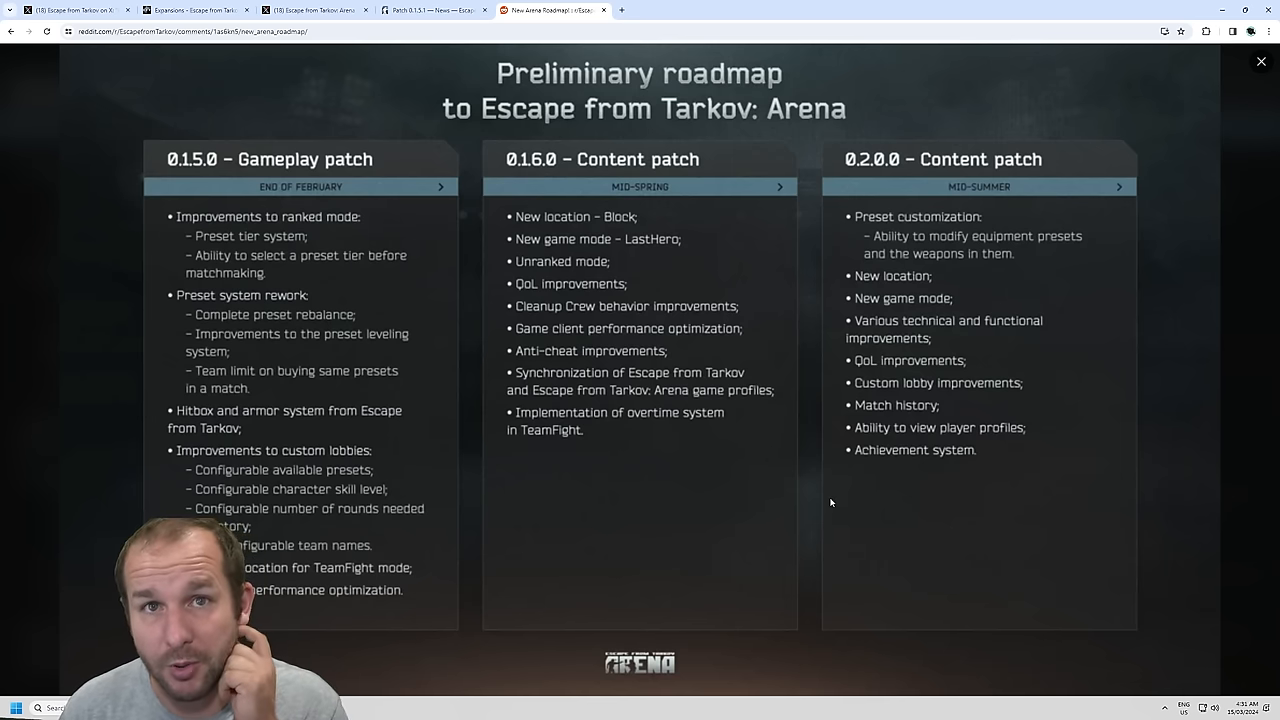